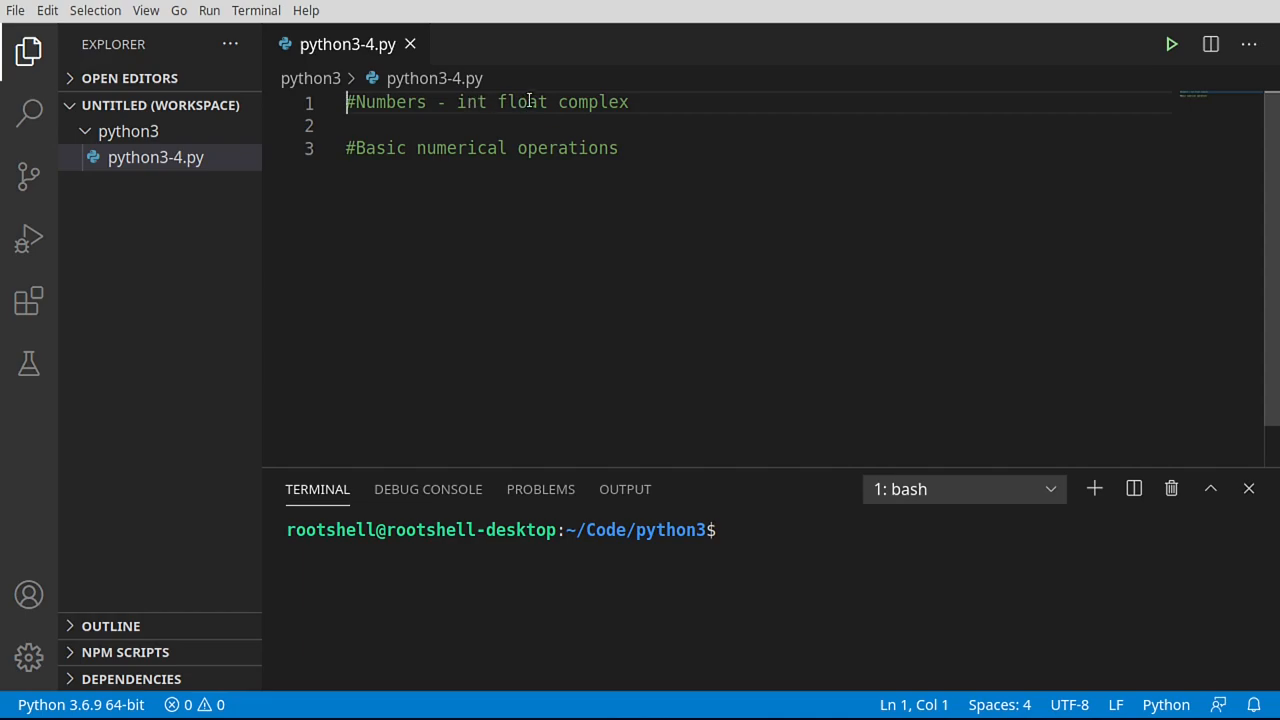
{"action": "mouse_move", "coordinate": [650, 152]}
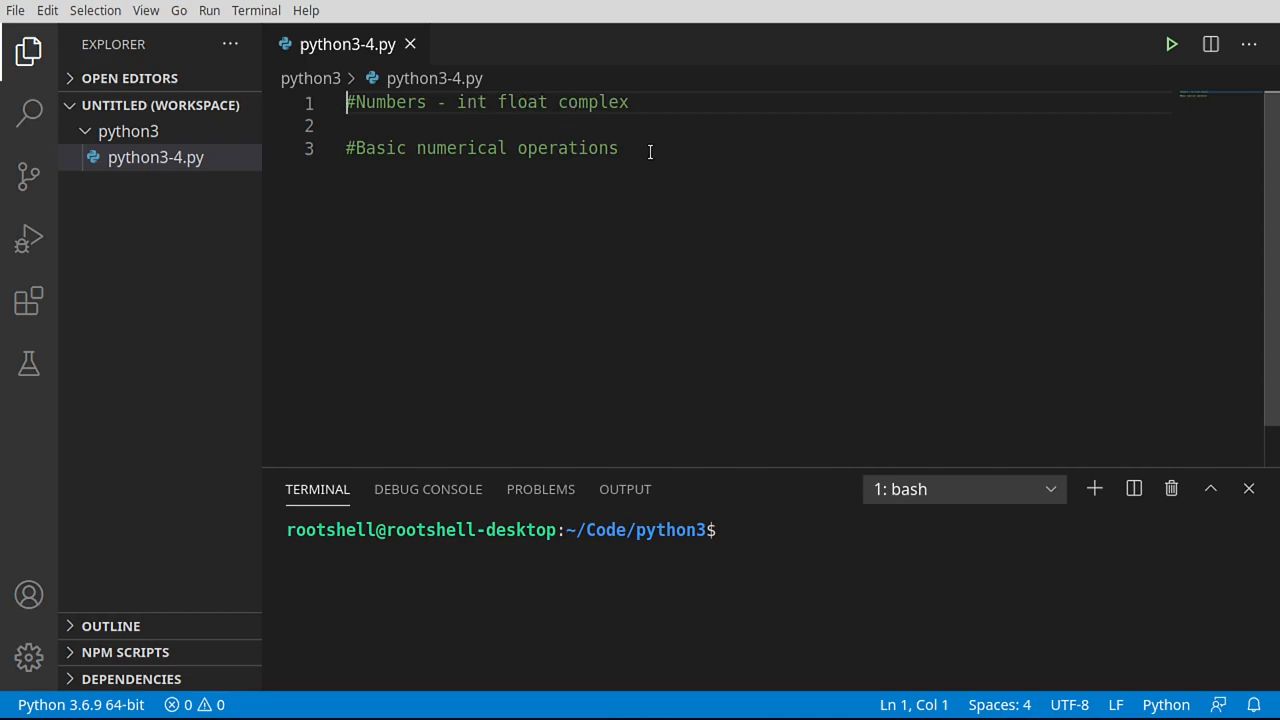
Add an '#int' comment below the first comment and assign iVal = 34
{"action": "left_click", "coordinate": [618, 148]}
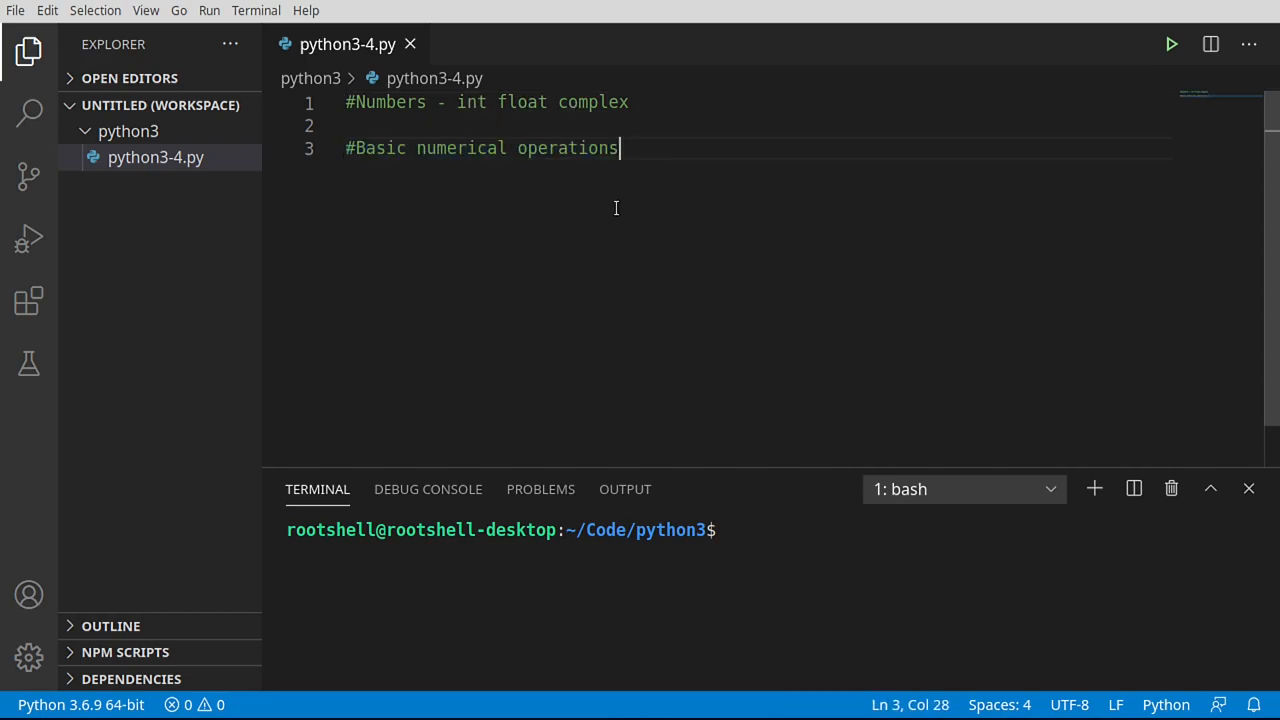
{"action": "double_click", "coordinate": [568, 148]}
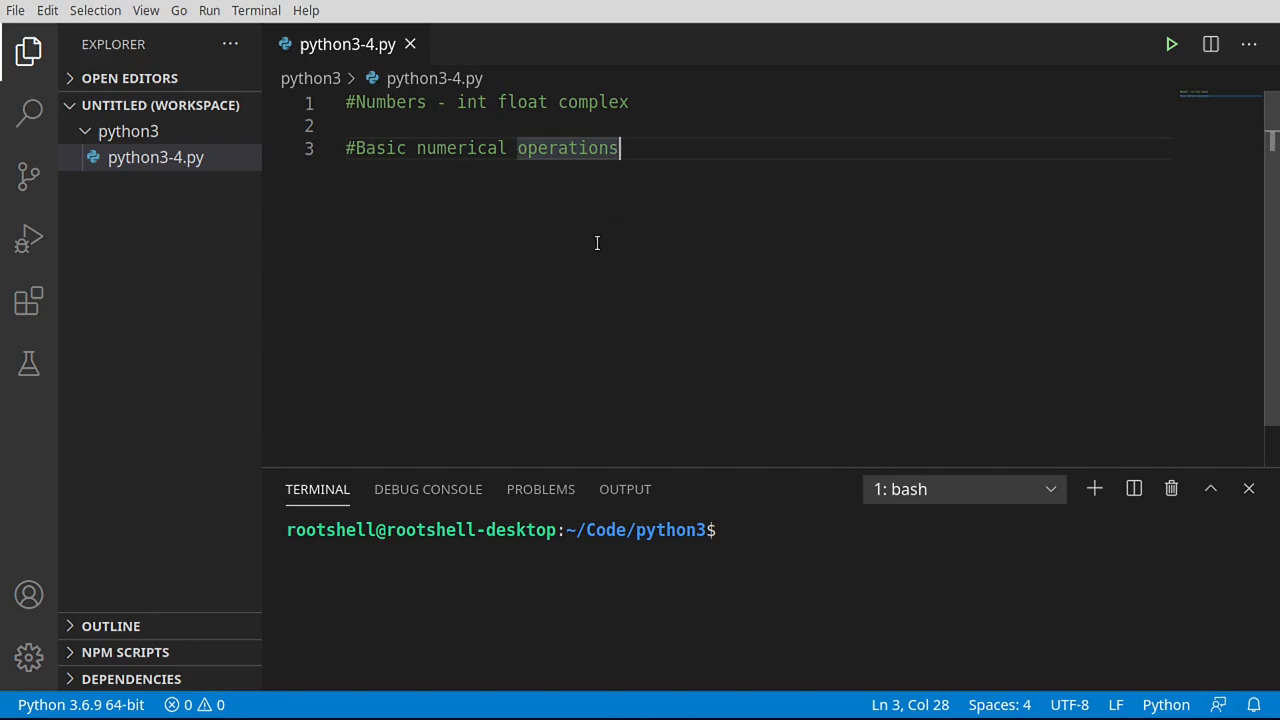
{"action": "mouse_move", "coordinate": [156, 156]}
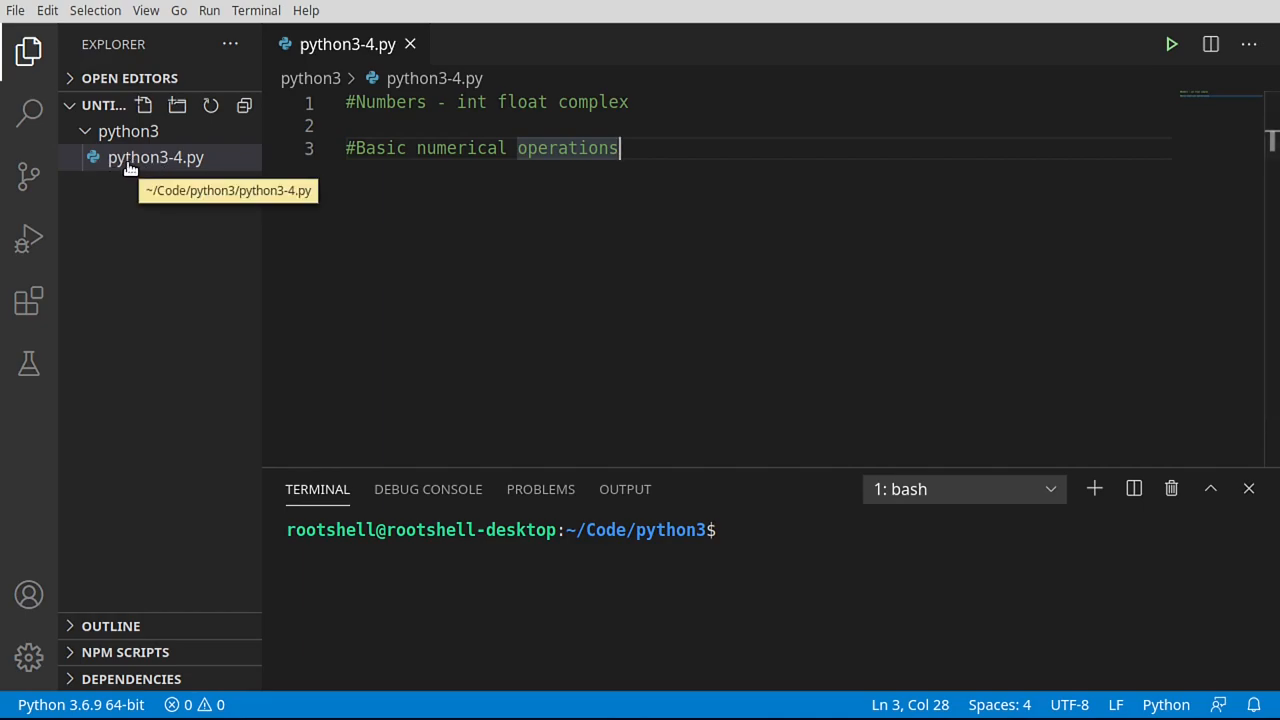
{"action": "mouse_move", "coordinate": [184, 176]}
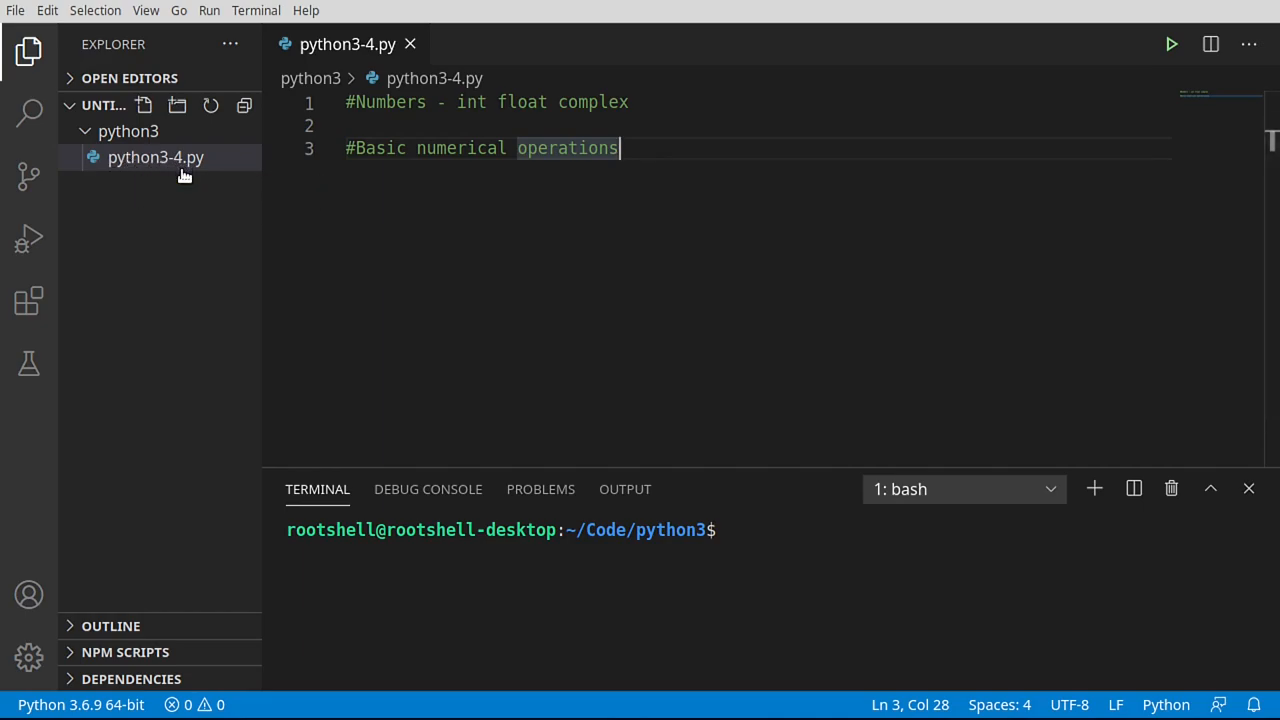
{"action": "mouse_move", "coordinate": [204, 182]}
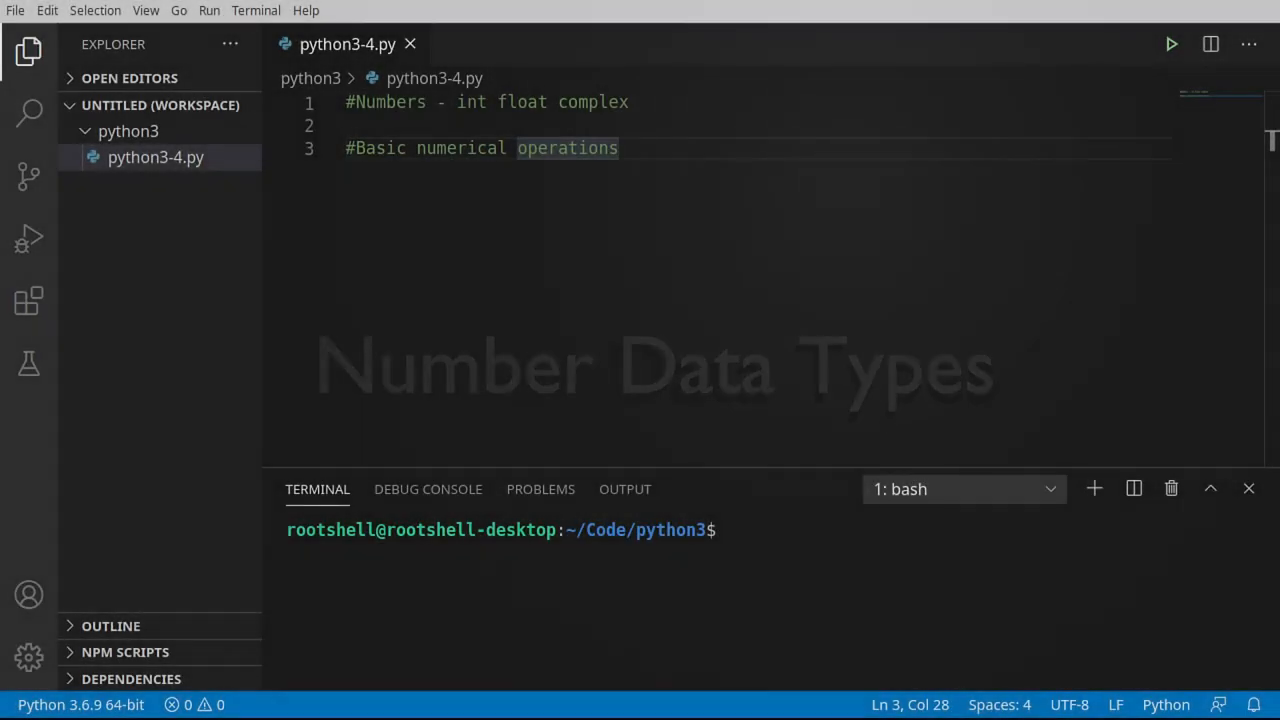
{"action": "left_click", "coordinate": [632, 102]}
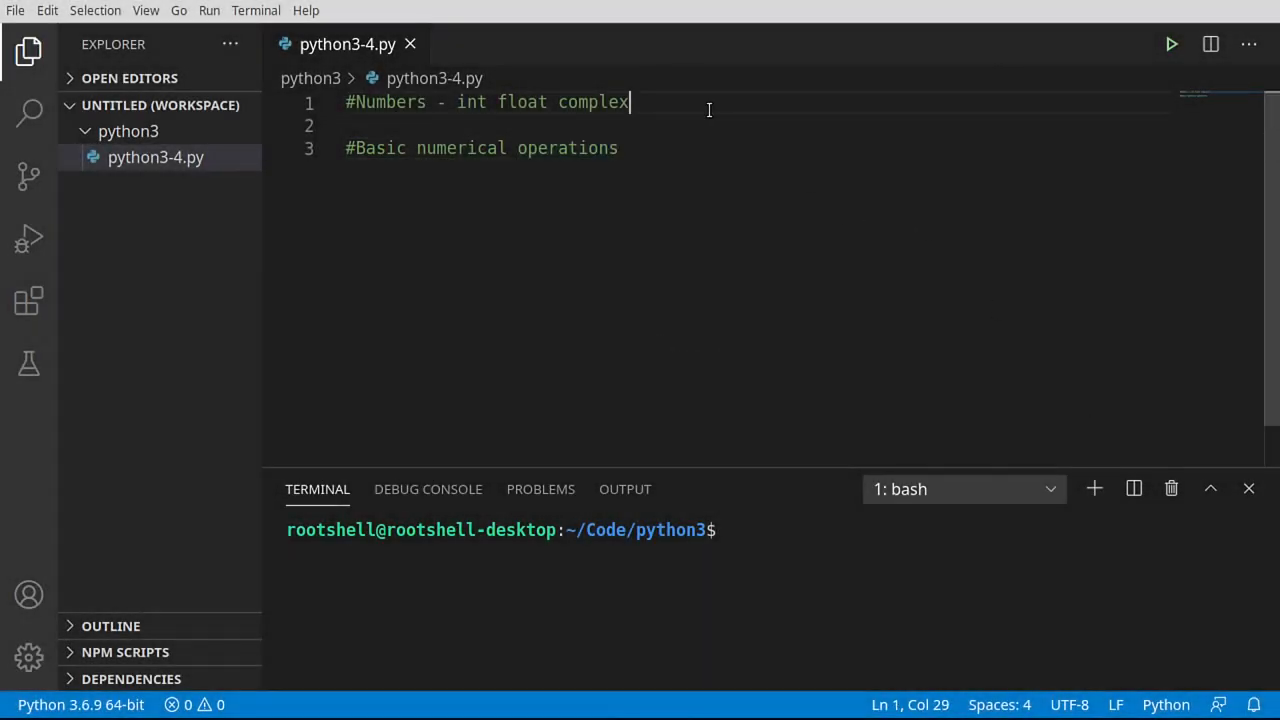
{"action": "key", "text": "Enter"}
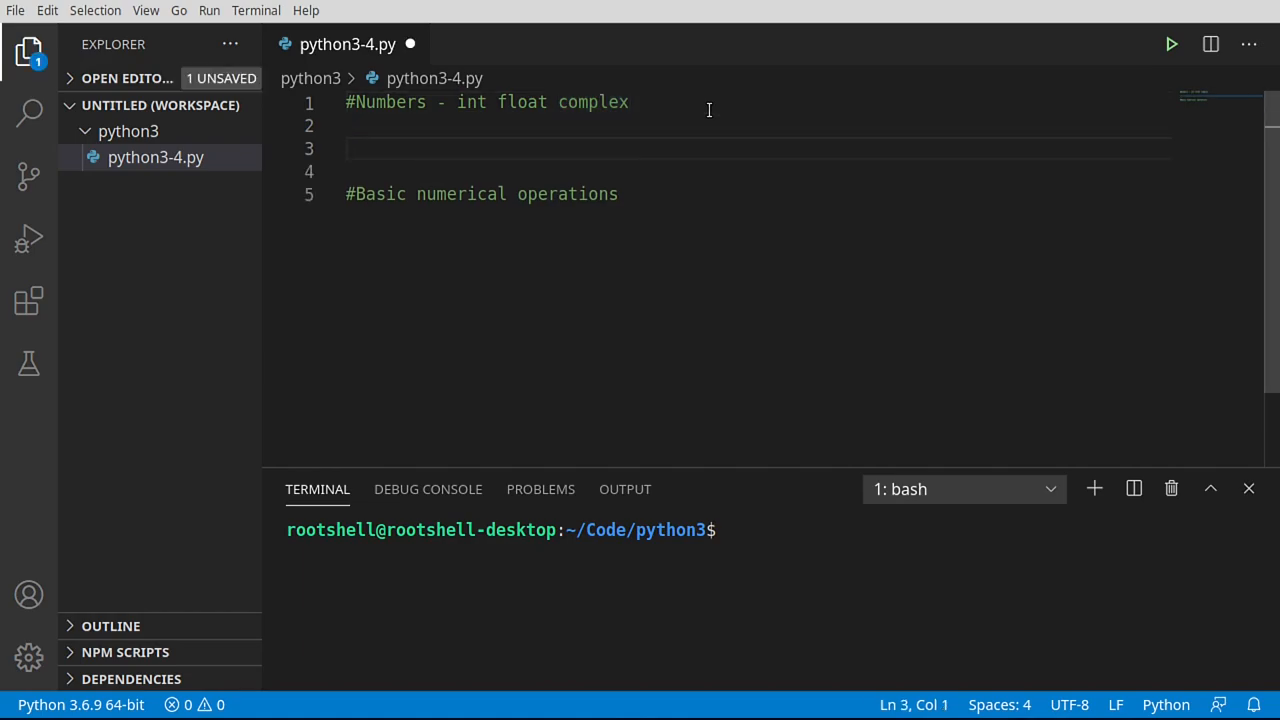
{"action": "type", "text": "#int"}
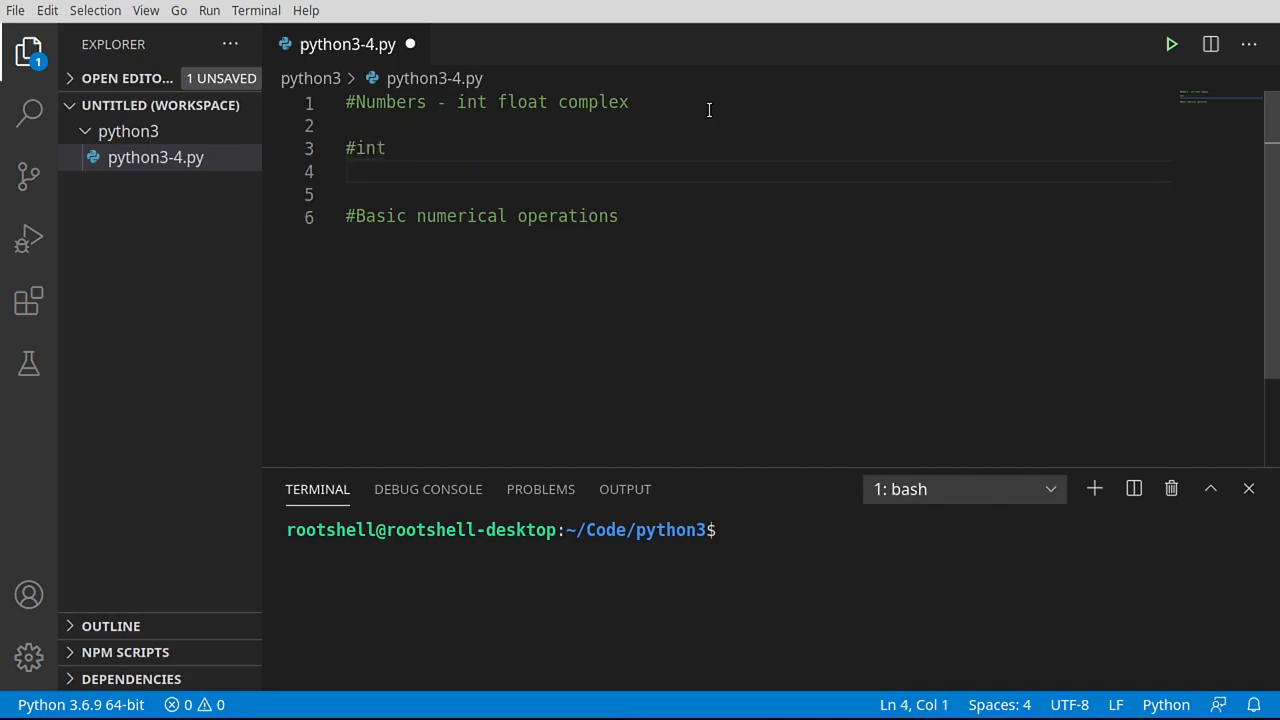
{"action": "type", "text": "iVal"}
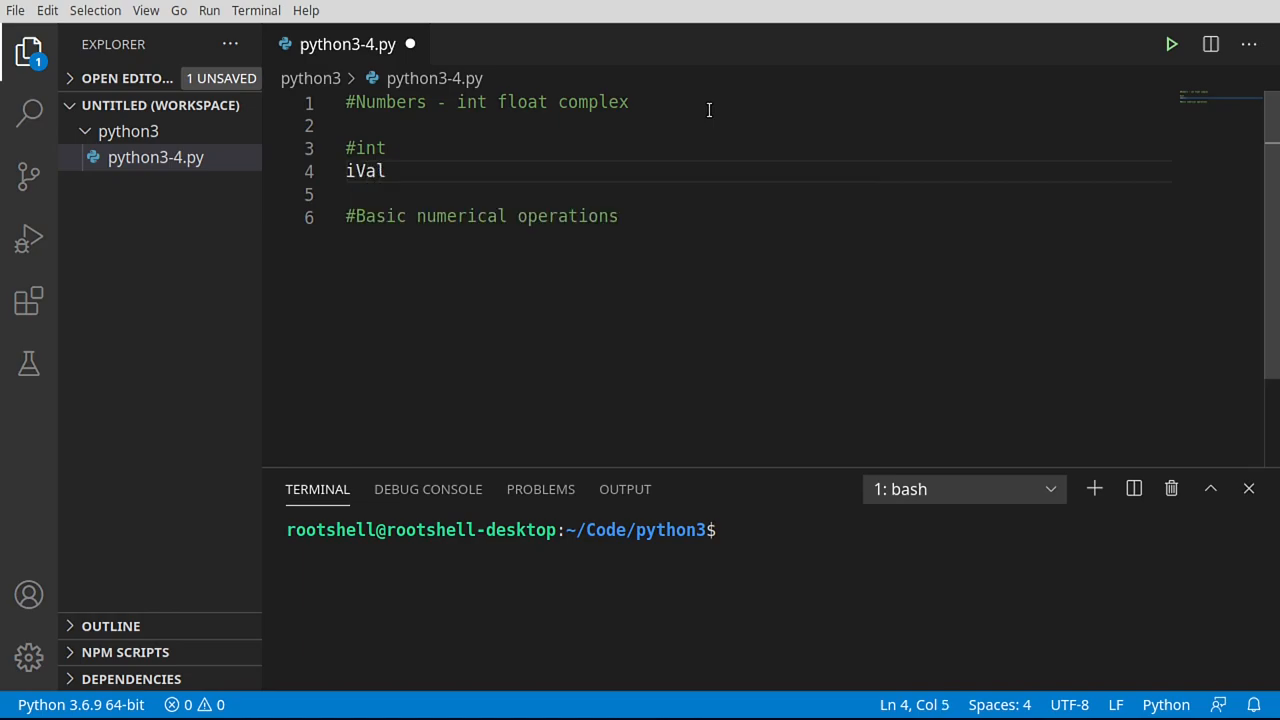
{"action": "type", "text": "= 34"}
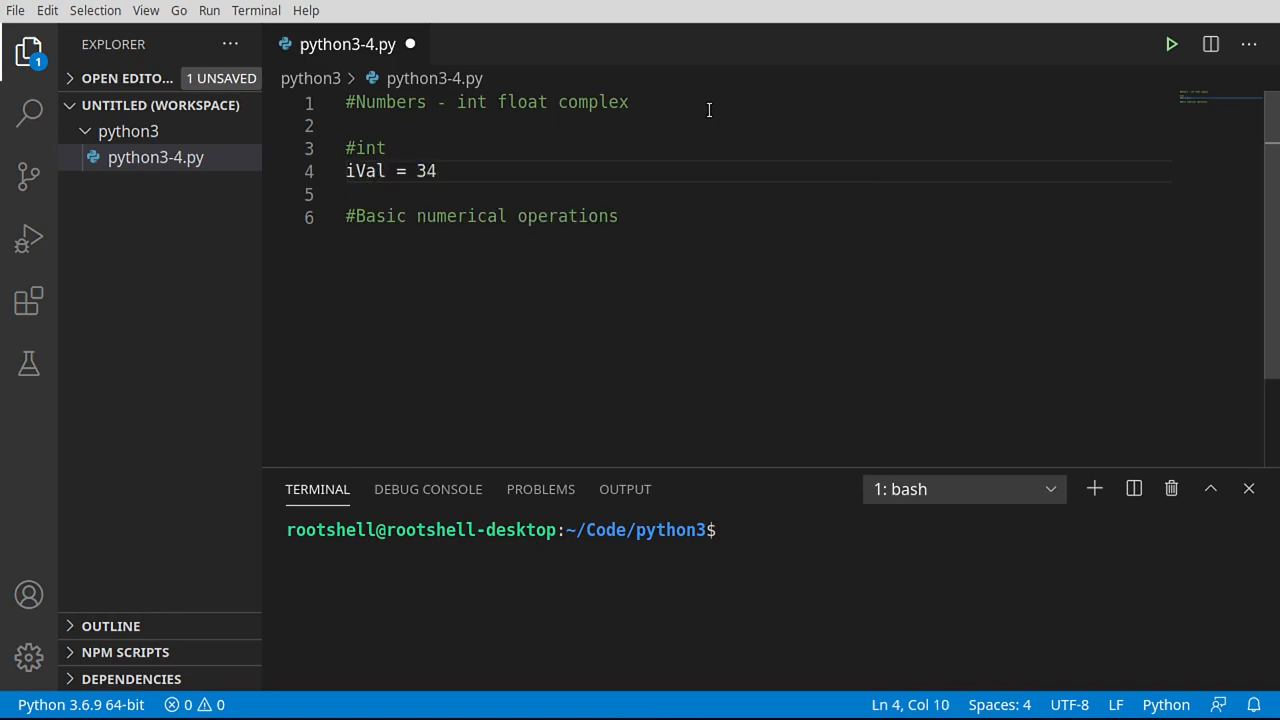
Add print(f'iVal = {iVal}') and run the file so the terminal shows iVal = 34
{"action": "key", "text": "Enter"}
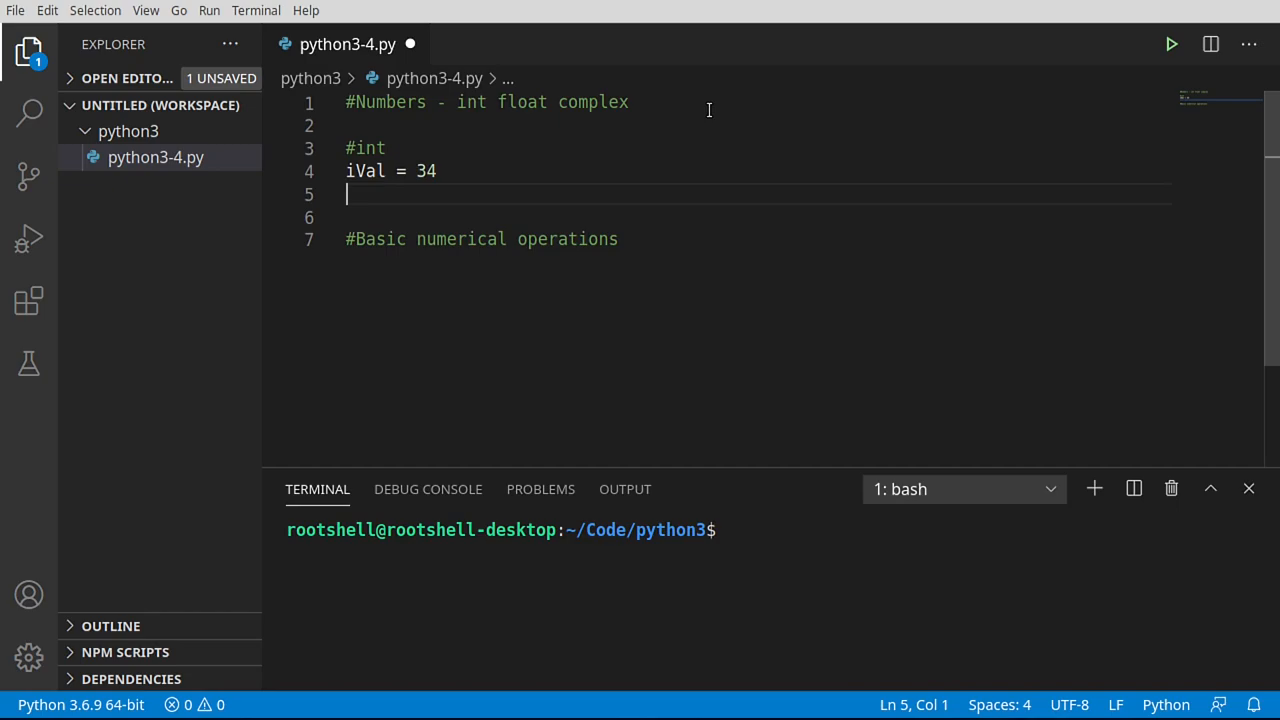
{"action": "type", "text": "print"}
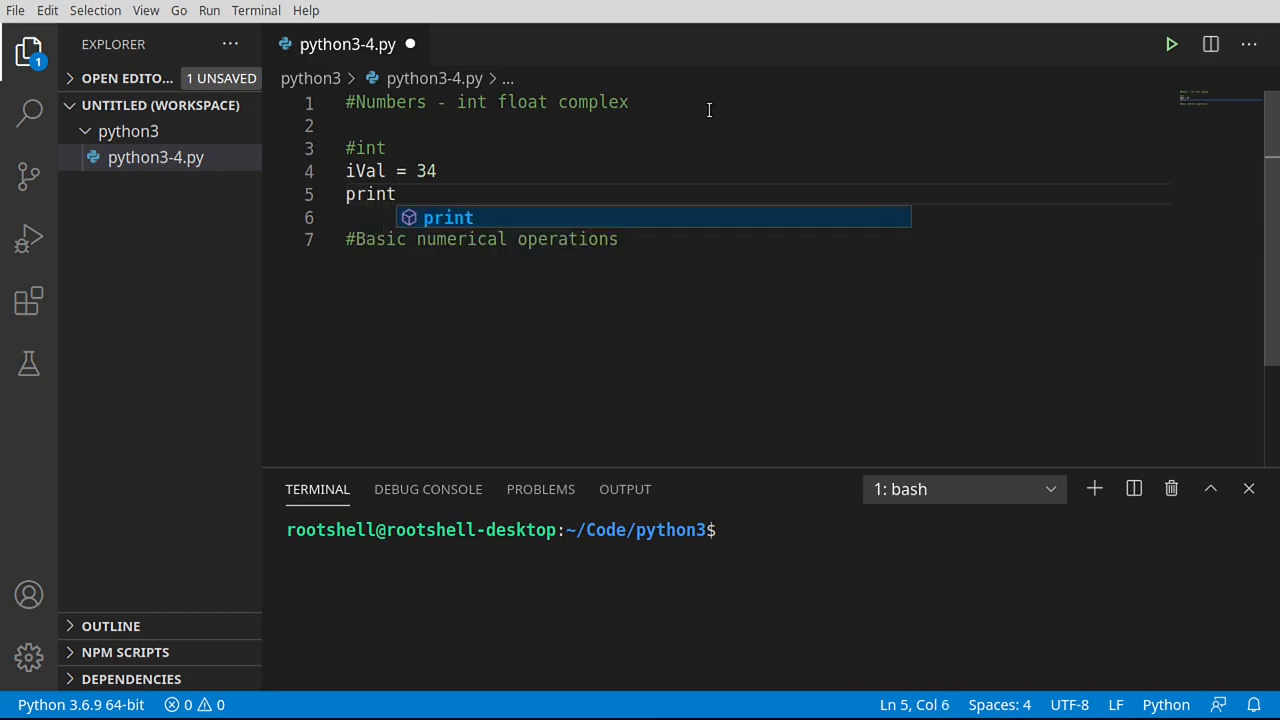
{"action": "type", "text": "(f')'"}
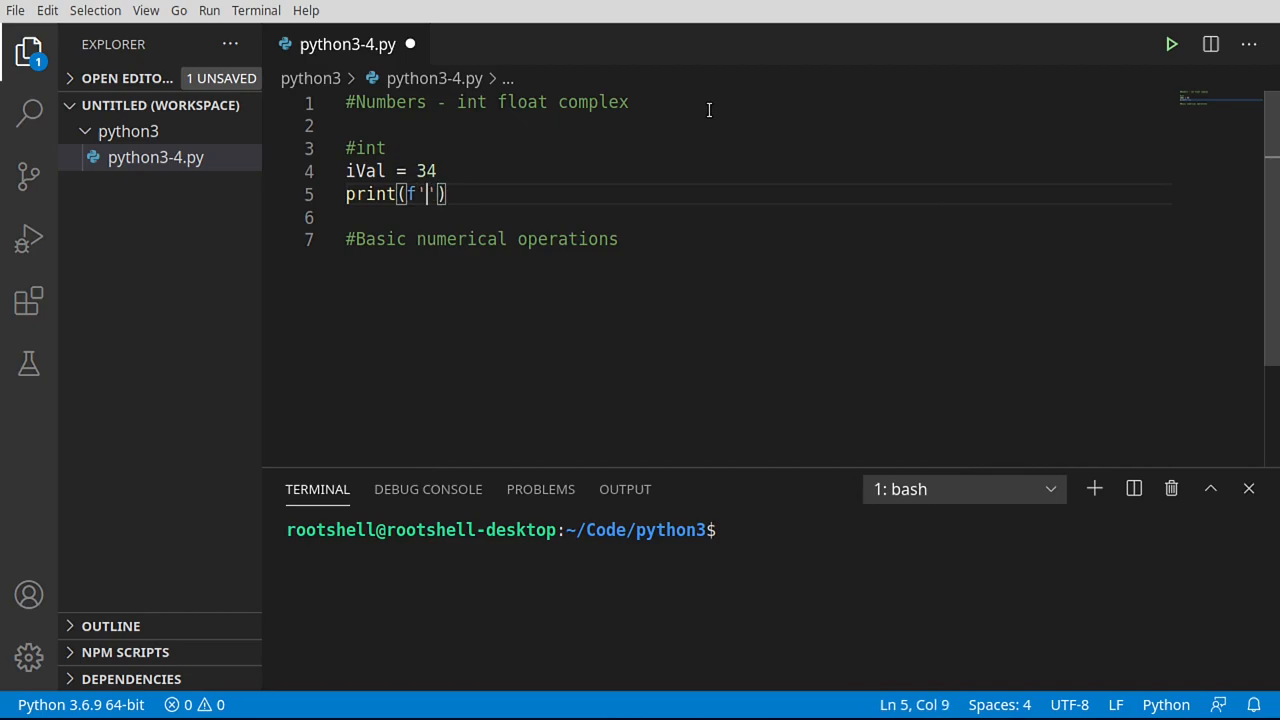
{"action": "type", "text": "iVal ="}
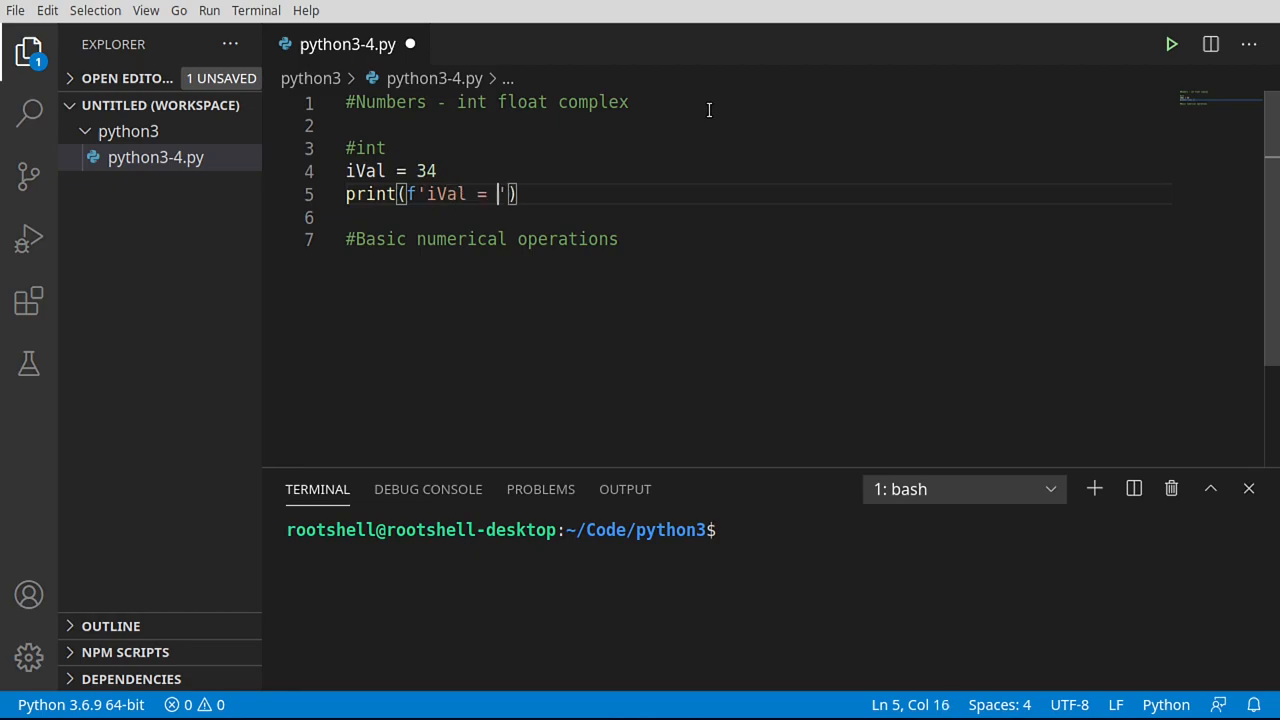
{"action": "type", "text": "{}"}
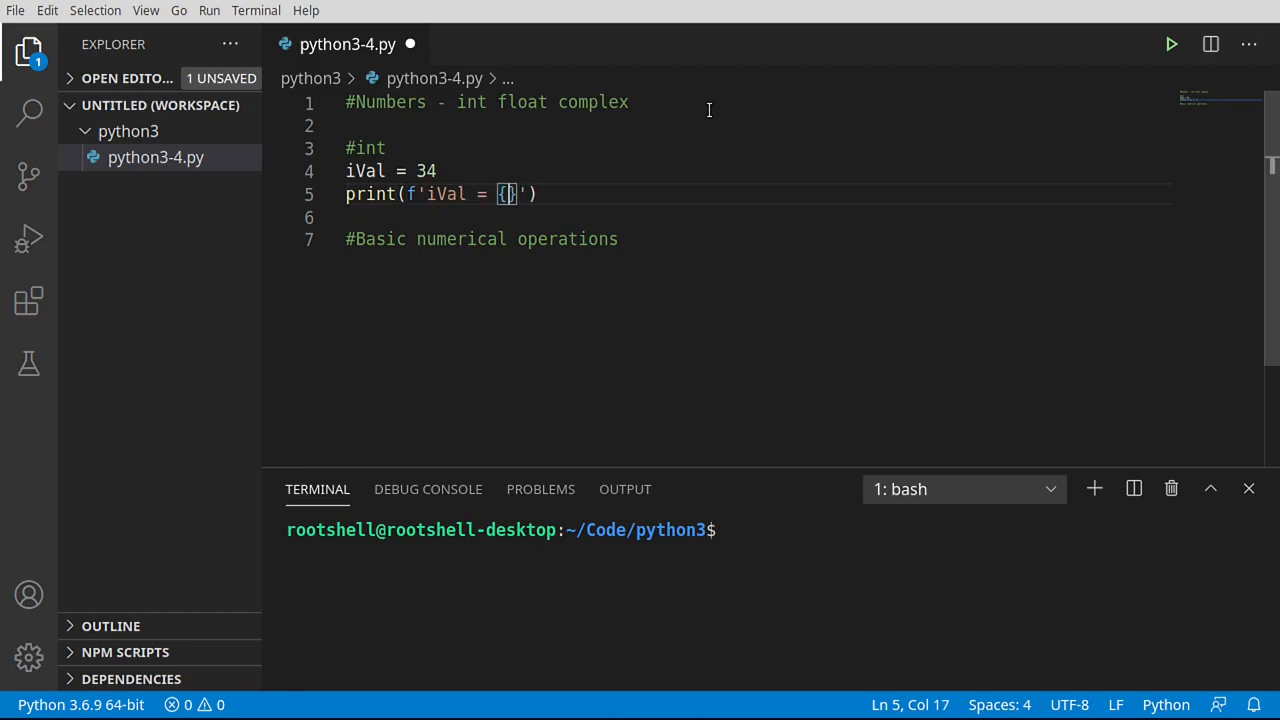
{"action": "type", "text": "iVal"}
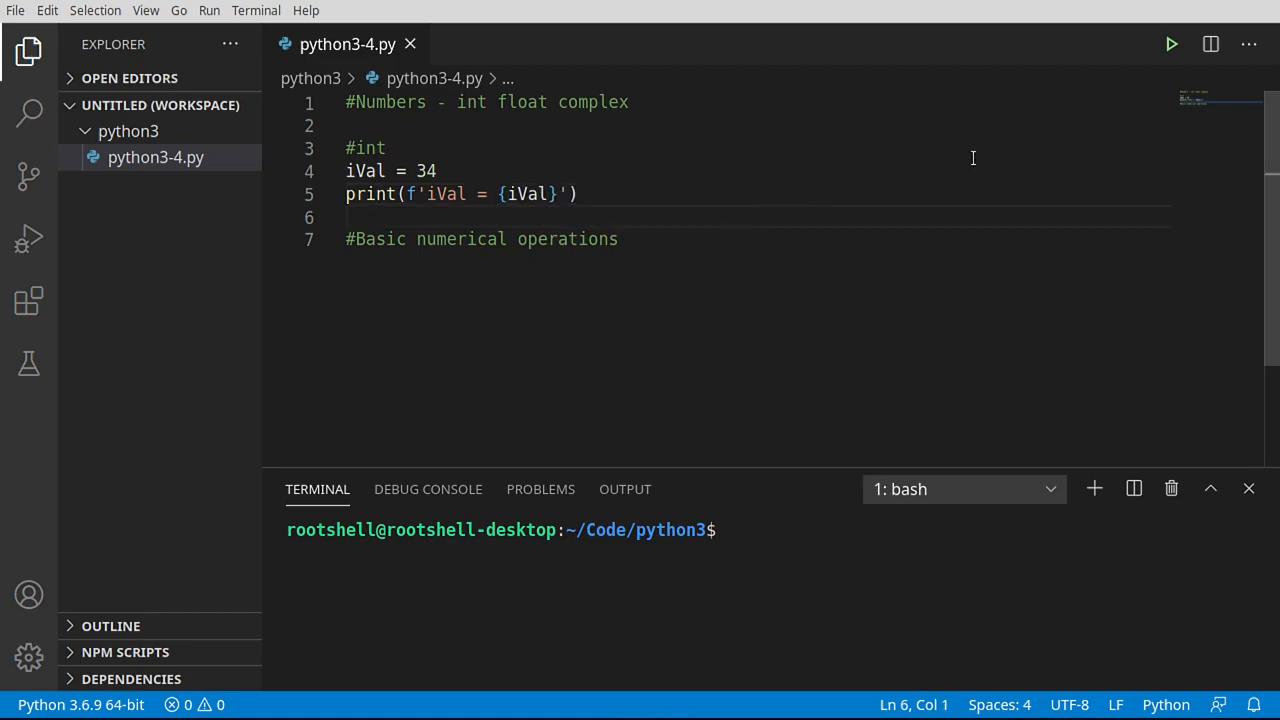
{"action": "left_click", "coordinate": [1172, 44]}
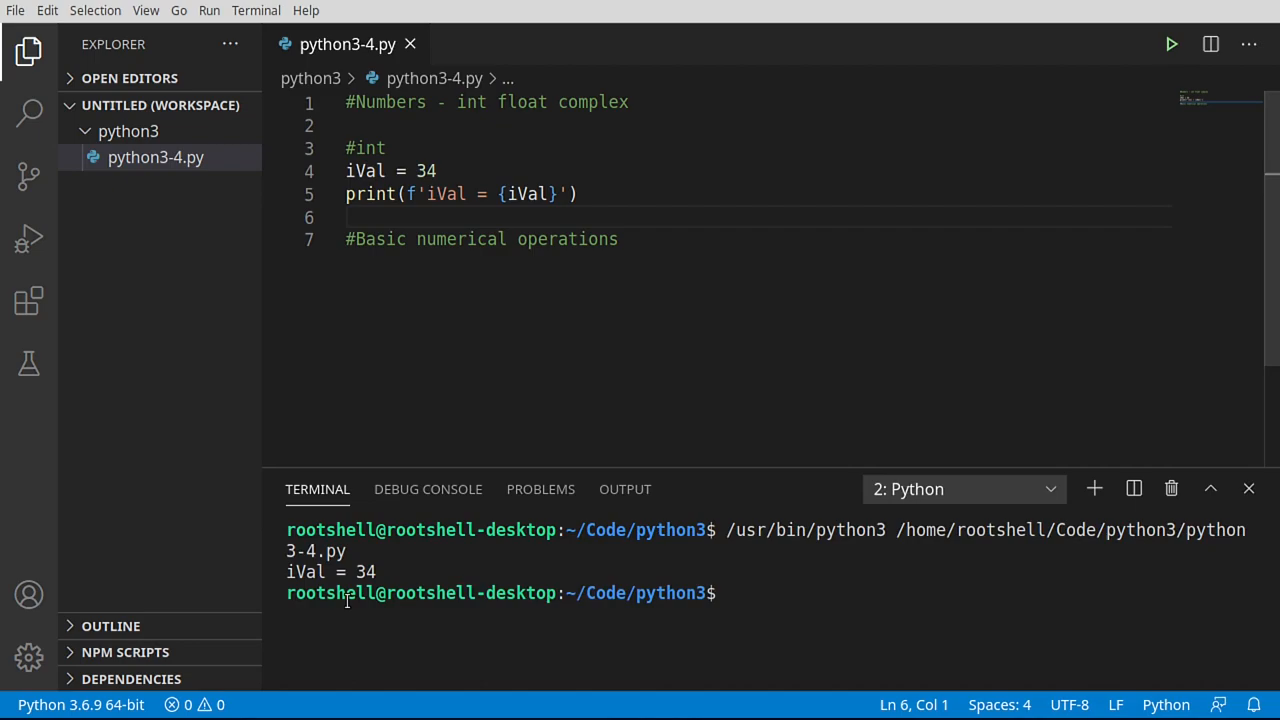
{"action": "double_click", "coordinate": [304, 572]}
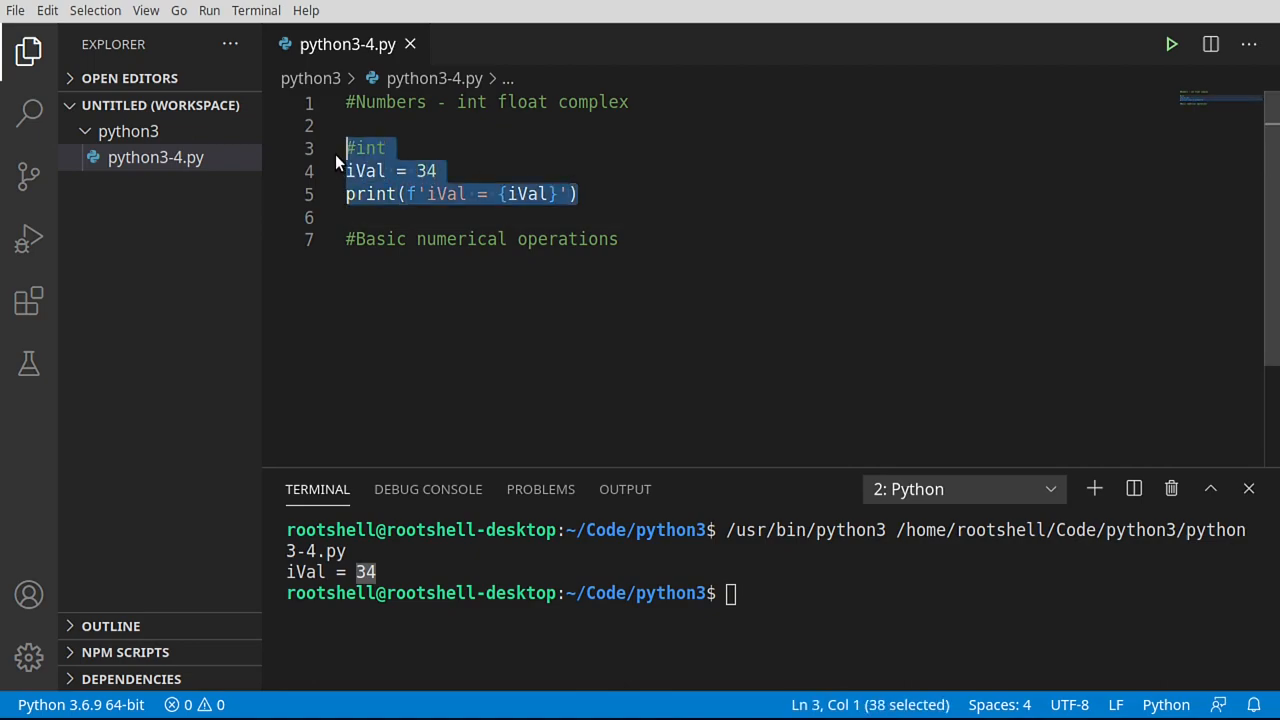
Turn the pasted int block into '#float' with fVal = 3.14 and a print of fVal
{"action": "left_click", "coordinate": [420, 216]}
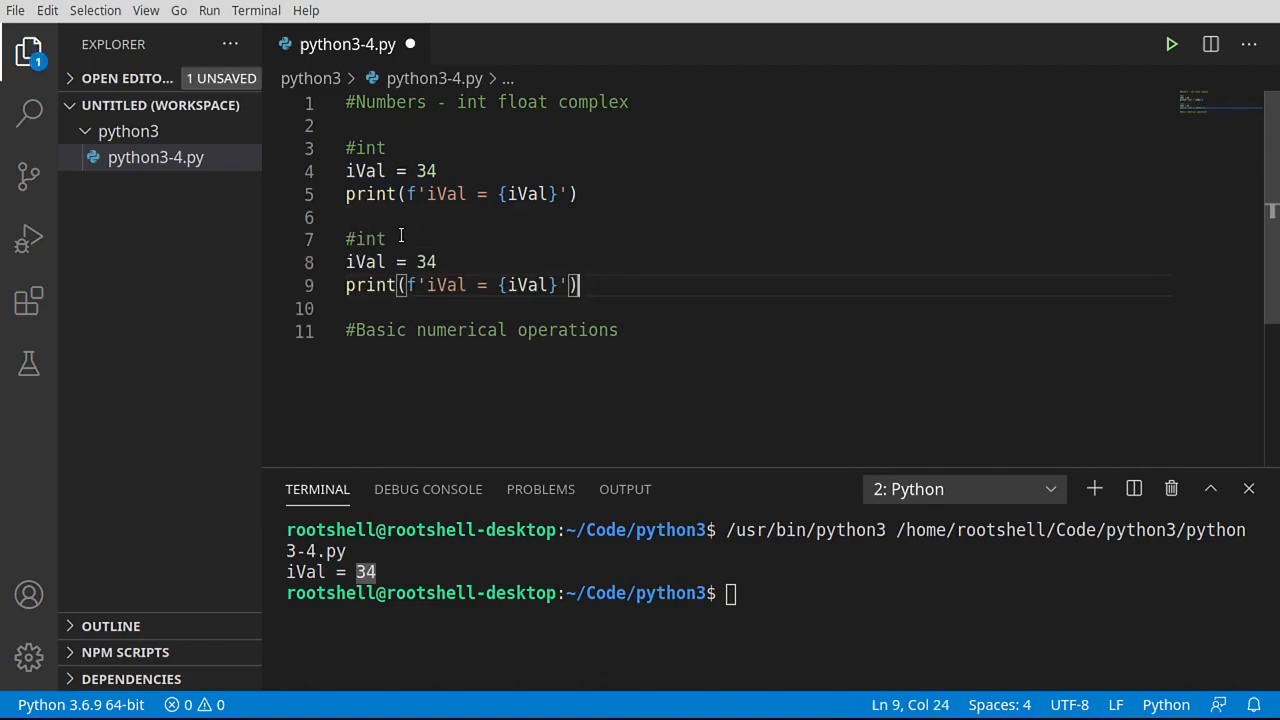
{"action": "double_click", "coordinate": [366, 238]}
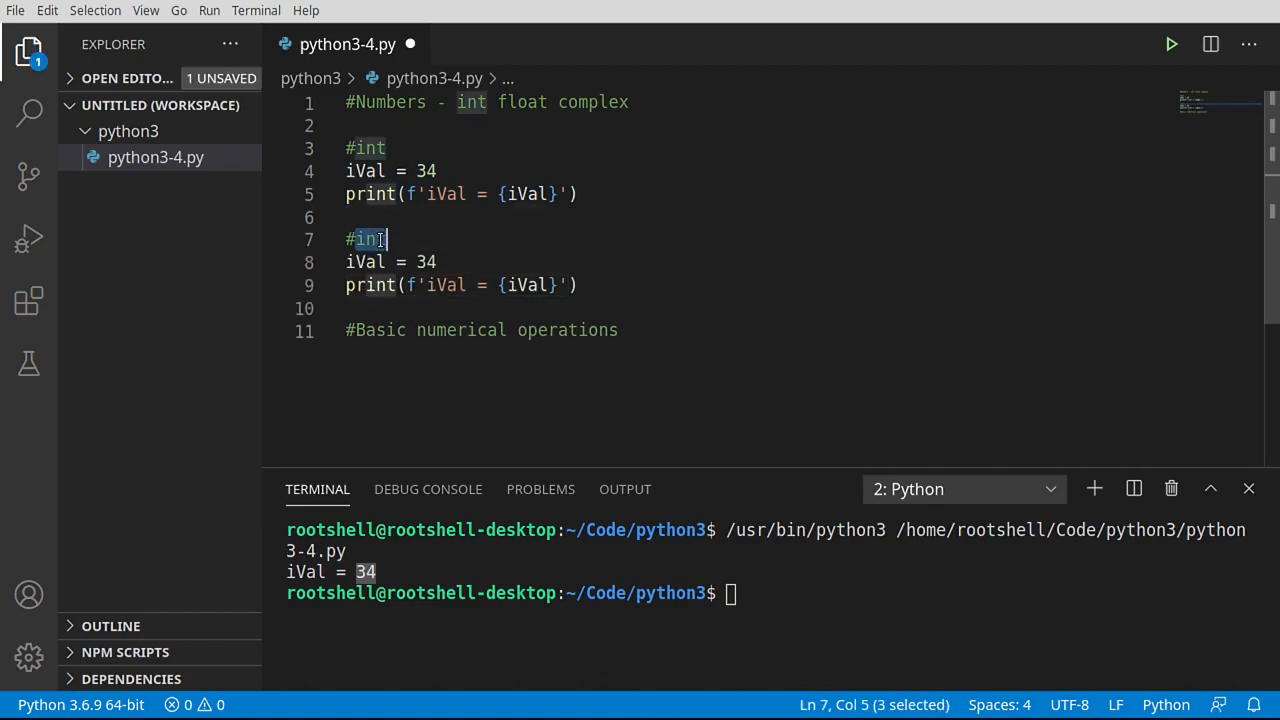
{"action": "type", "text": "float"}
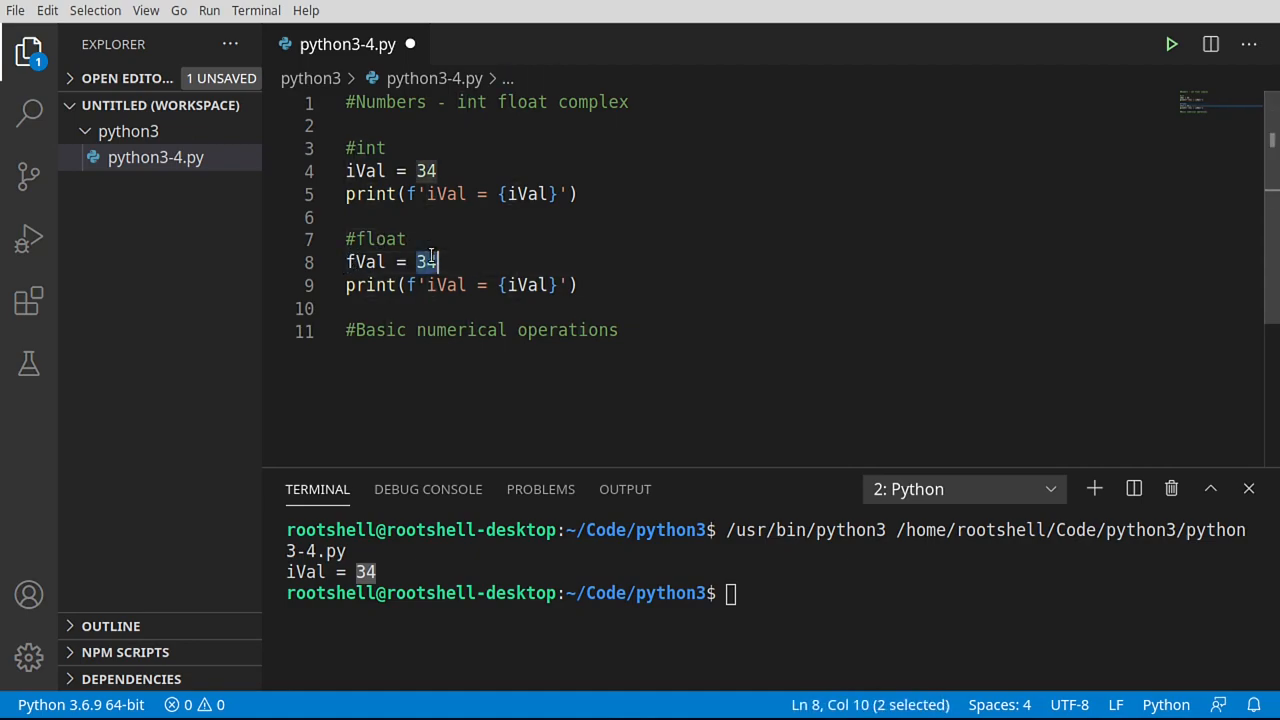
{"action": "type", "text": ".14"}
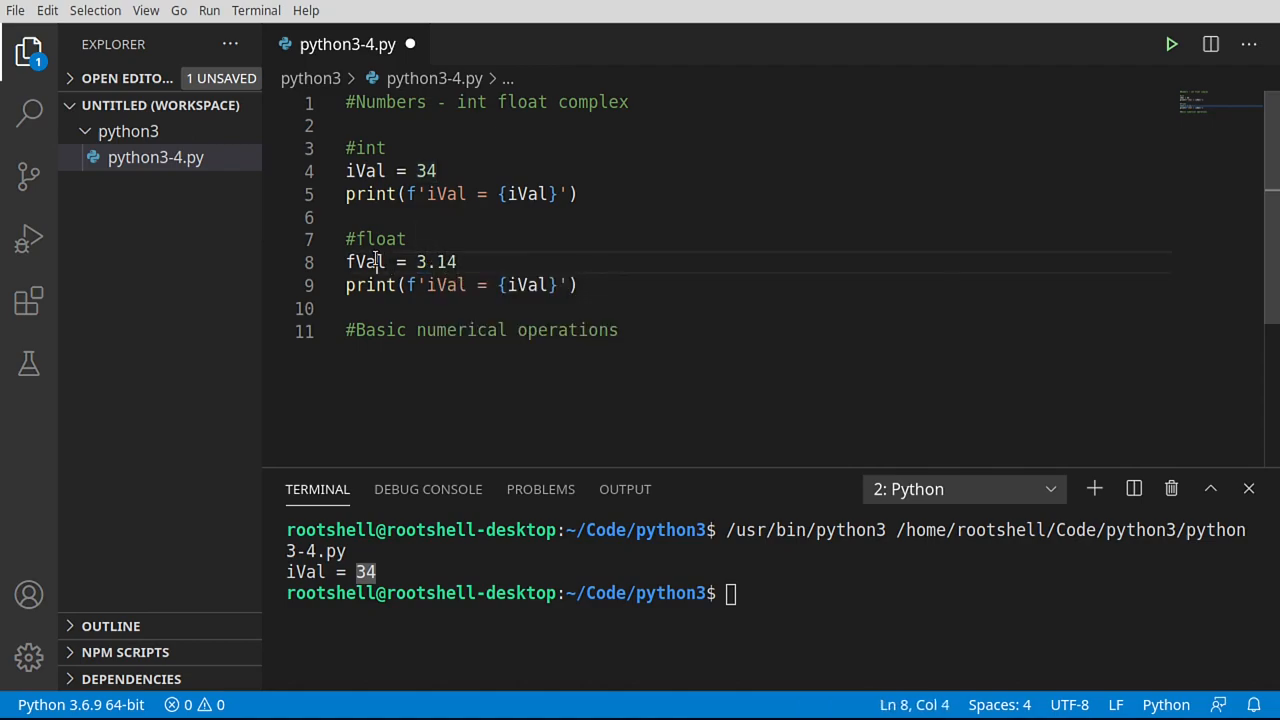
{"action": "double_click", "coordinate": [444, 284]}
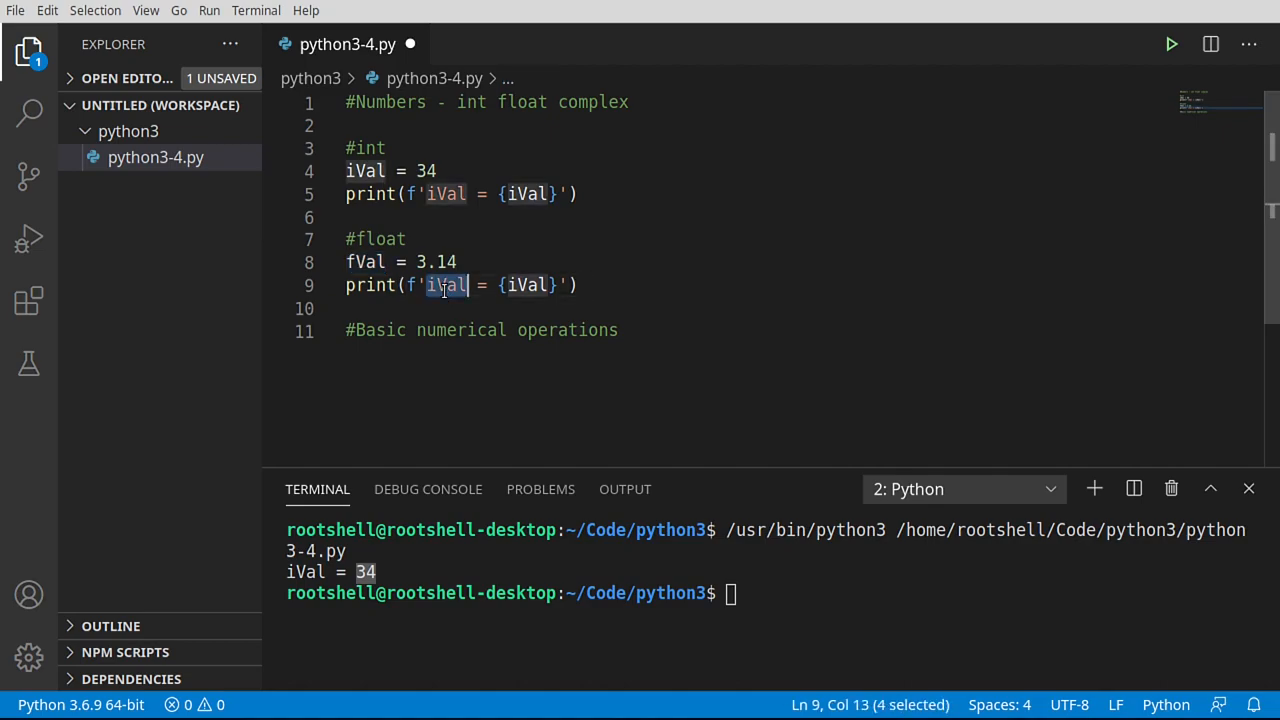
{"action": "type", "text": "fVal"}
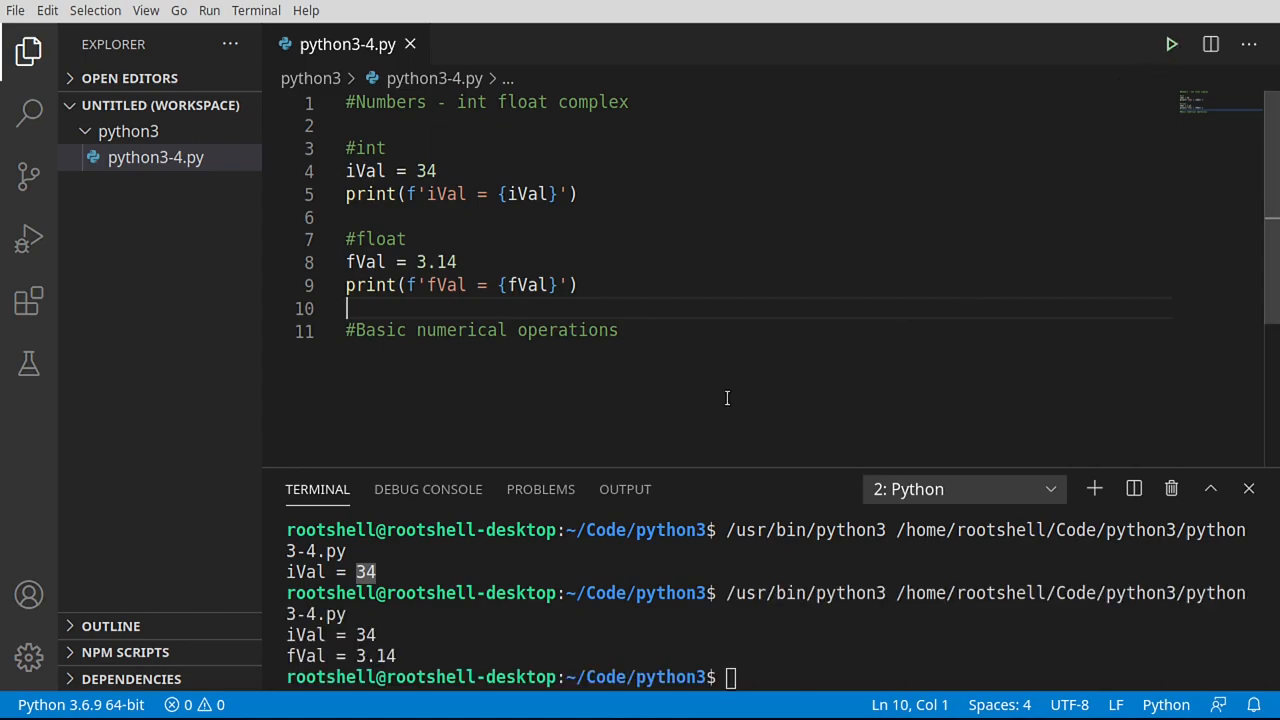
{"action": "mouse_move", "coordinate": [624, 488]}
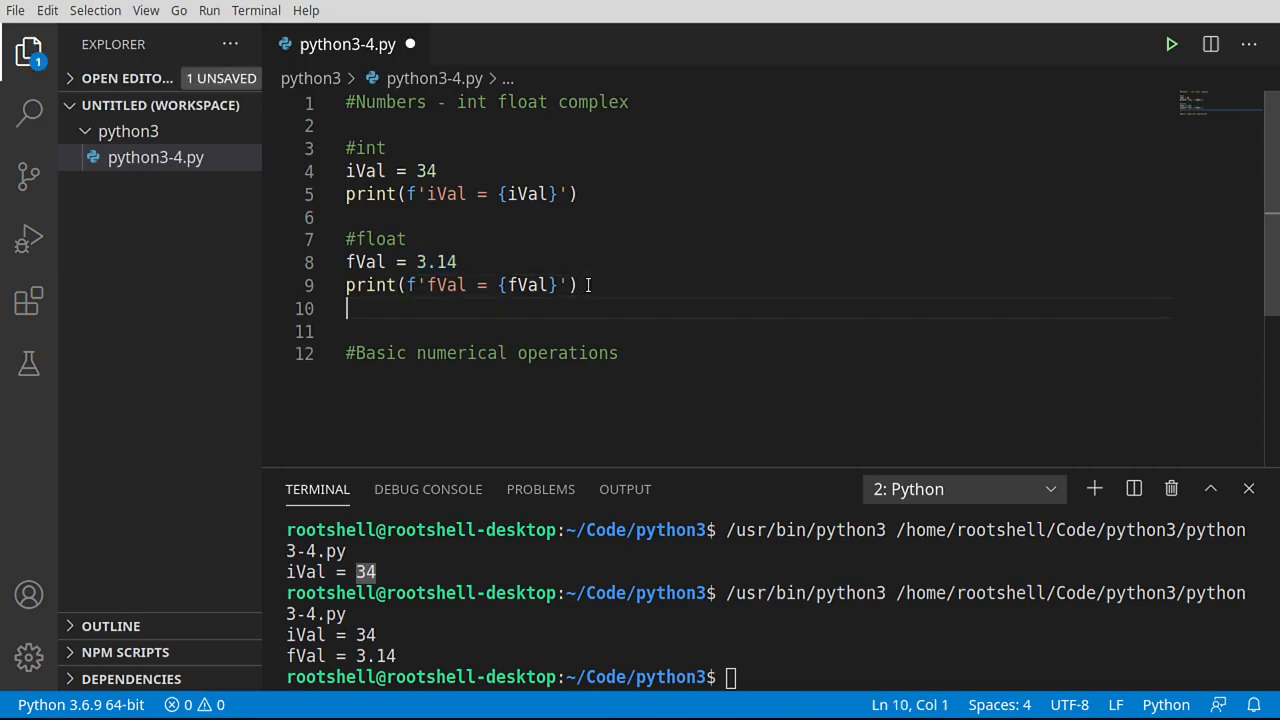
Add 'import sys' and print(sys.float_info) under the float section
{"action": "type", "text": "im"}
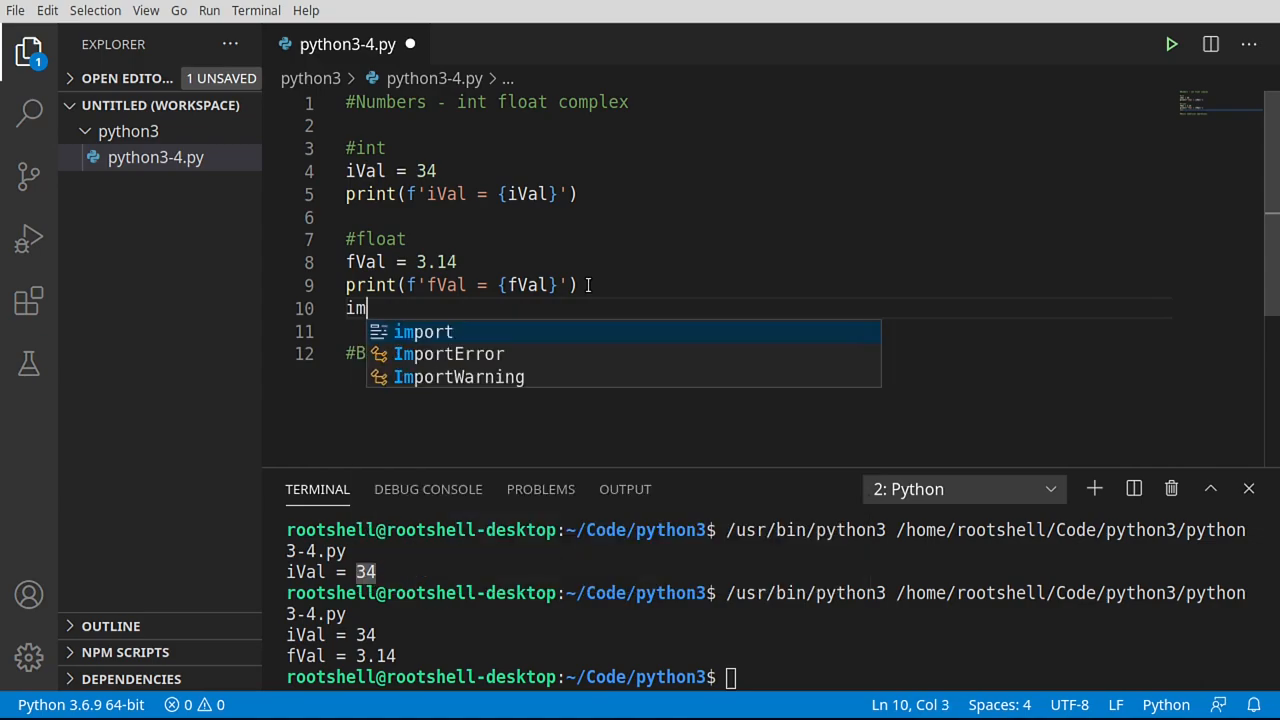
{"action": "type", "text": "port sys"}
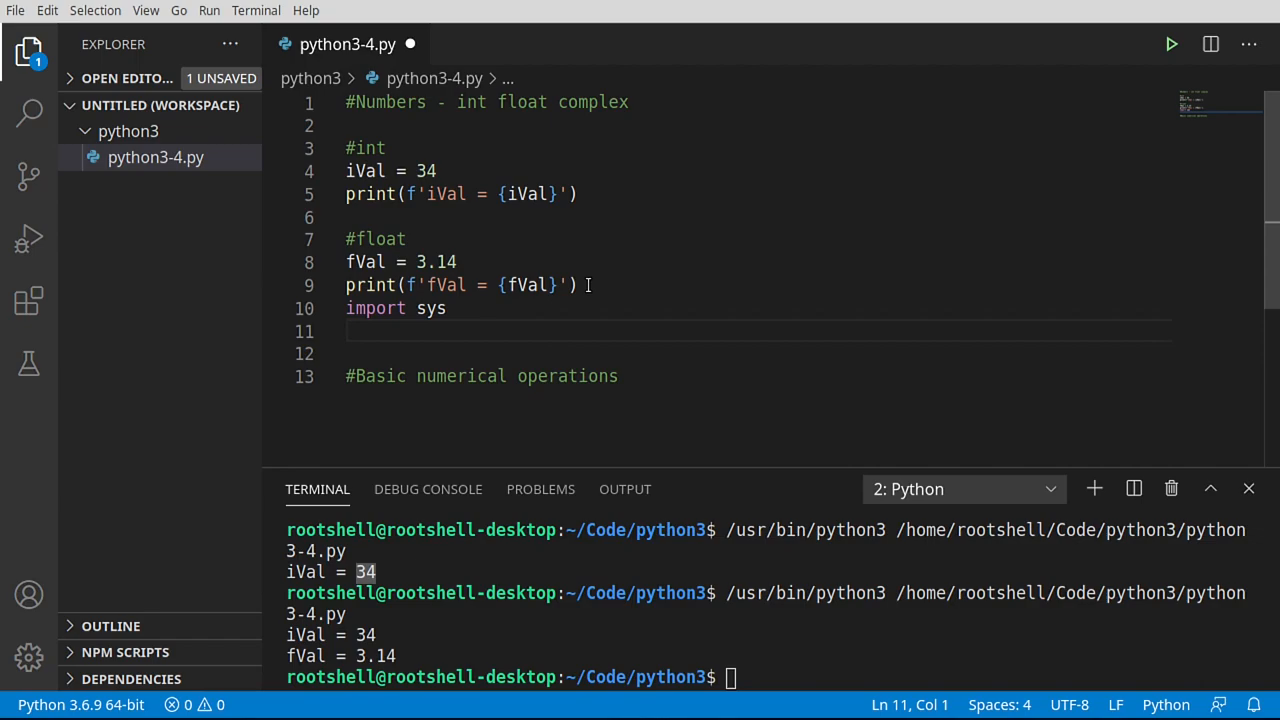
{"action": "type", "text": "print"}
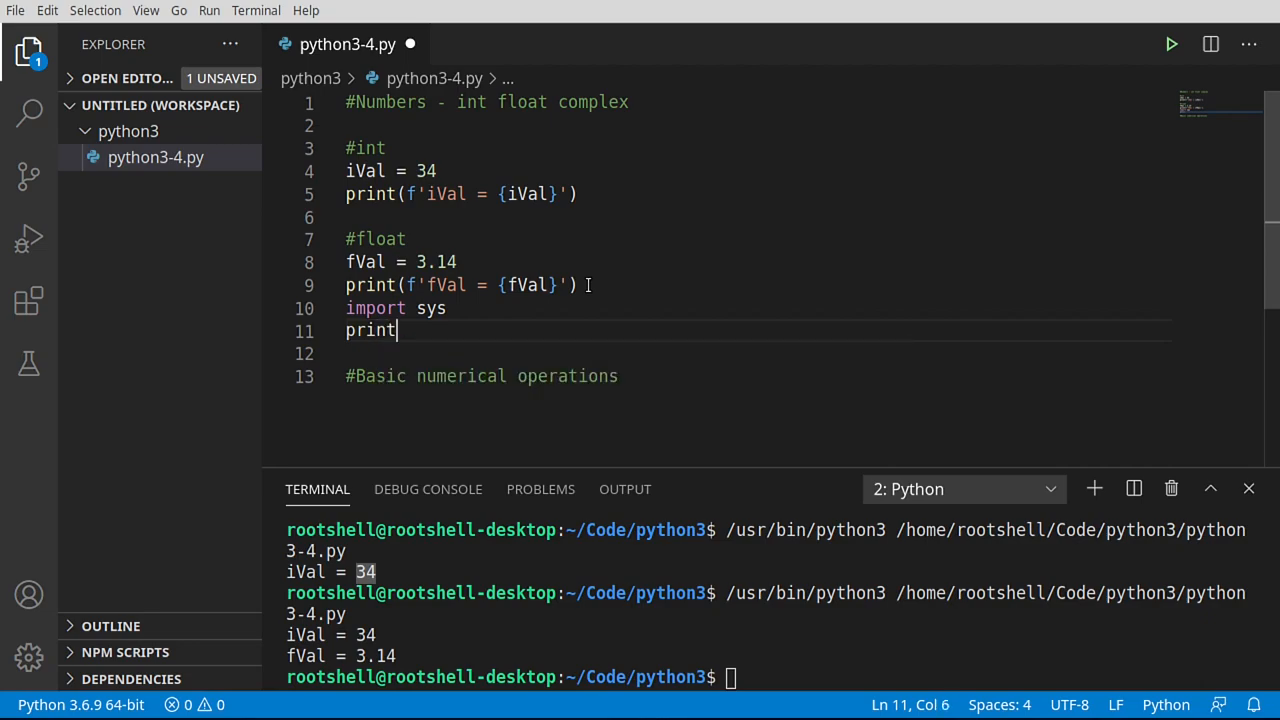
{"action": "type", "text": "("}
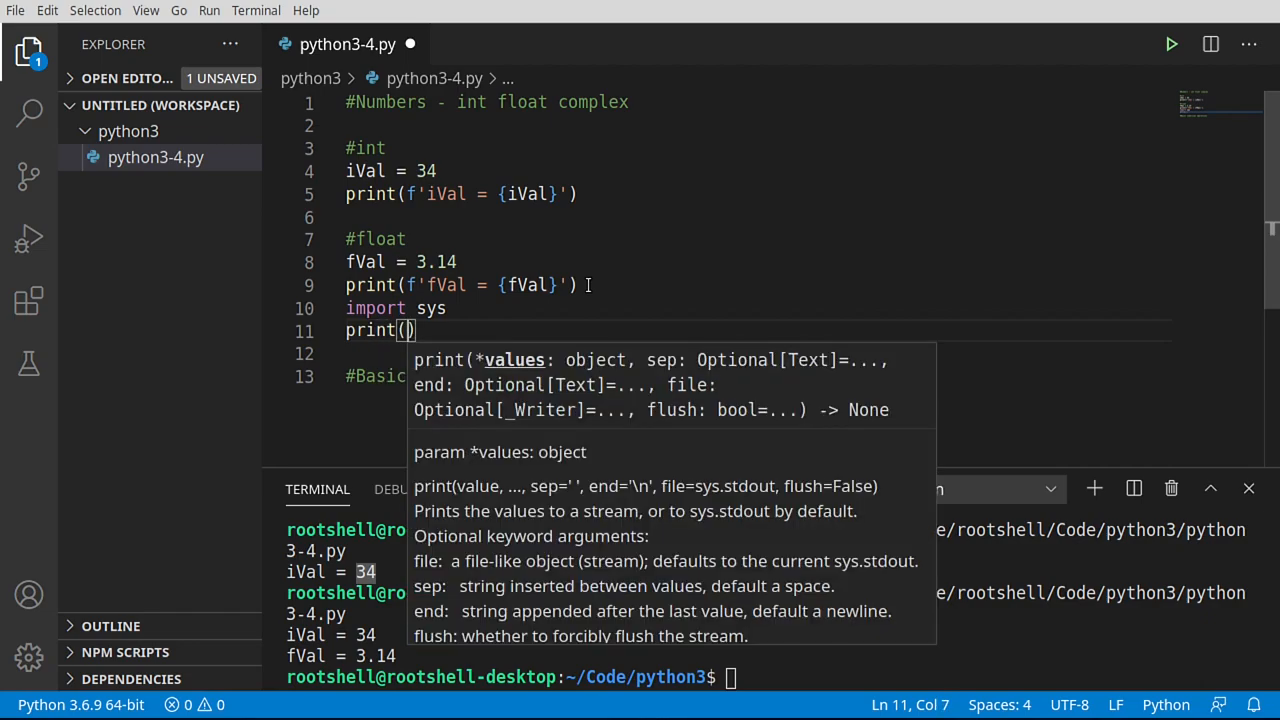
{"action": "type", "text": "sys"}
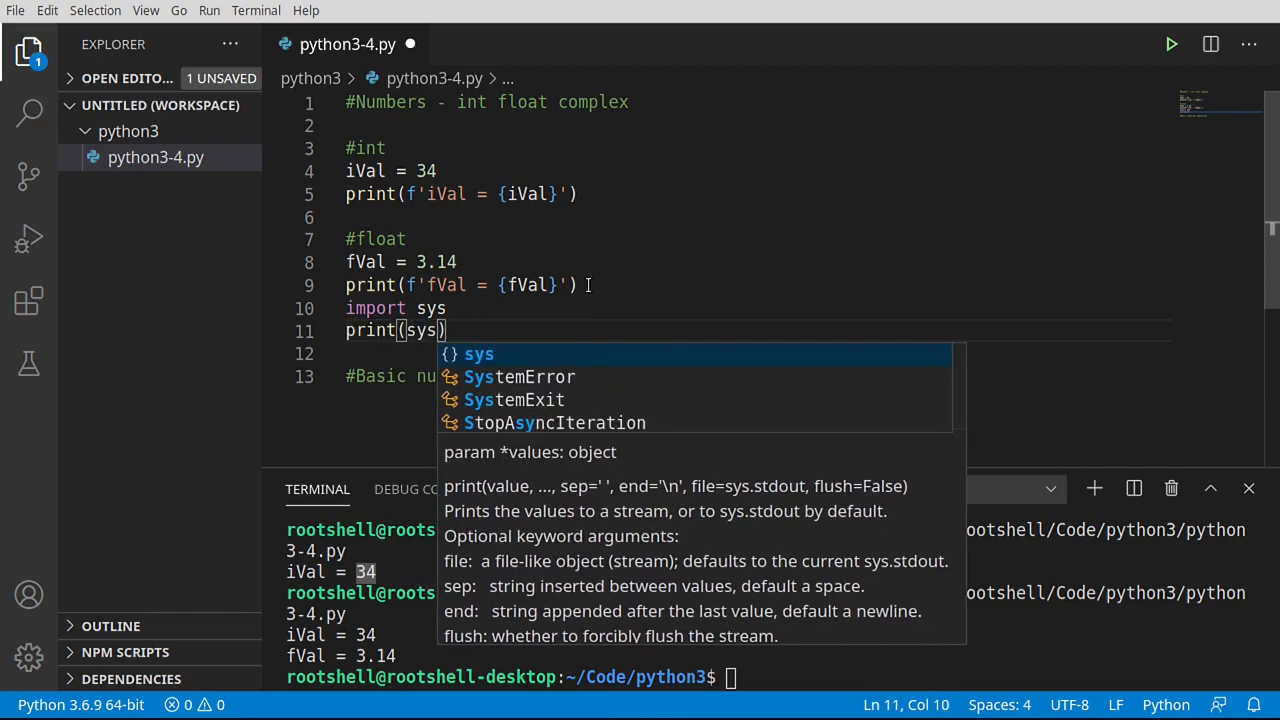
{"action": "type", "text": ".float_info"}
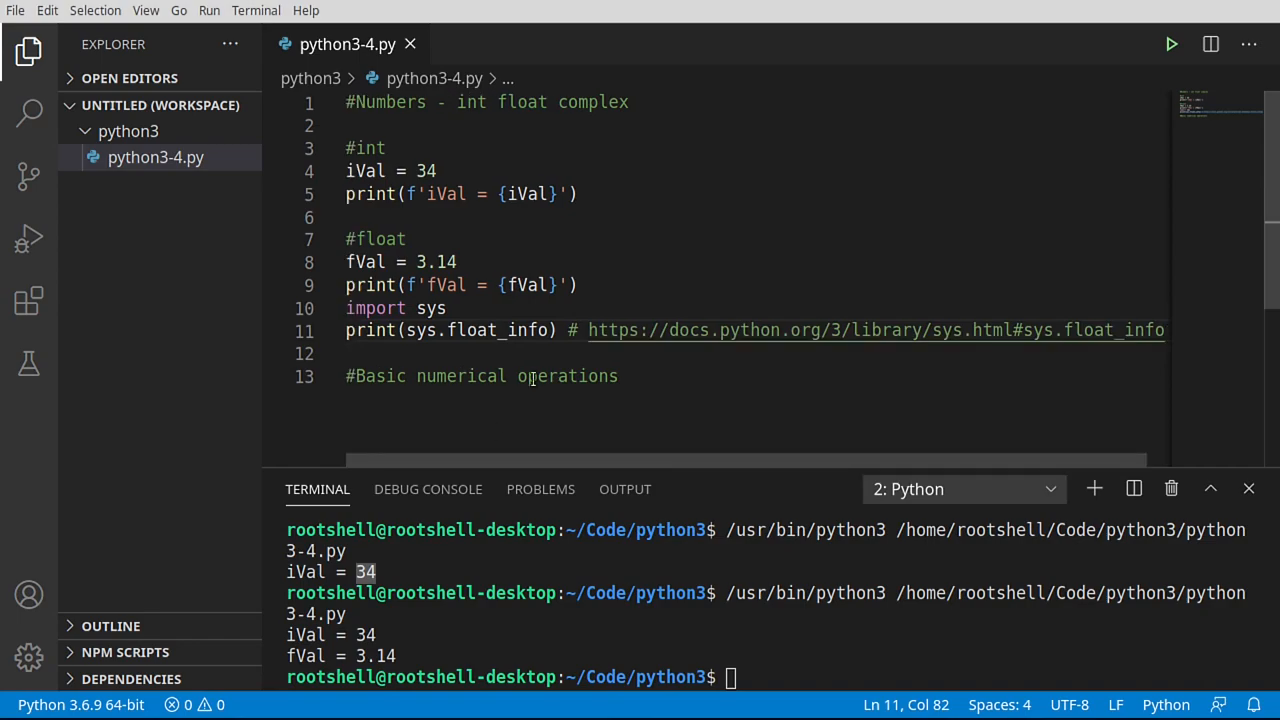
{"action": "mouse_move", "coordinate": [720, 330]}
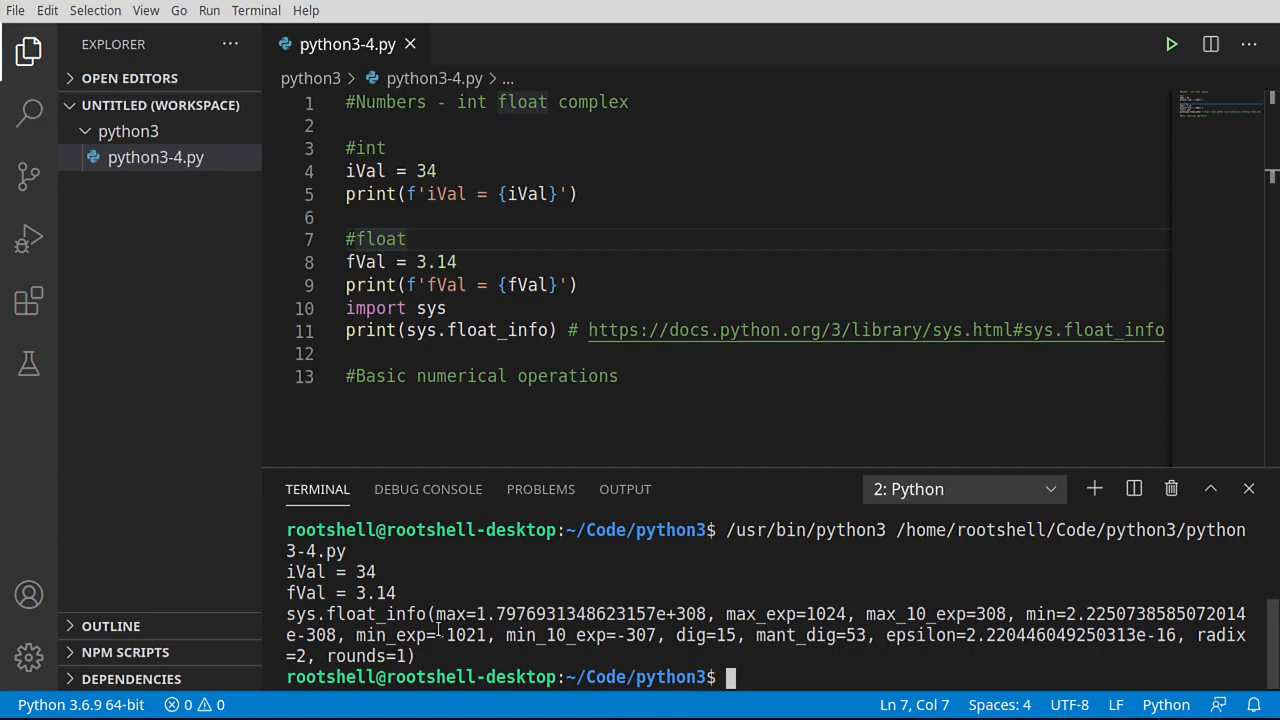
{"action": "mouse_move", "coordinate": [434, 636]}
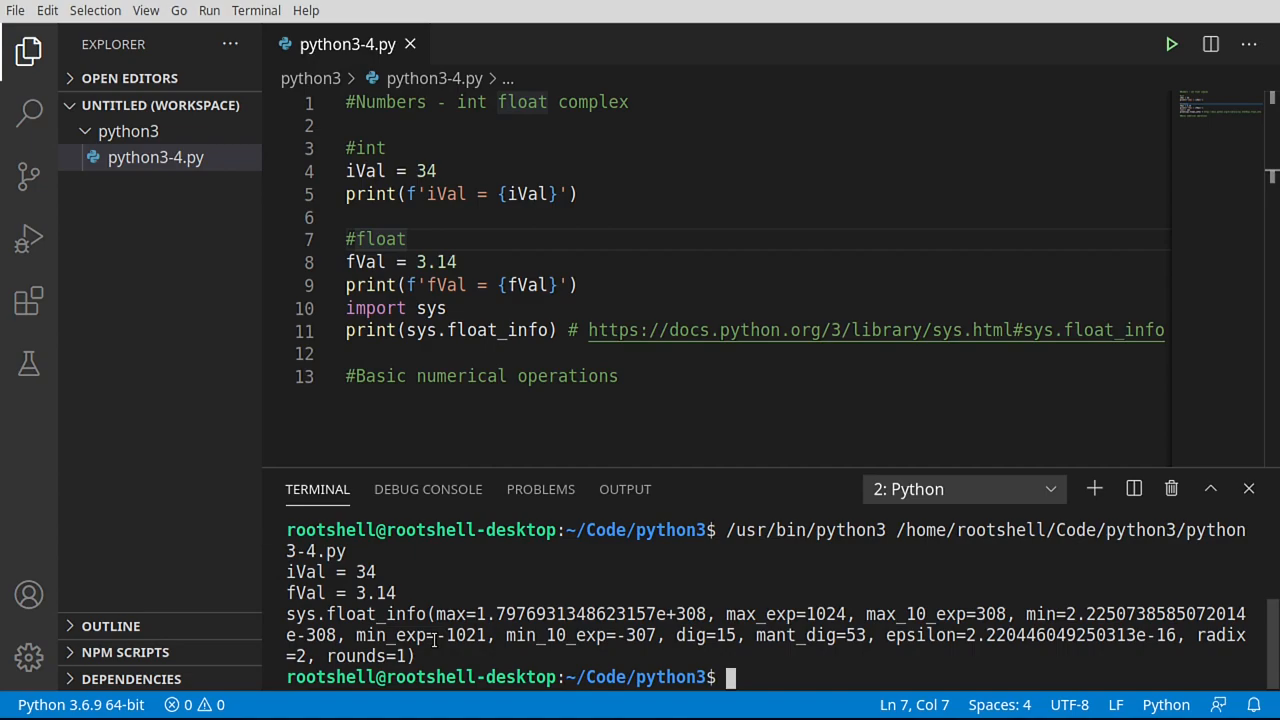
{"action": "mouse_move", "coordinate": [448, 412]}
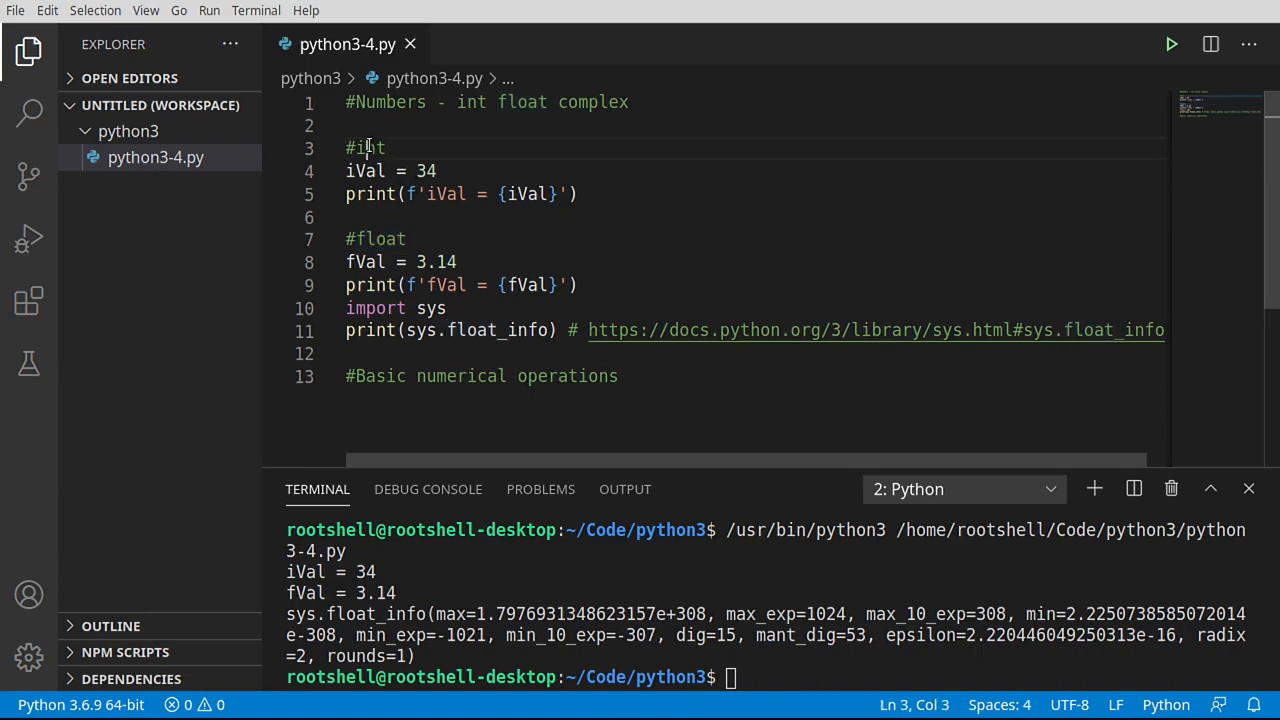
Add a '#complex' comment on line 13, checking its real and imag parameters
{"action": "double_click", "coordinate": [368, 148]}
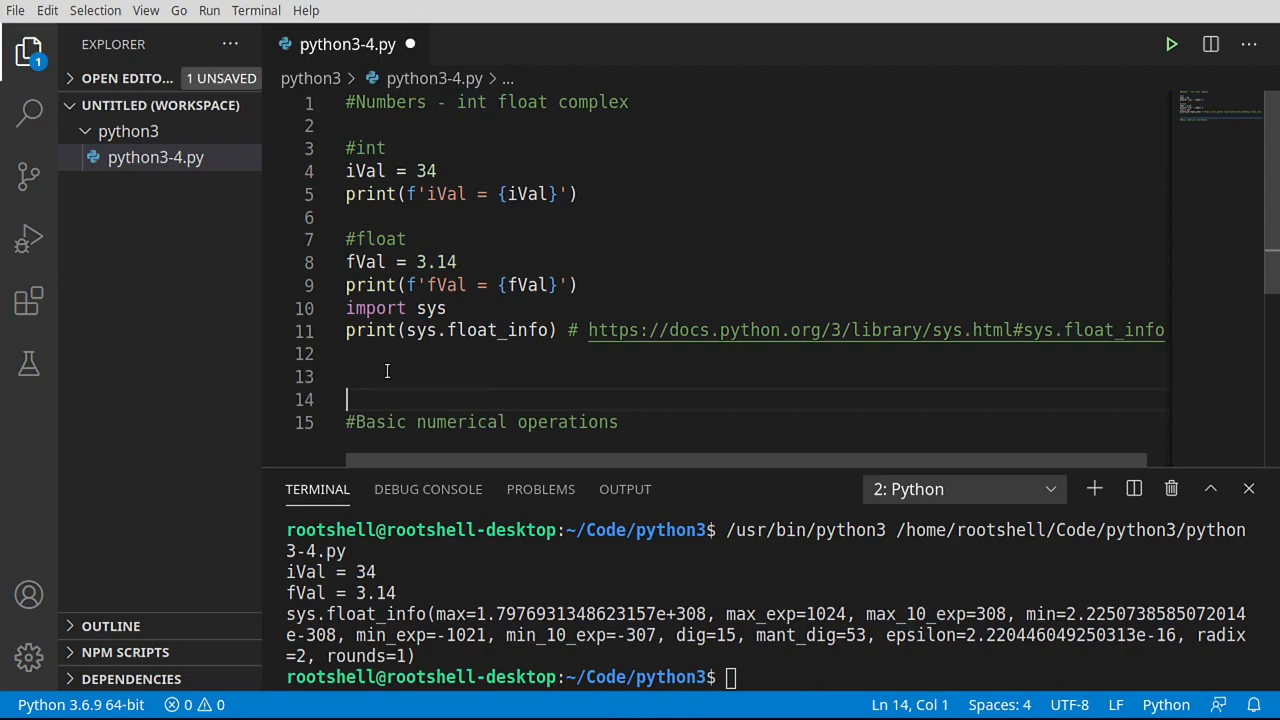
{"action": "double_click", "coordinate": [592, 102]}
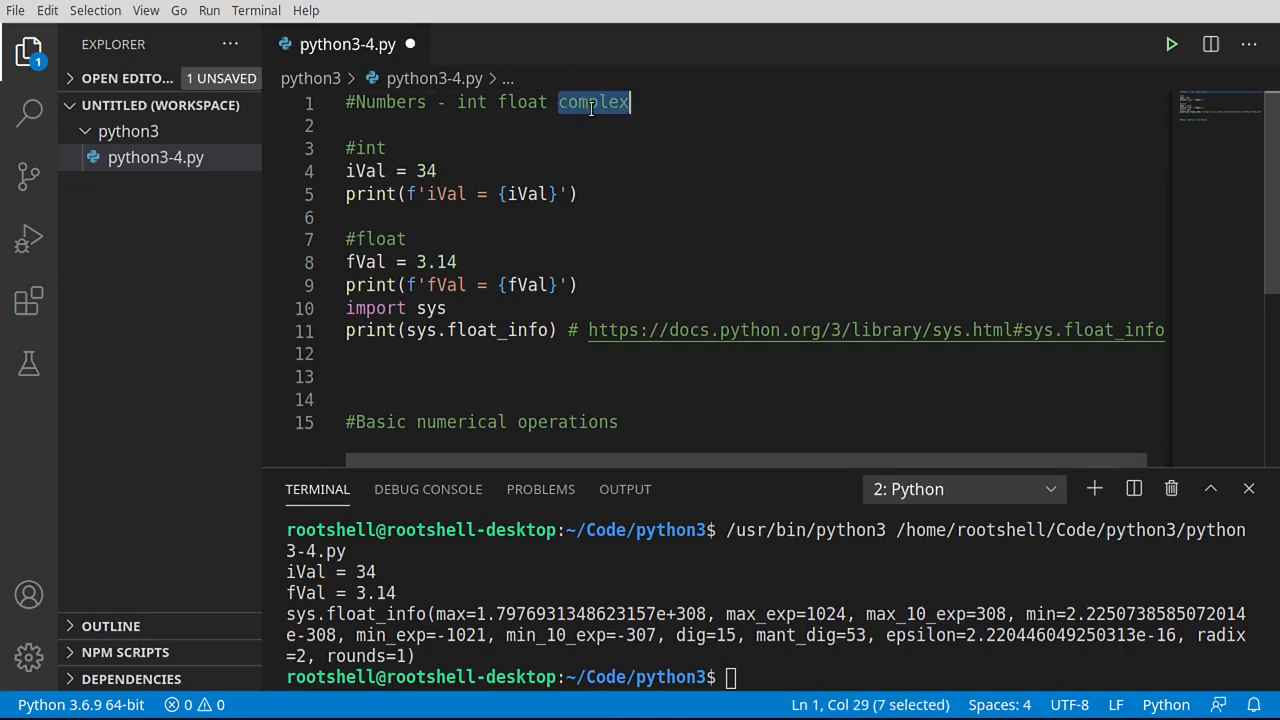
{"action": "left_click", "coordinate": [396, 376]}
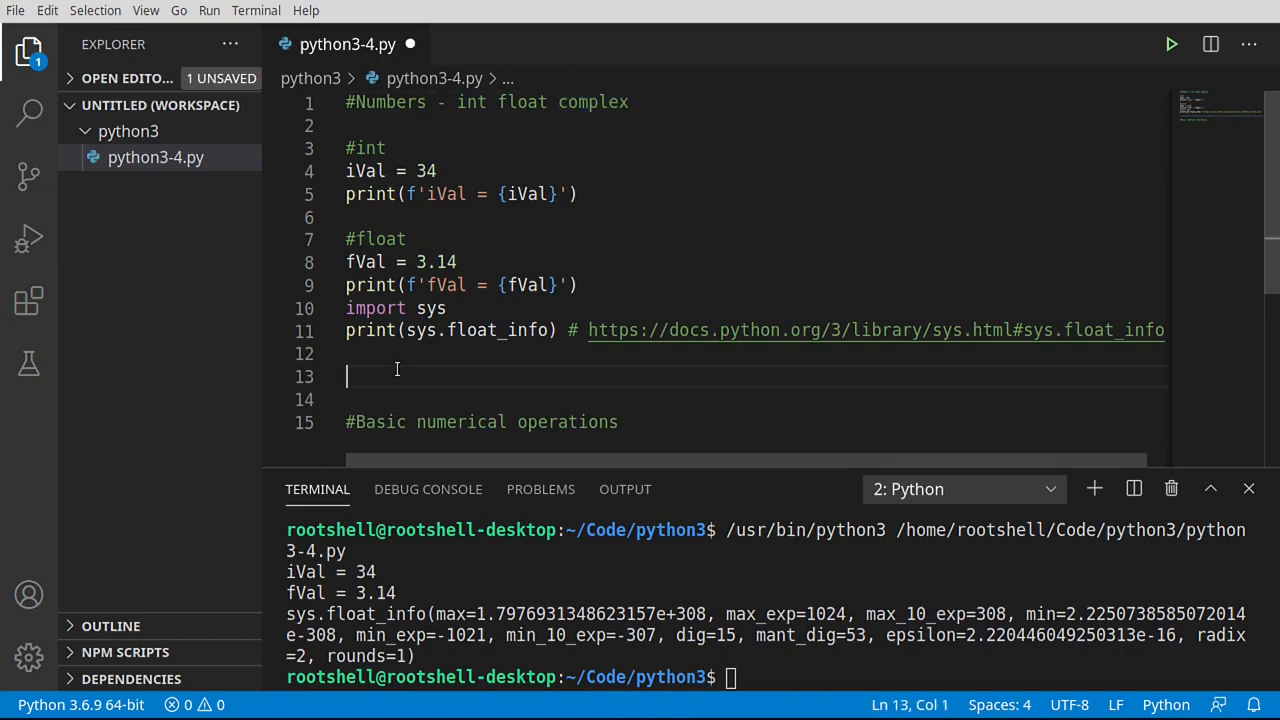
{"action": "type", "text": "#complex - complex([real[, imag"}
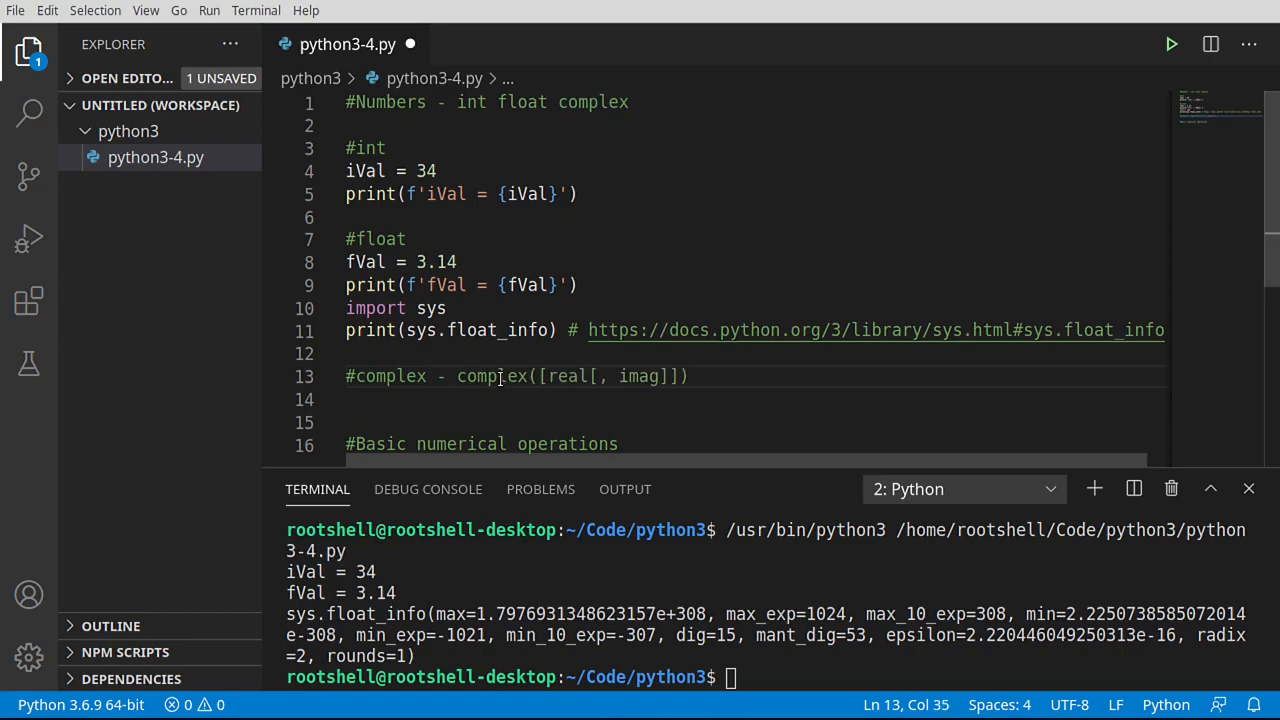
{"action": "double_click", "coordinate": [492, 376]}
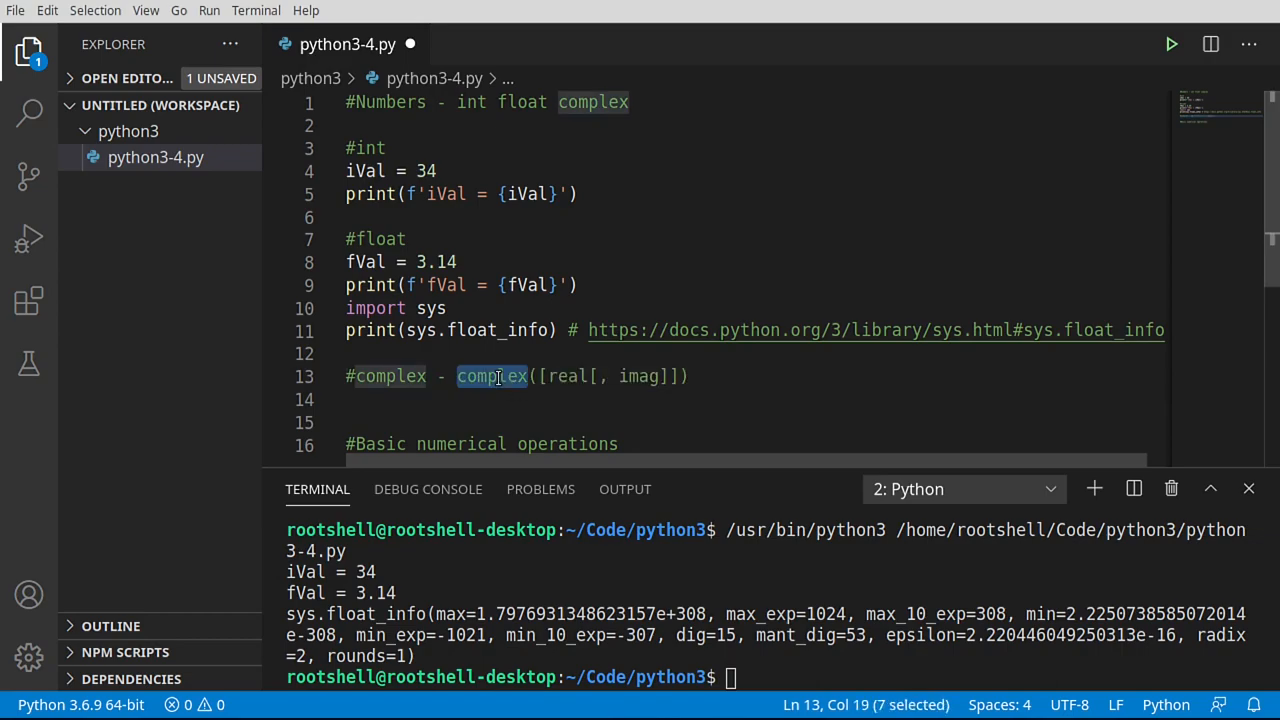
{"action": "double_click", "coordinate": [568, 376]}
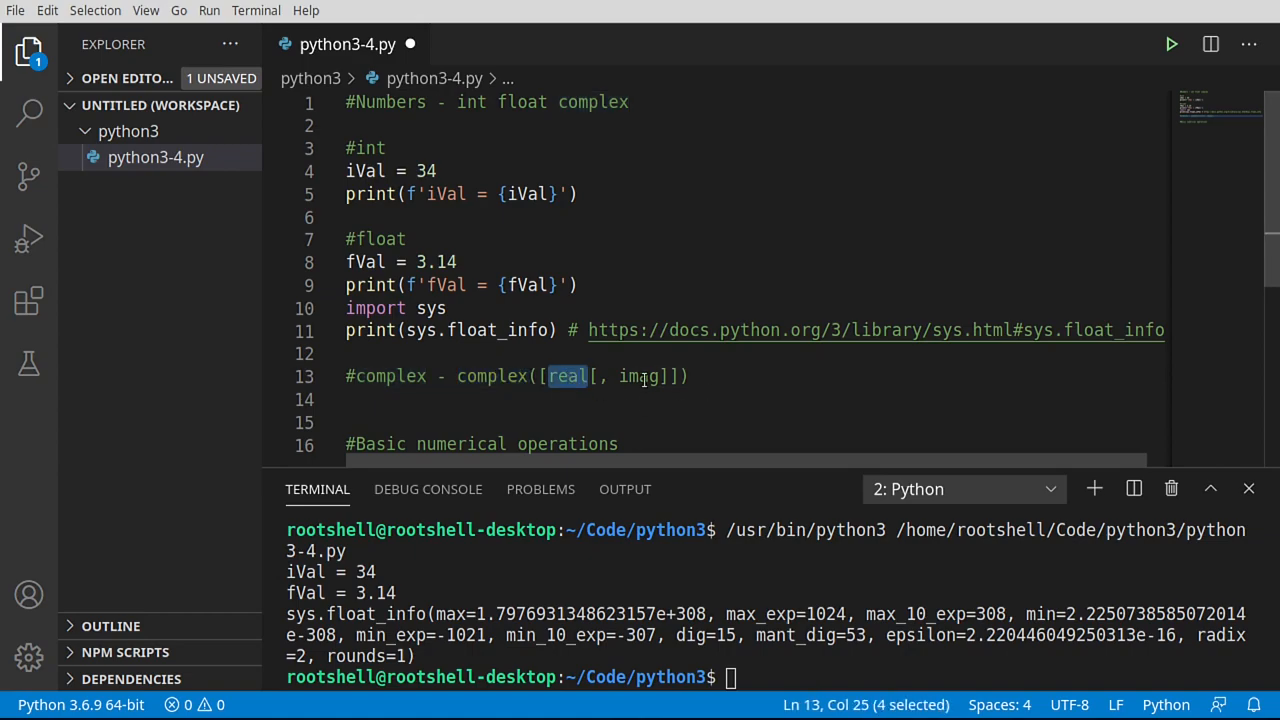
{"action": "double_click", "coordinate": [640, 376]}
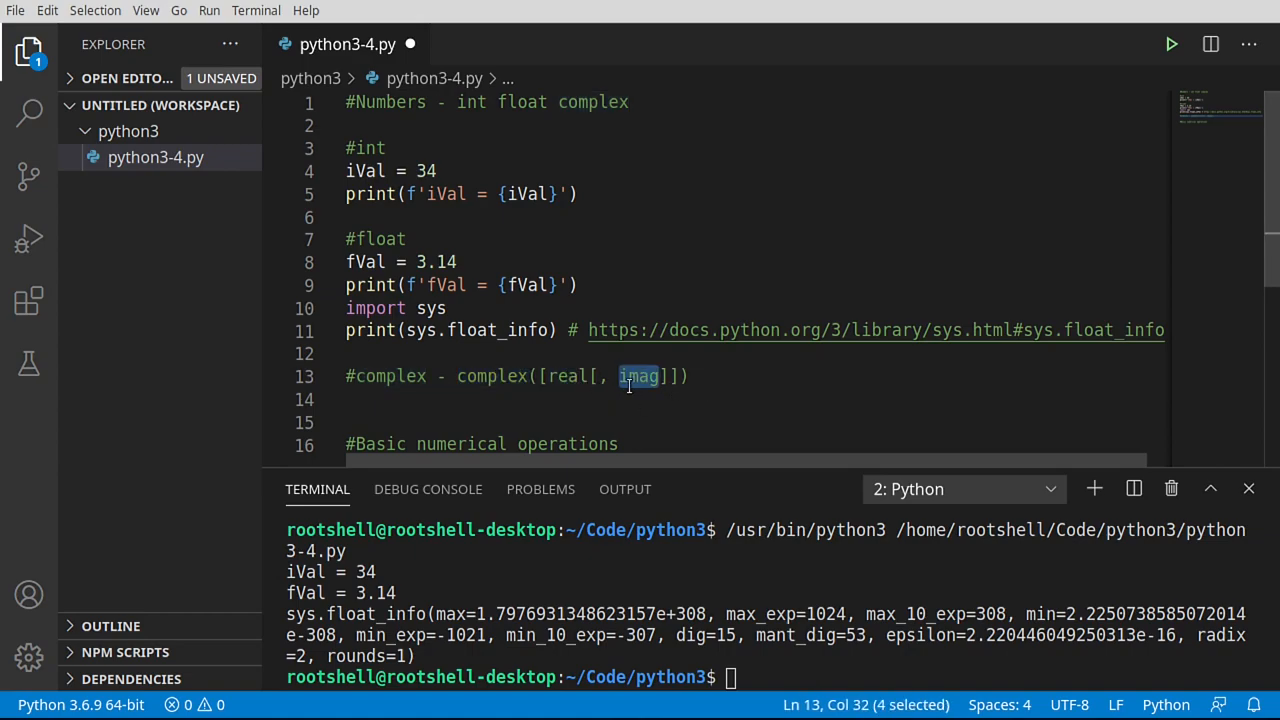
Assign cVal = 3 +6j and add a print f-string for cVal copied from the fVal line
{"action": "left_click", "coordinate": [508, 400]}
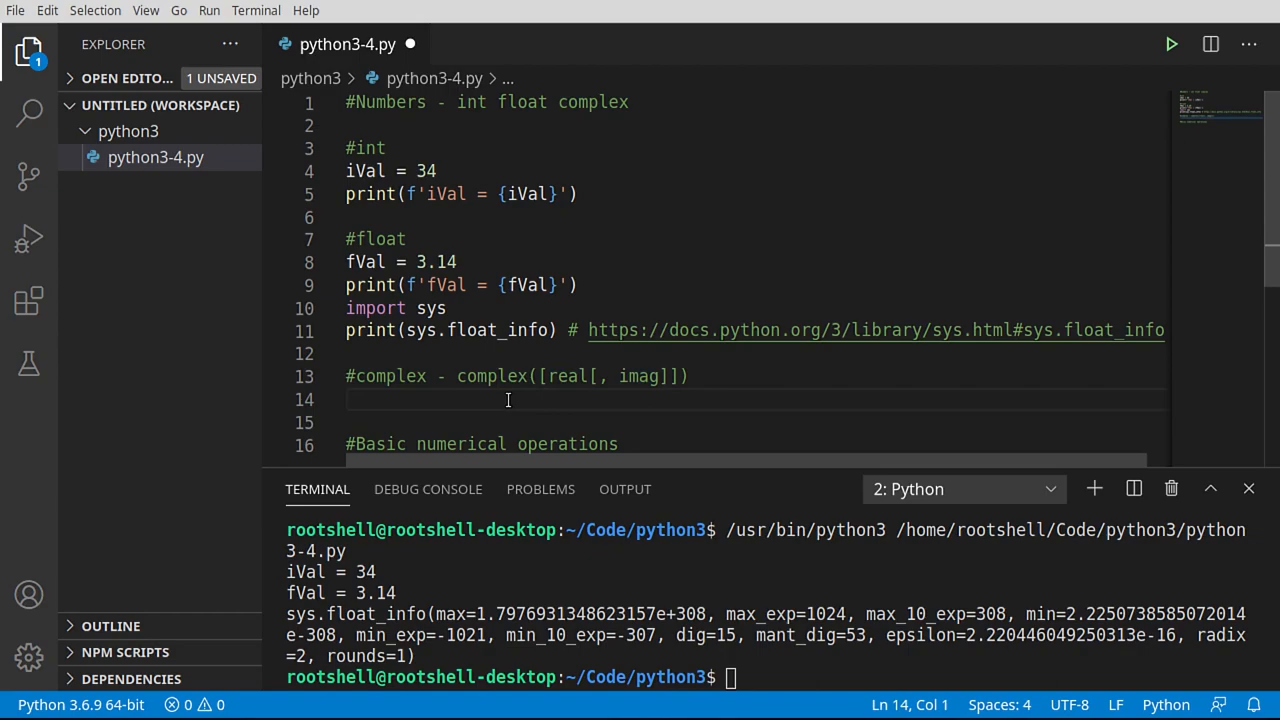
{"action": "type", "text": "cVal ="}
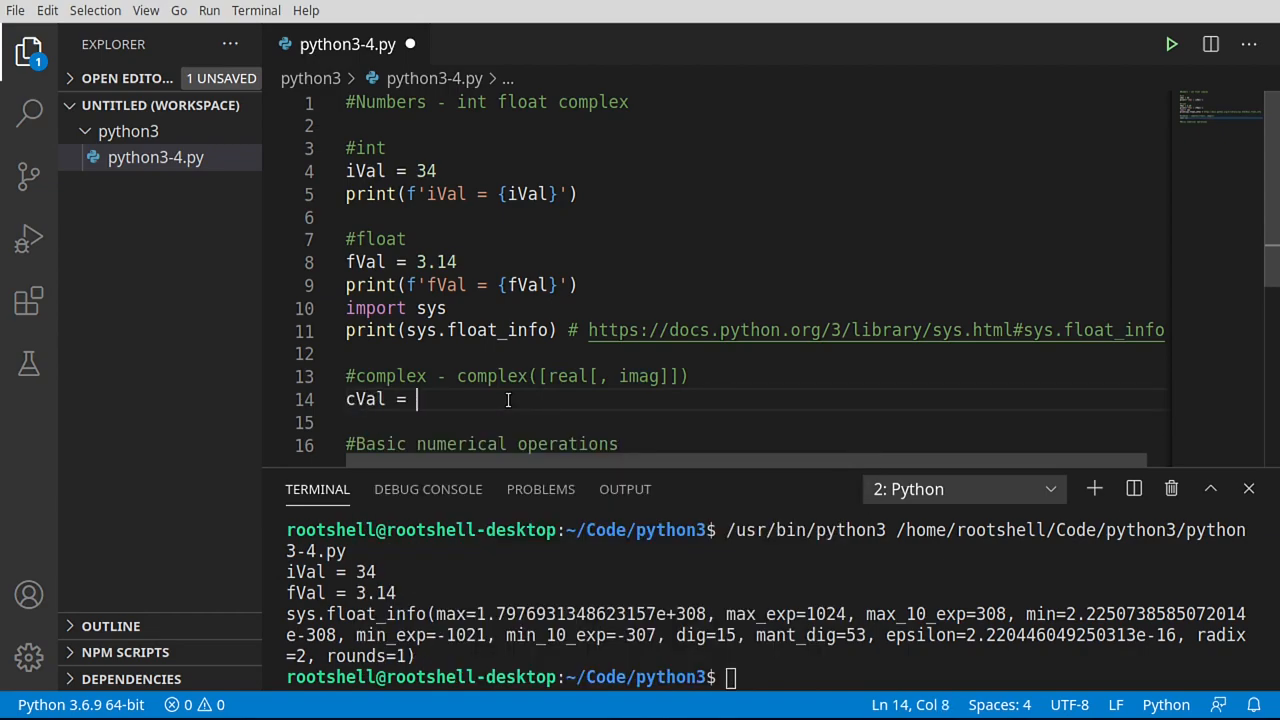
{"action": "type", "text": "3 +"}
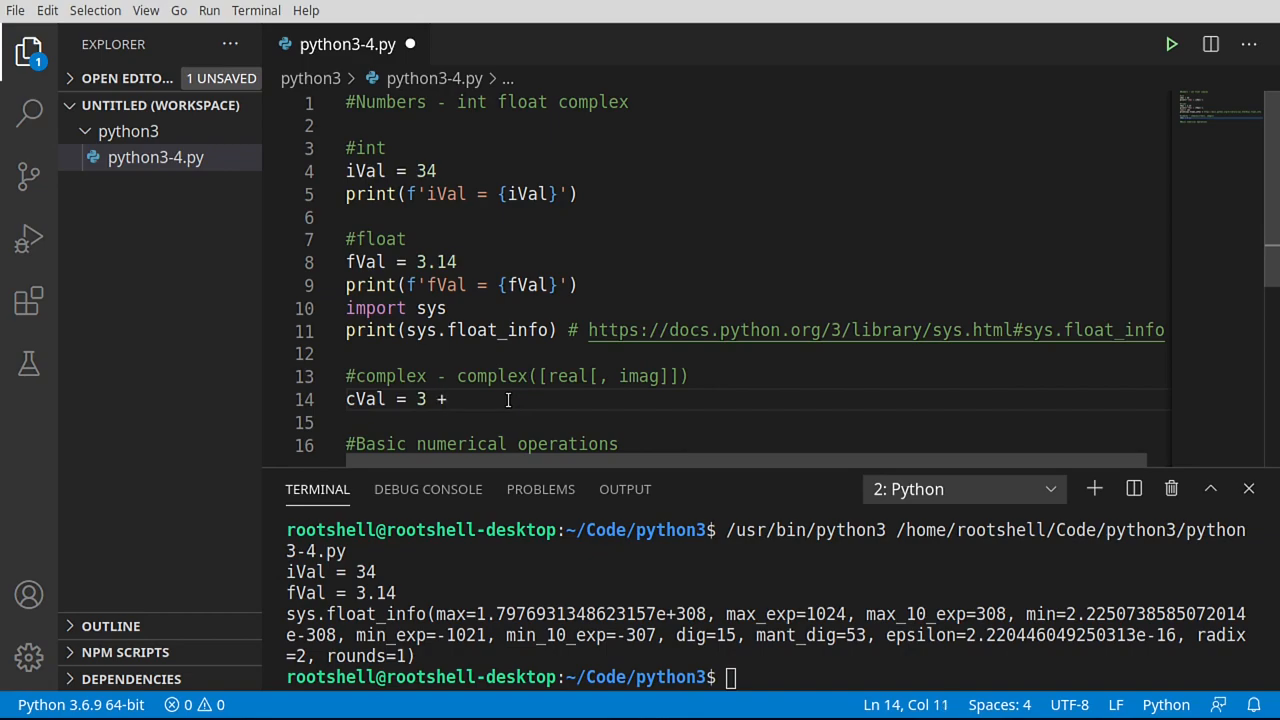
{"action": "type", "text": "6j"}
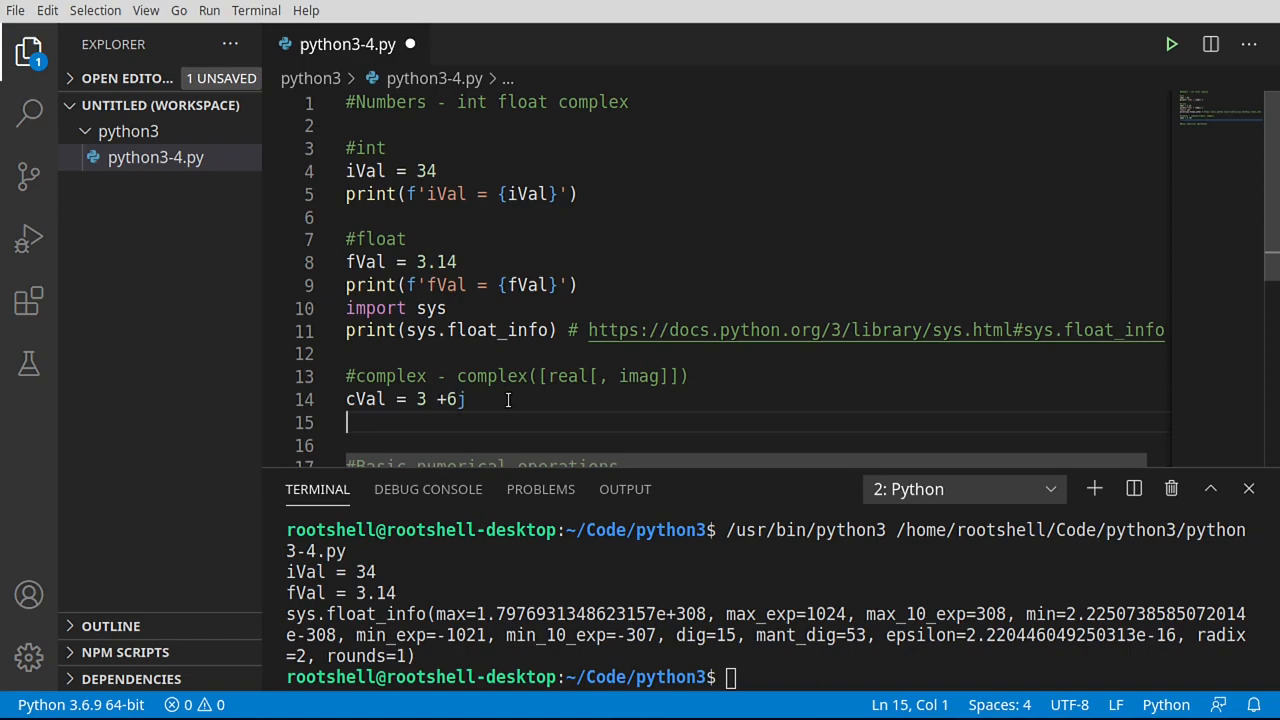
{"action": "triple_click", "coordinate": [460, 284]}
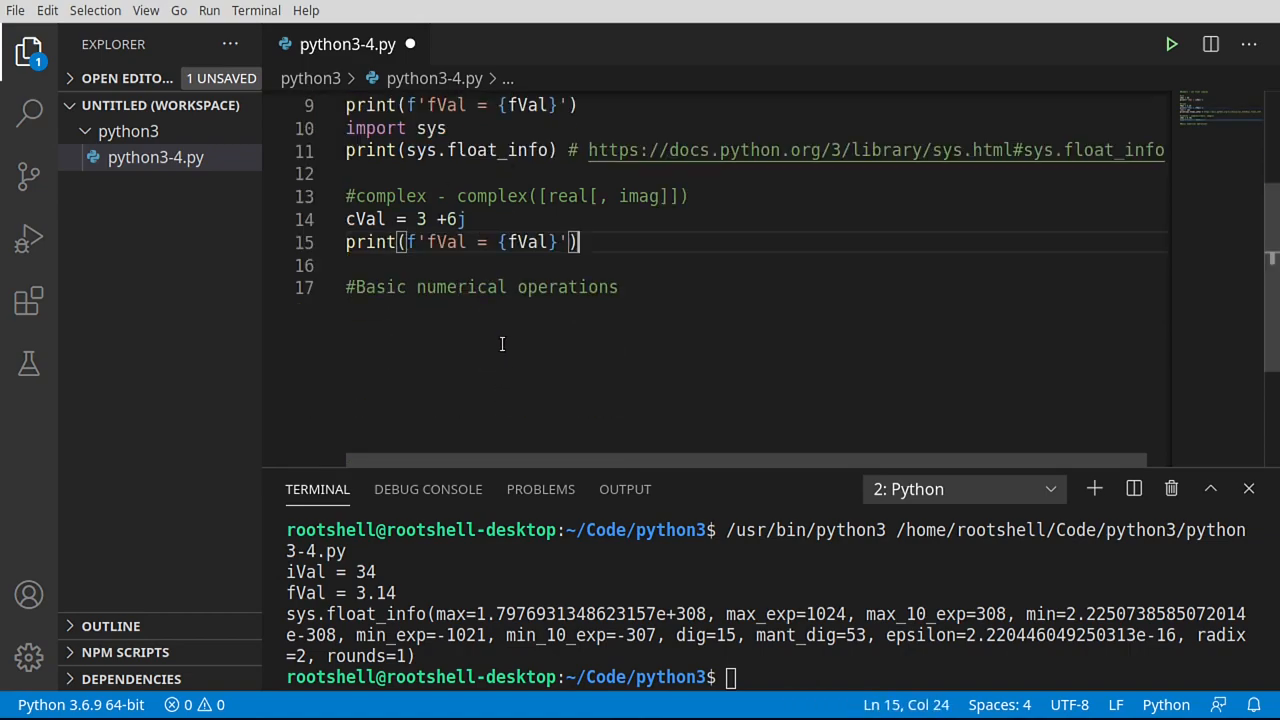
{"action": "left_click", "coordinate": [368, 218]}
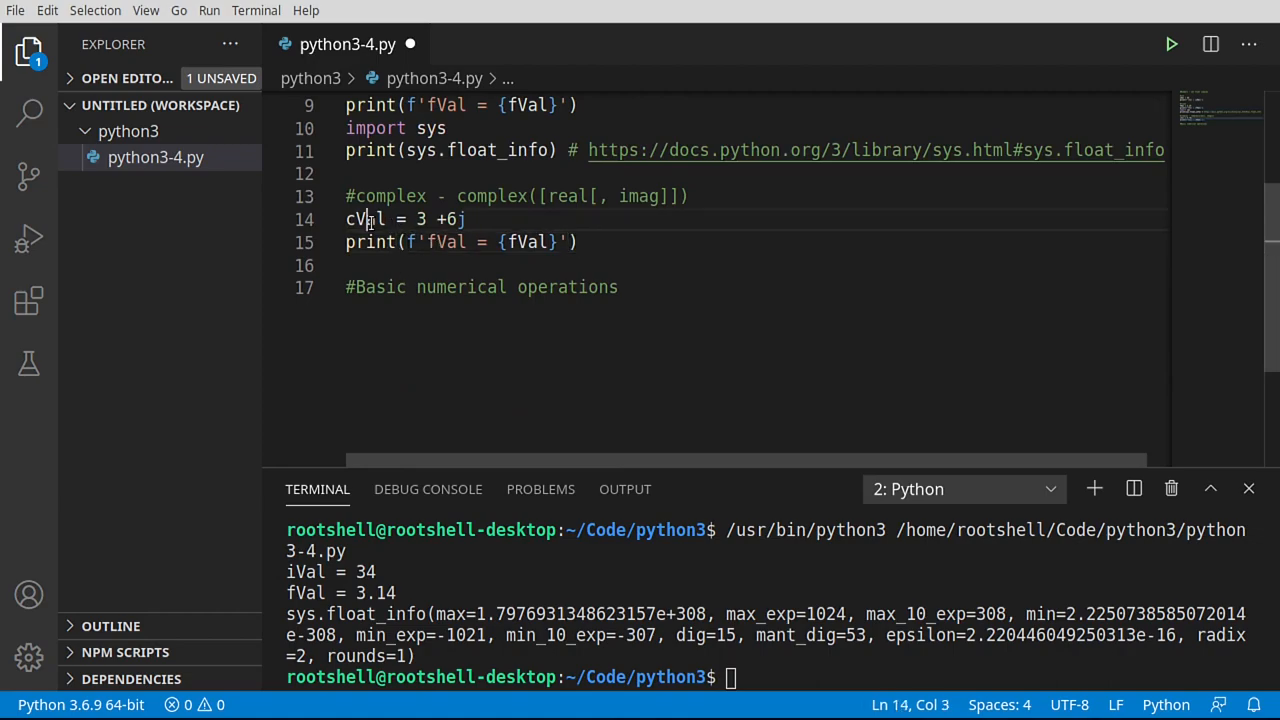
{"action": "type", "text": "cVal"}
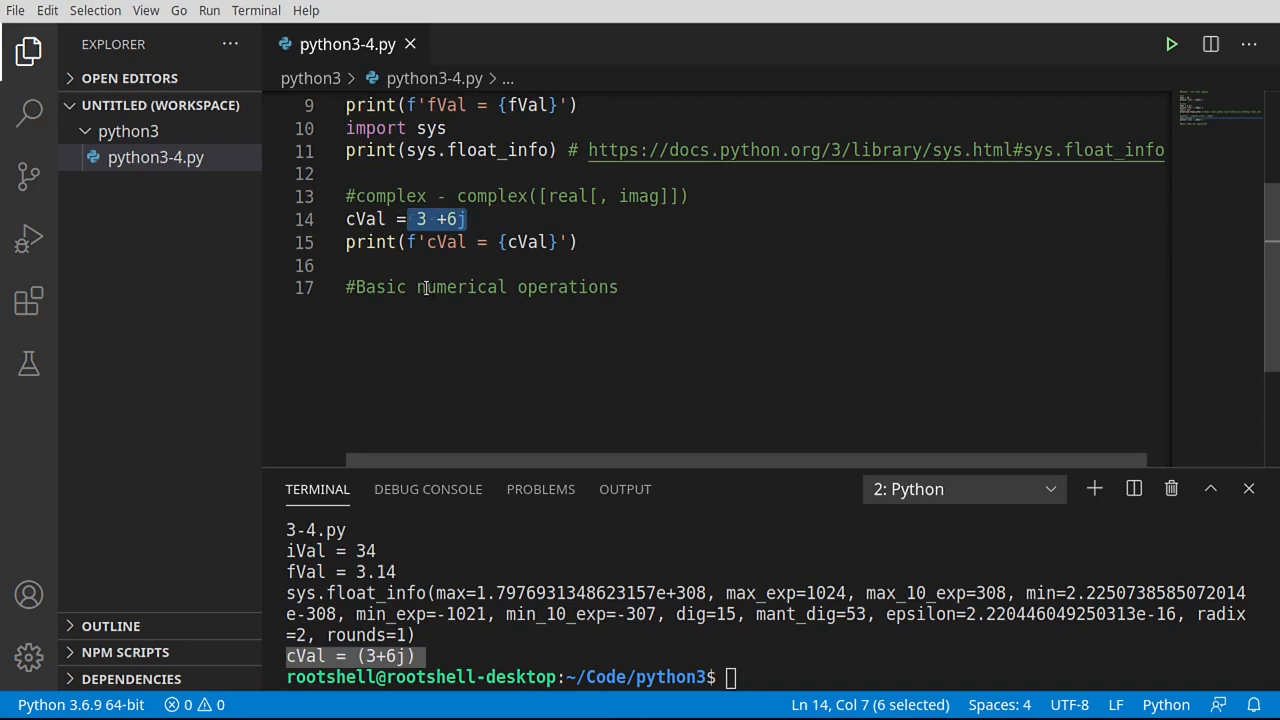
{"action": "double_click", "coordinate": [364, 218]}
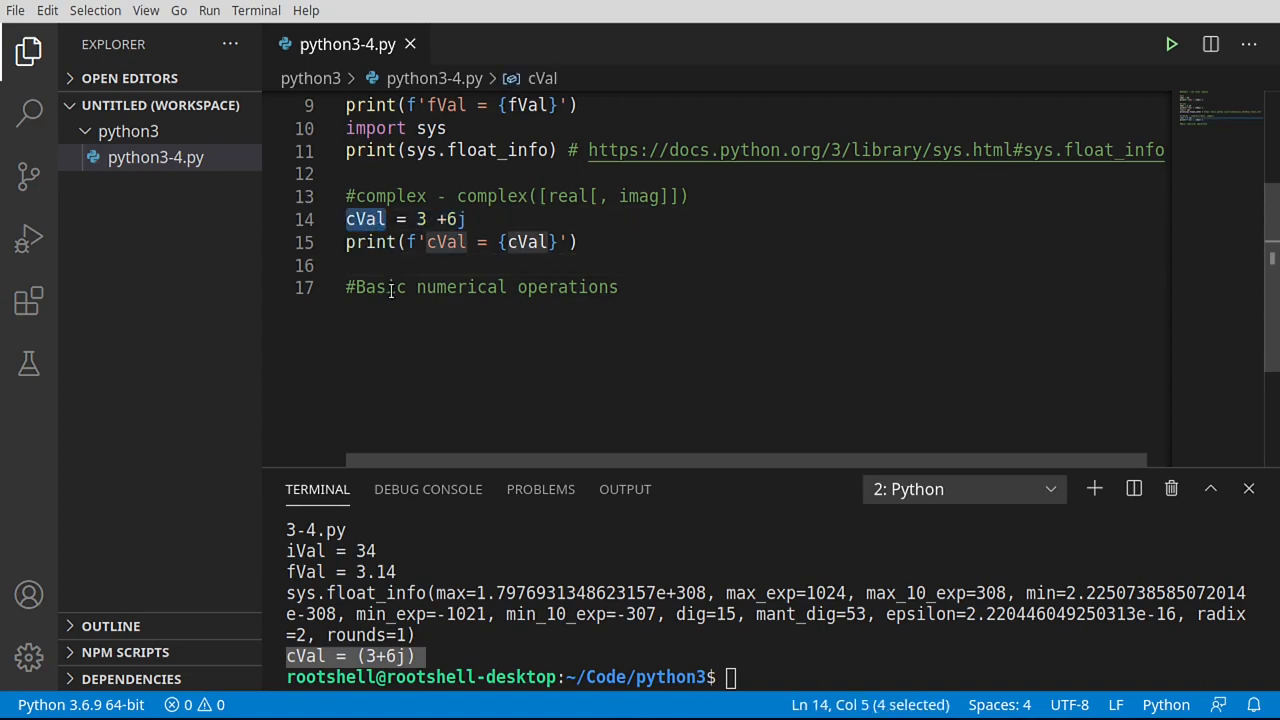
{"action": "type", "text": "cVal = complex"}
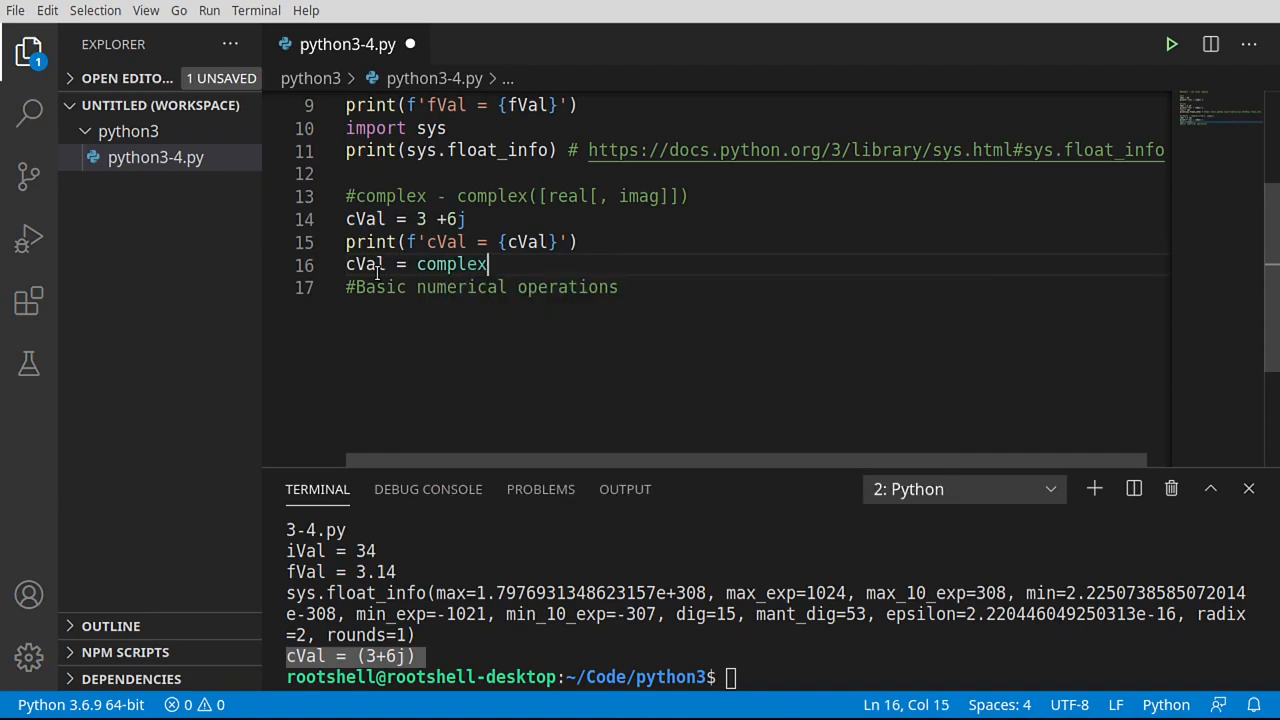
Reassign cVal = complex(5,3) and start a print line for it
{"action": "type", "text": "("}
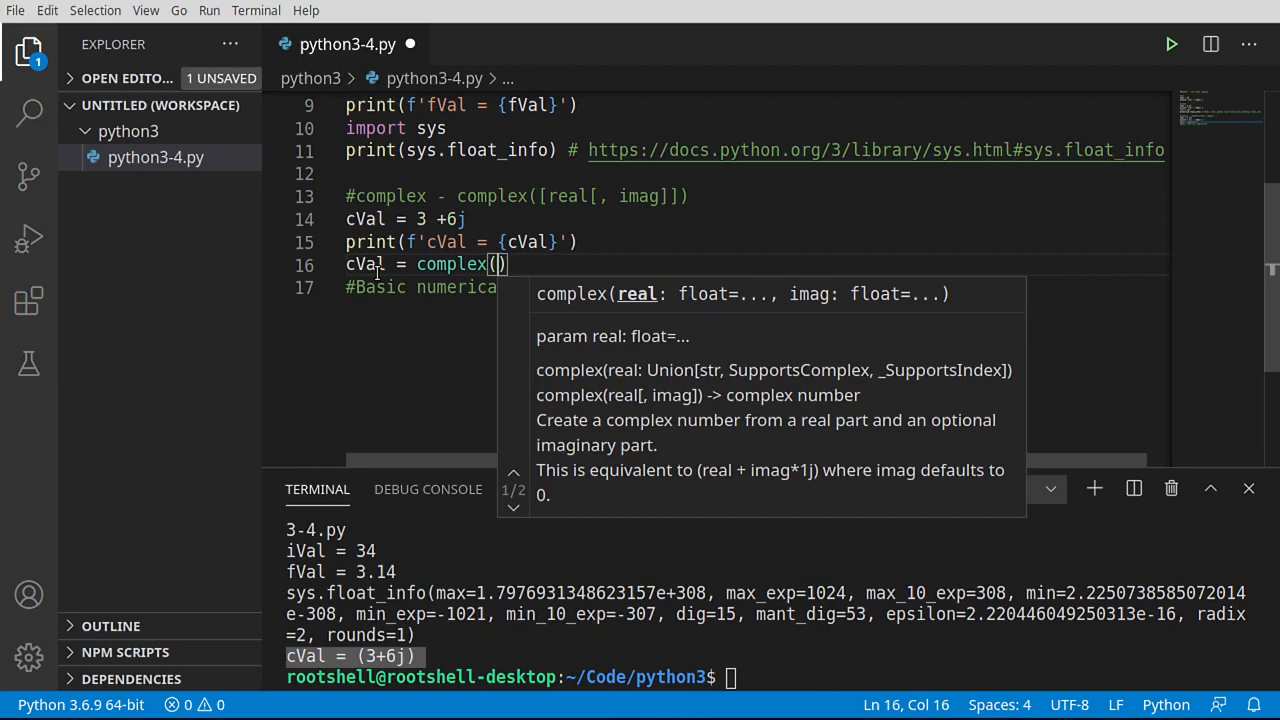
{"action": "type", "text": "5"}
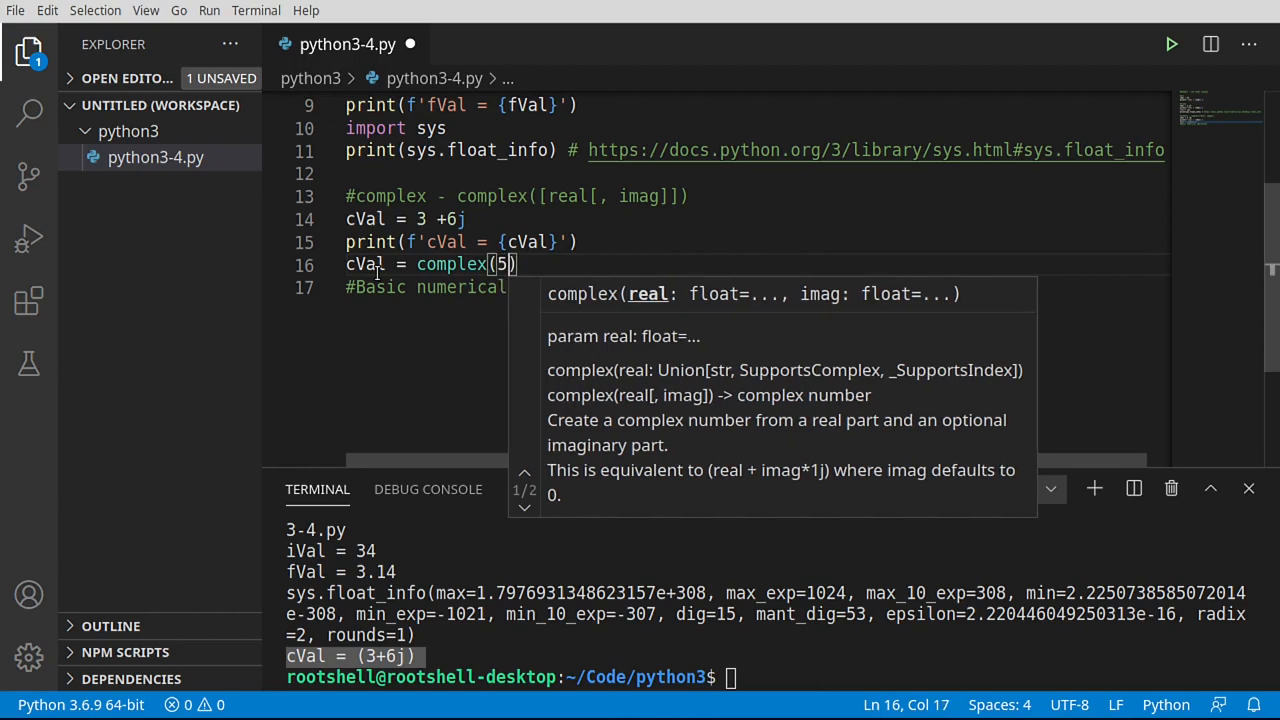
{"action": "type", "text": ",3"}
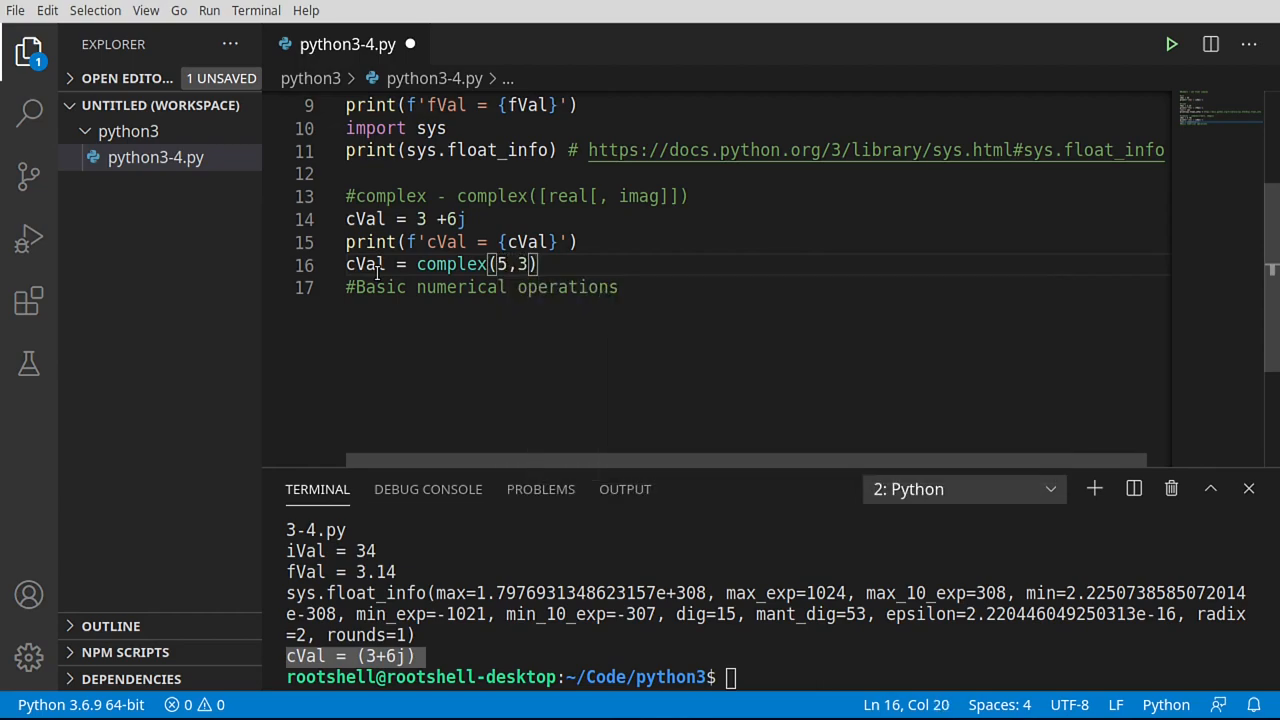
{"action": "key", "text": "Enter"}
{"action": "type", "text": "print(f'cVal = {cVal}')"}
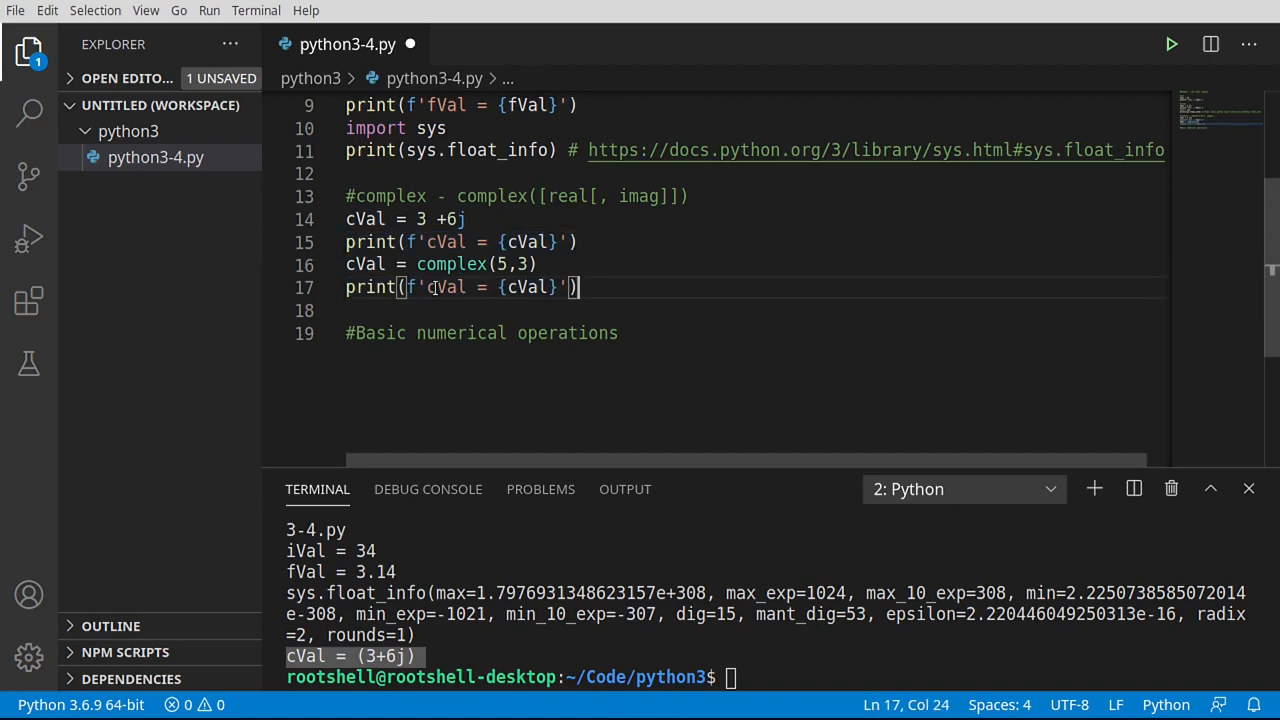
Print real = {cVal.real} and imag = {cVal.imag}, fixing the second label to imag
{"action": "double_click", "coordinate": [446, 288]}
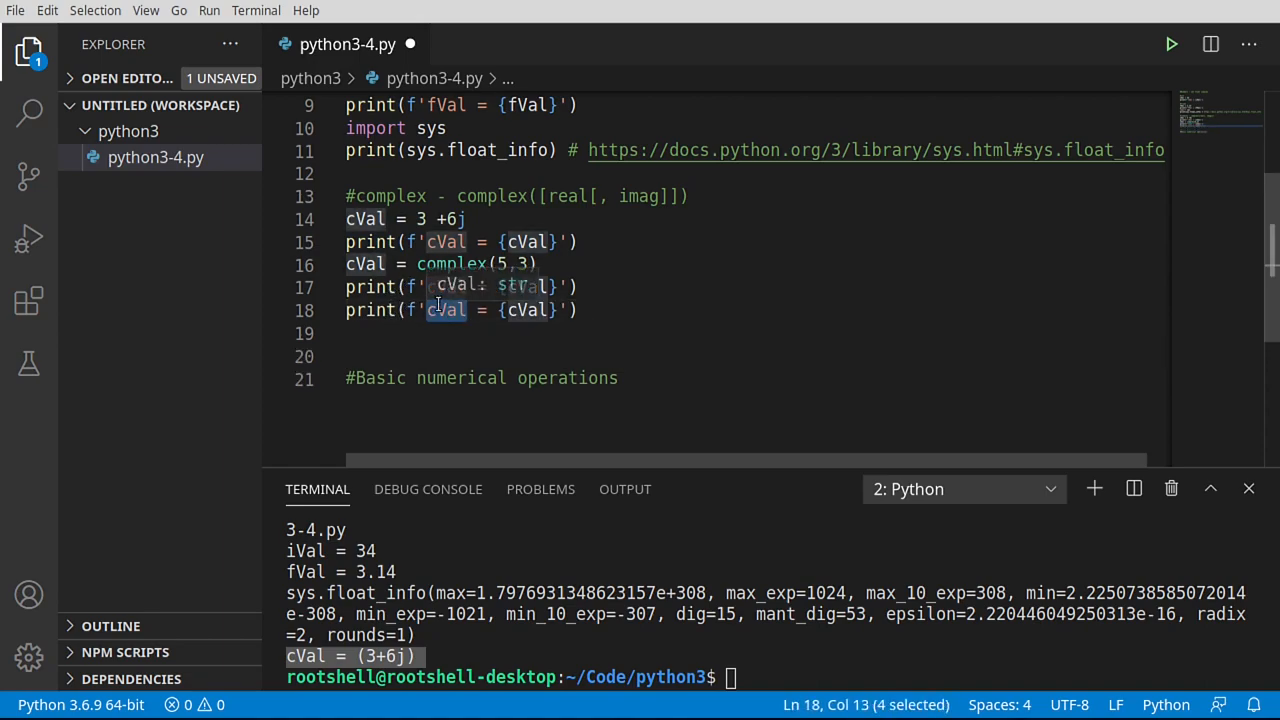
{"action": "type", "text": "real"}
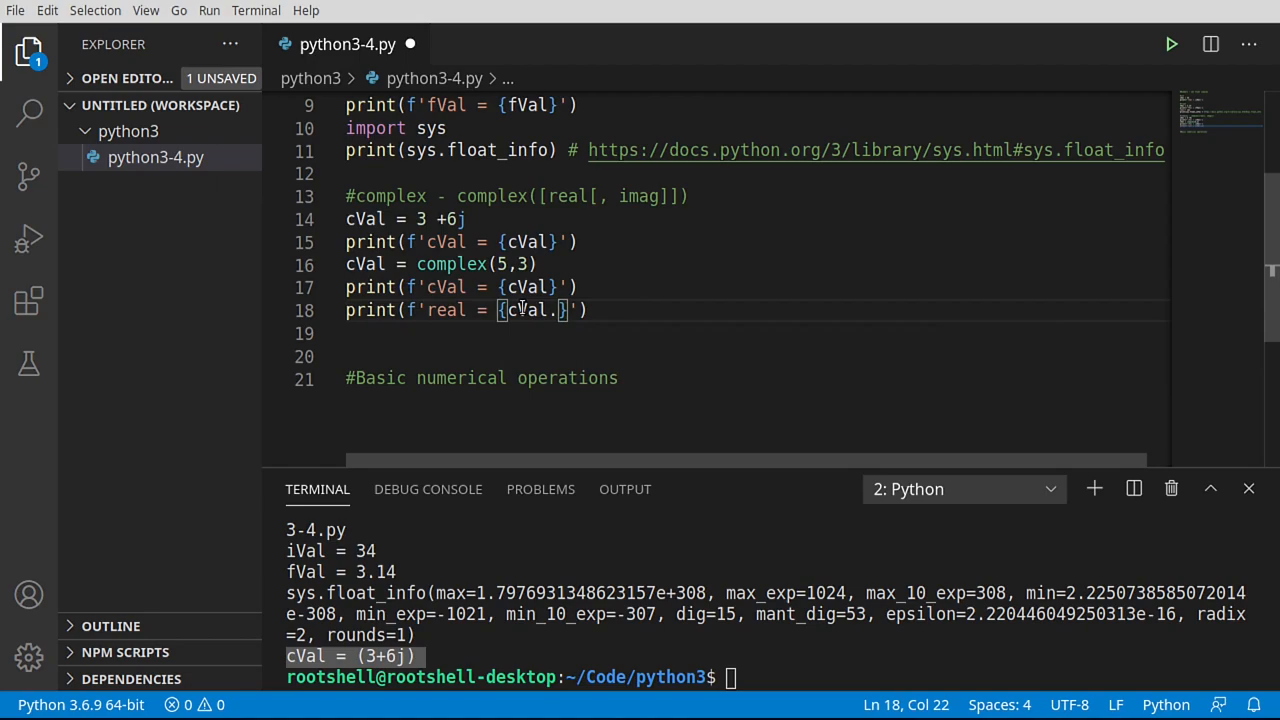
{"action": "type", "text": "real"}
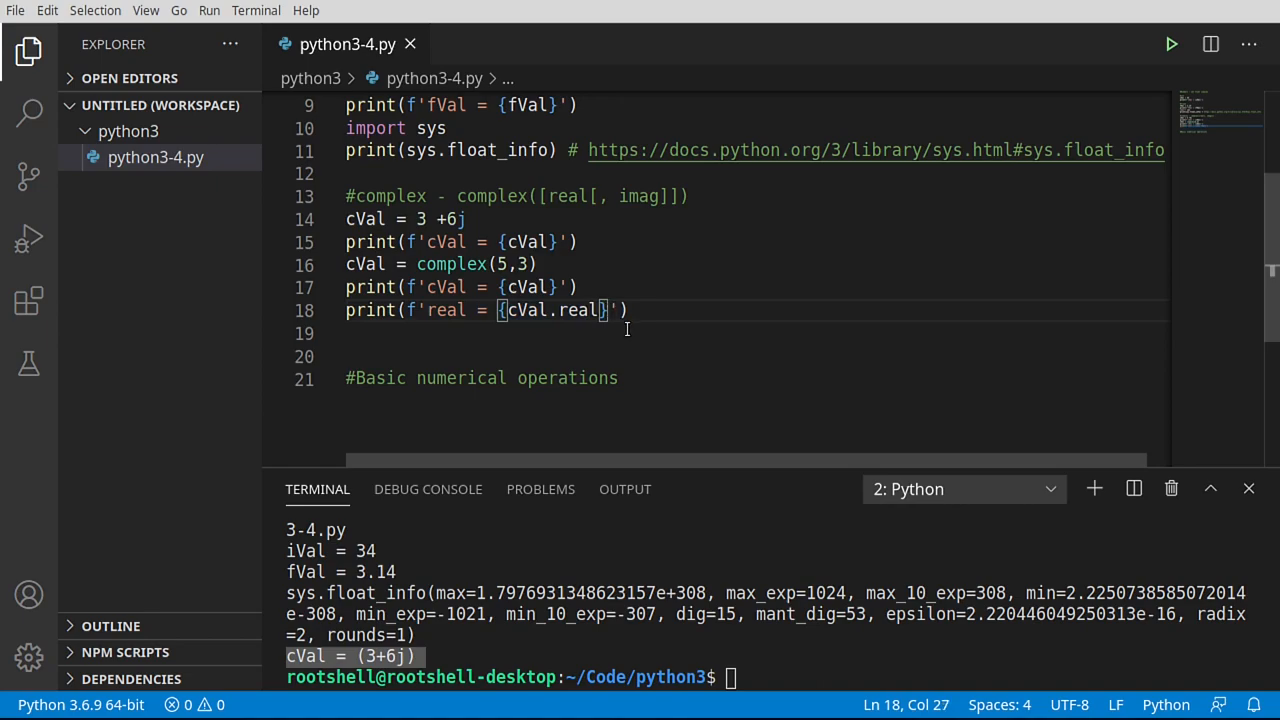
{"action": "type", "text": ", real = {cVal.real}"}
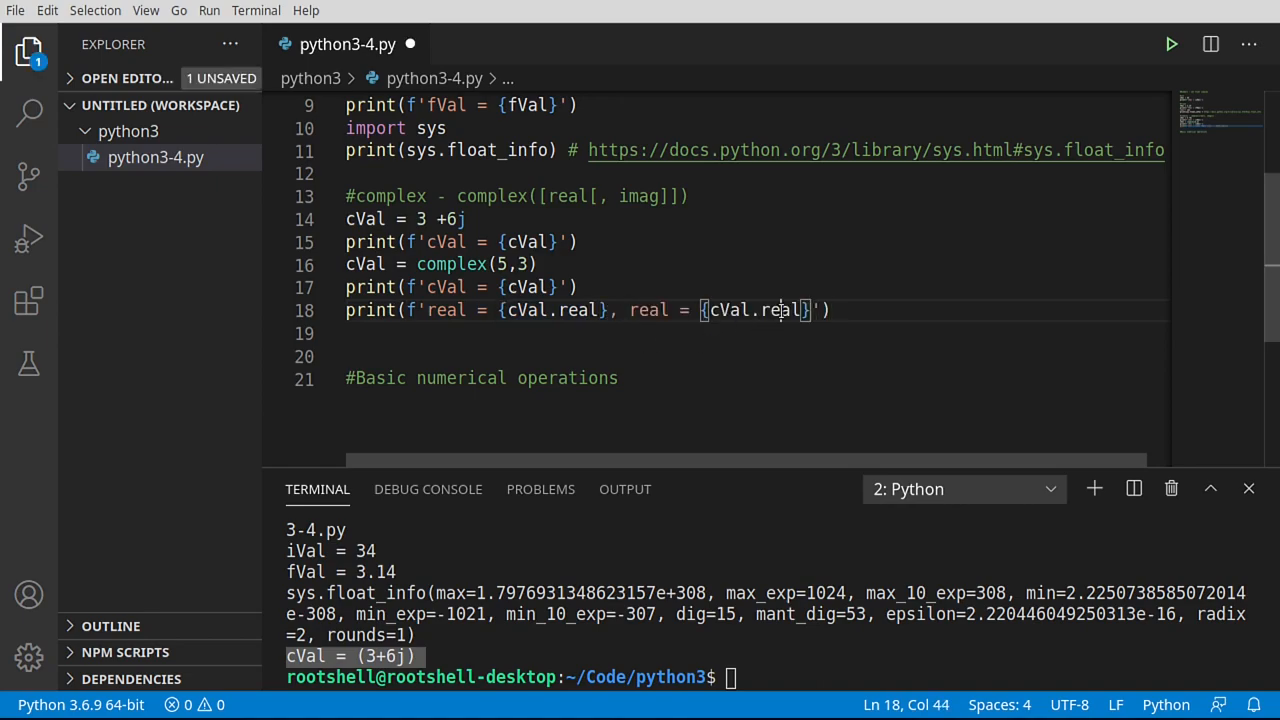
{"action": "type", "text": "imag"}
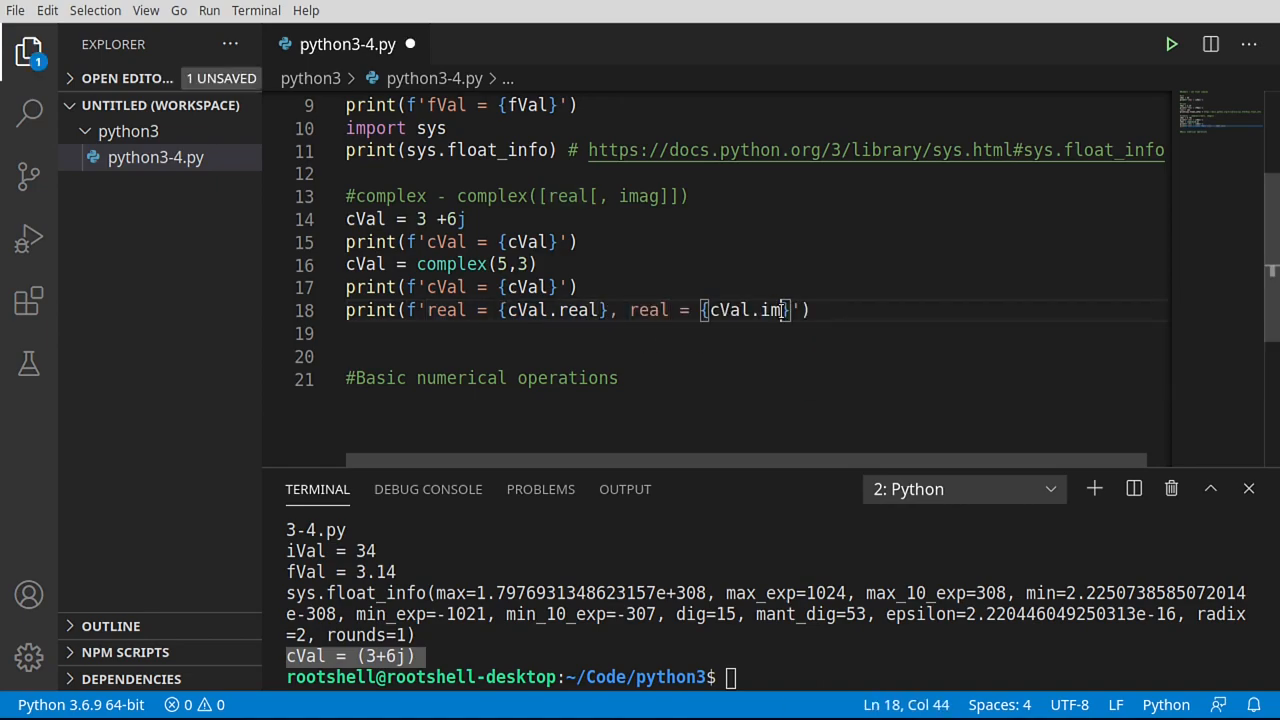
{"action": "type", "text": "ag"}
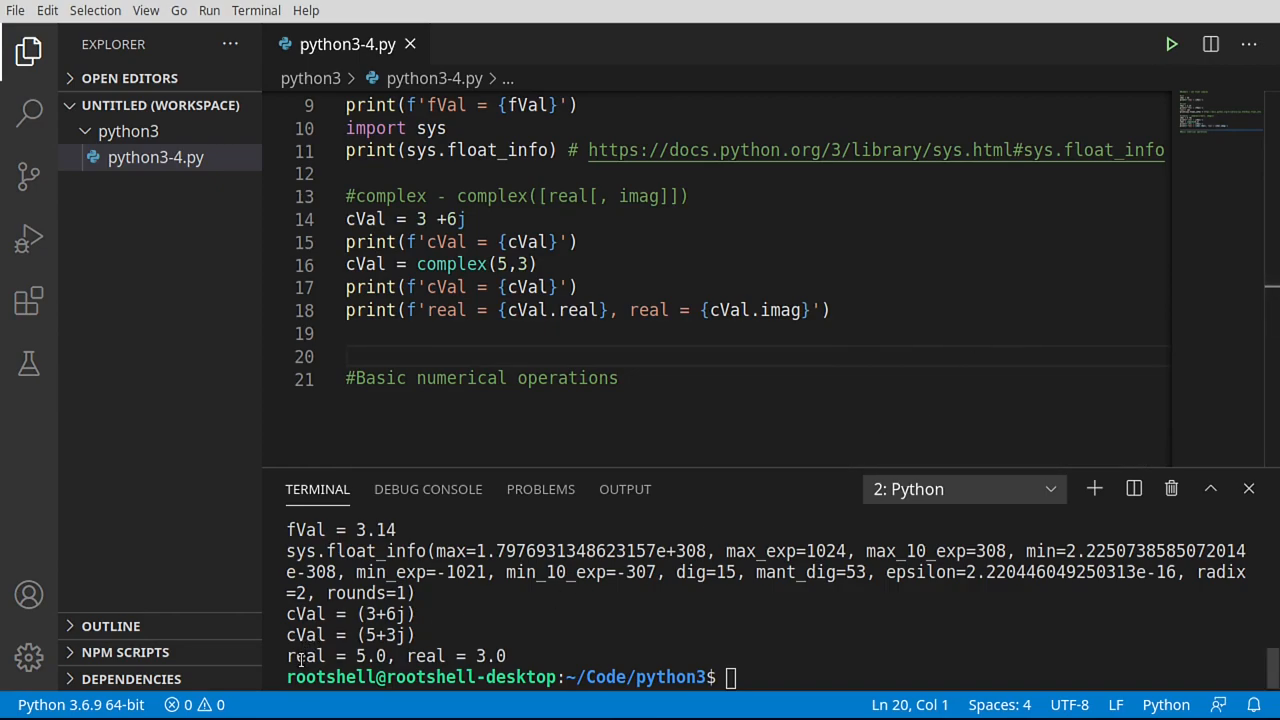
{"action": "double_click", "coordinate": [648, 310]}
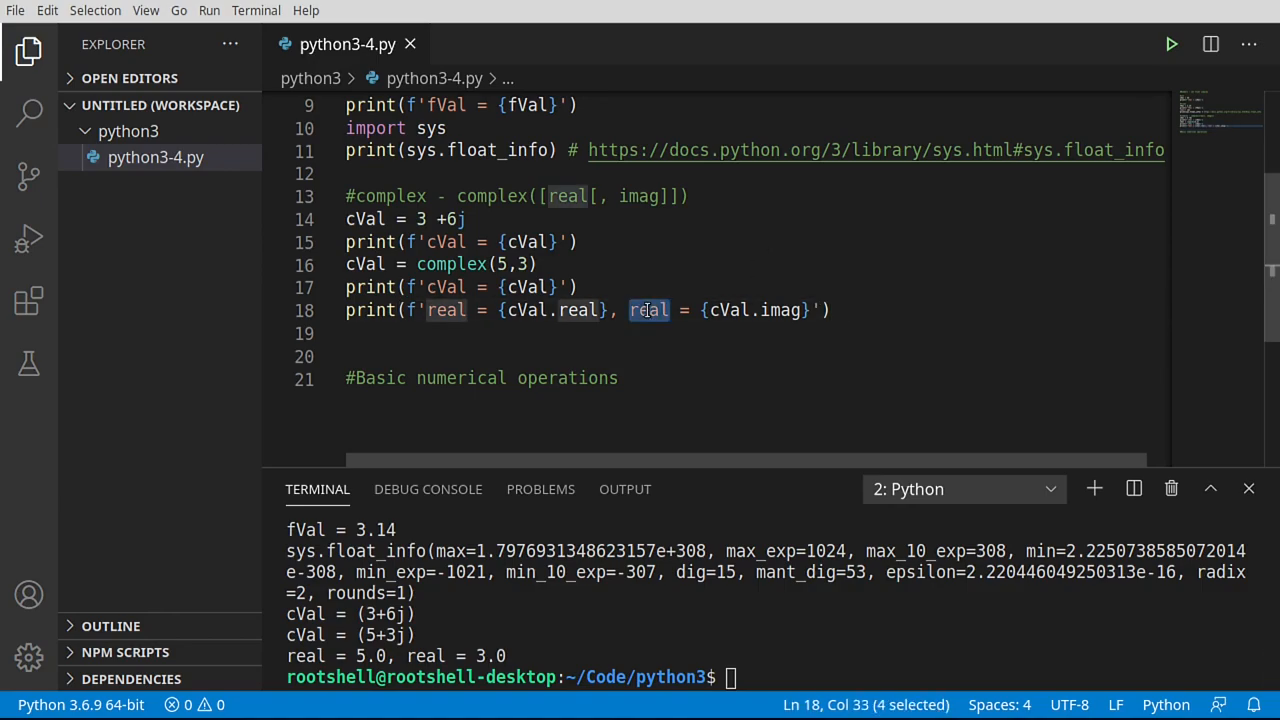
{"action": "type", "text": "imag"}
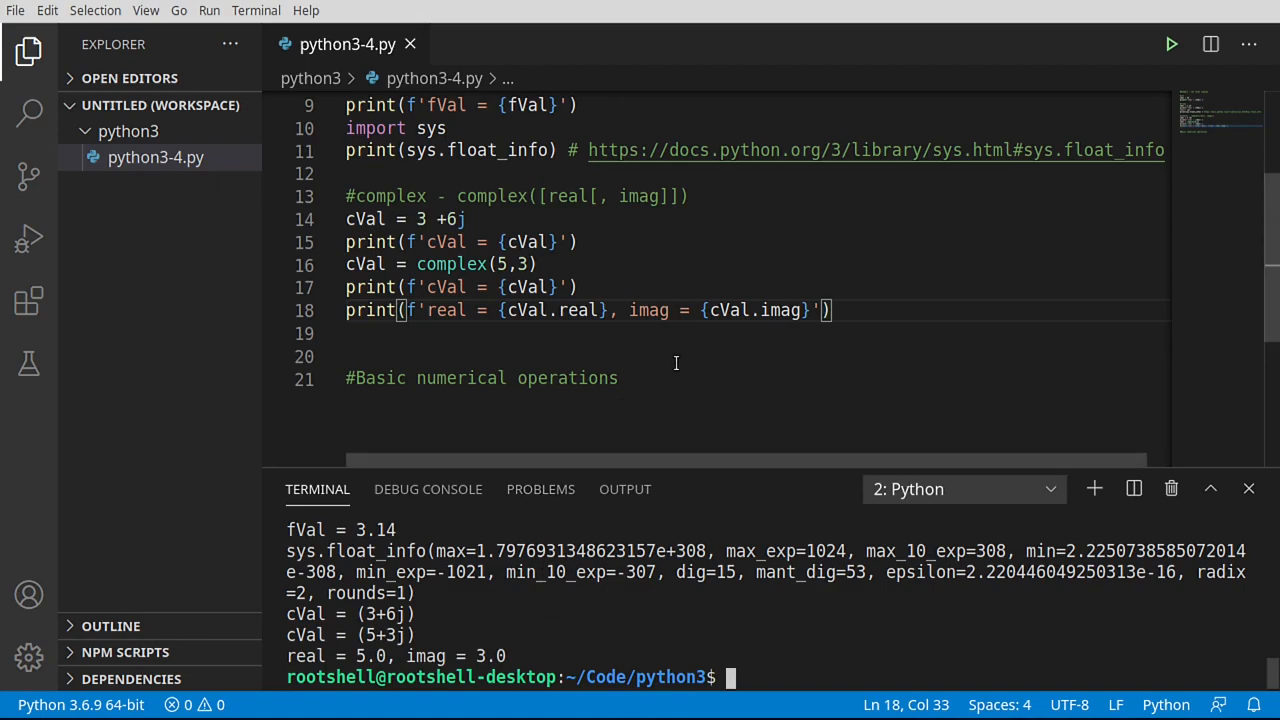
{"action": "scroll", "scroll_direction": "up", "scroll_amount": 3}
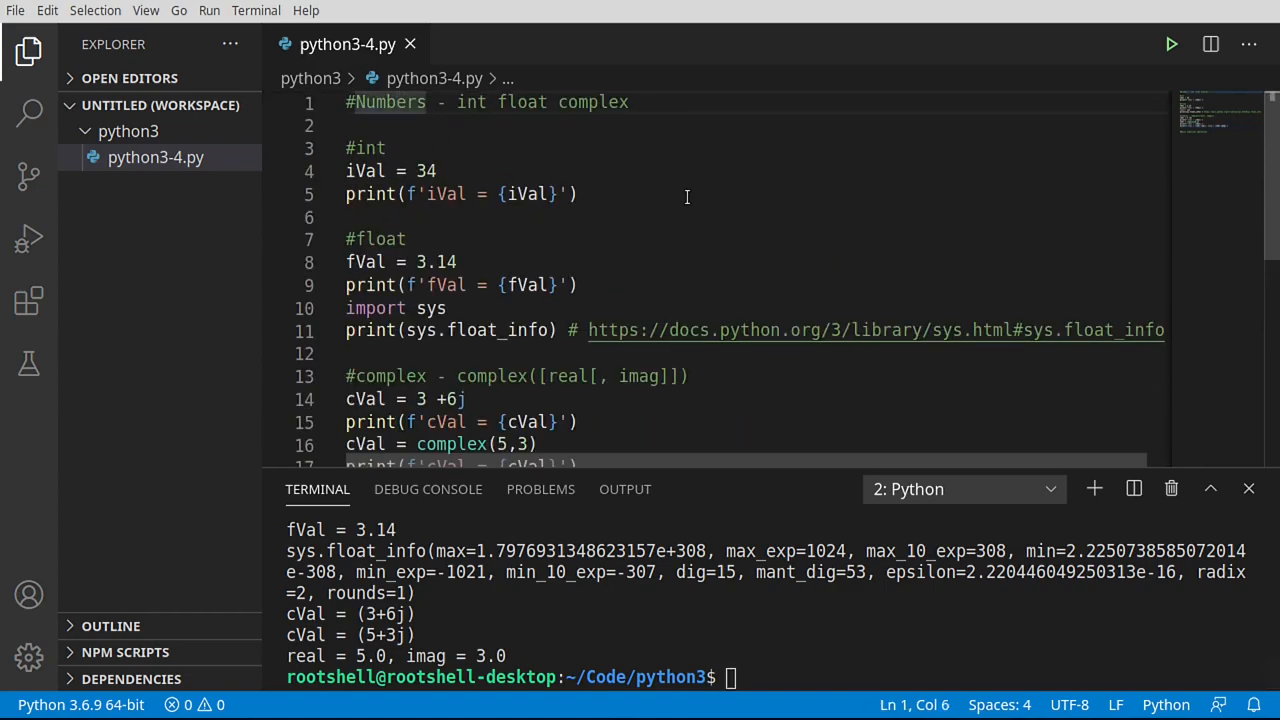
{"action": "double_click", "coordinate": [388, 102]}
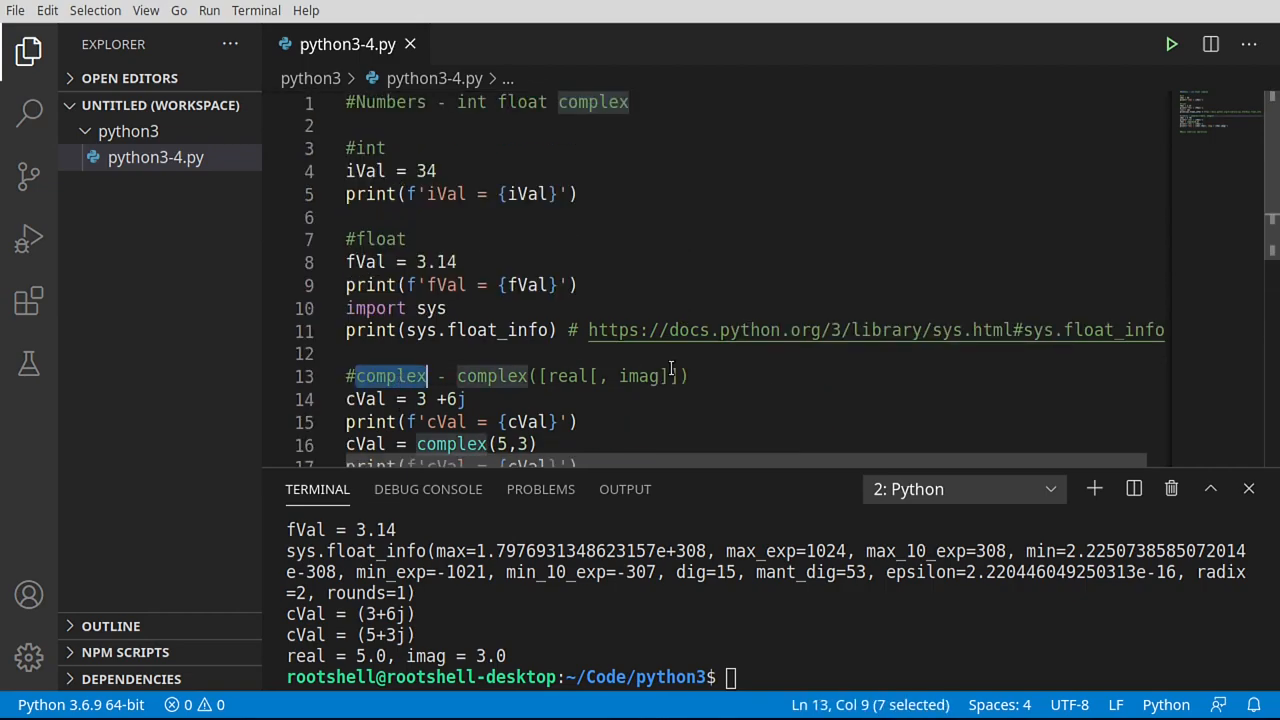
{"action": "mouse_move", "coordinate": [596, 192]}
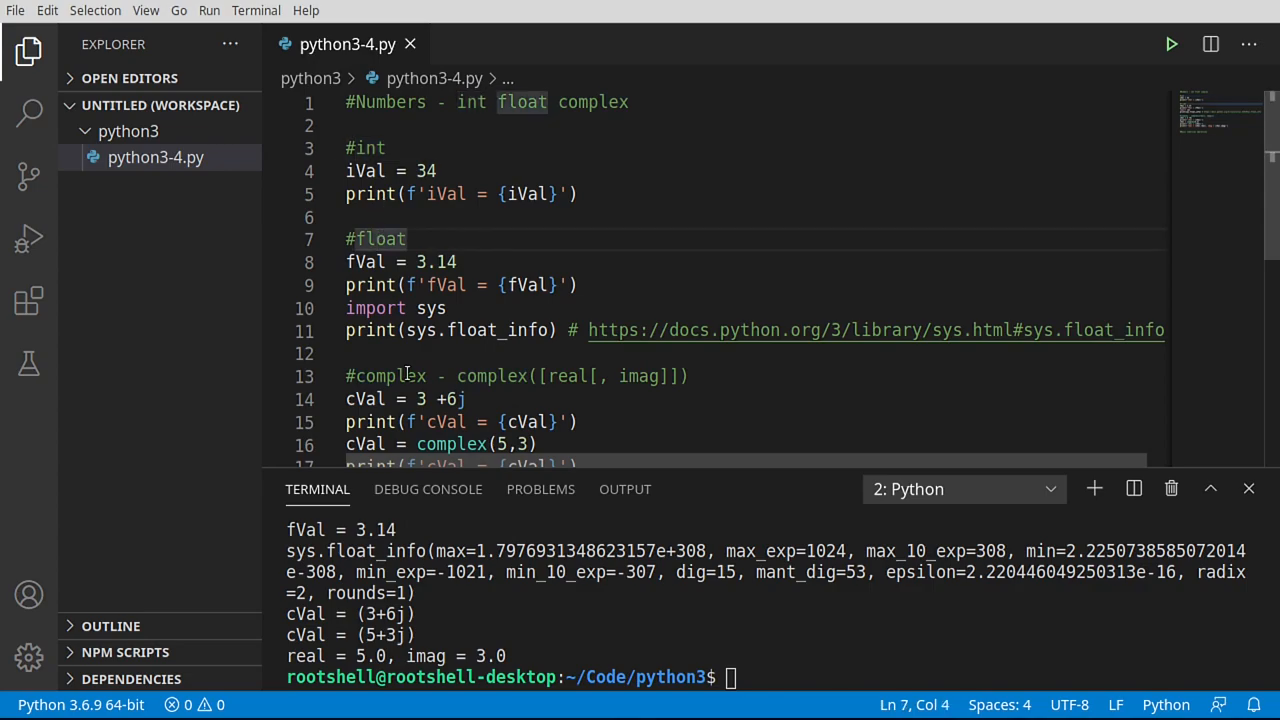
{"action": "left_click", "coordinate": [392, 376]}
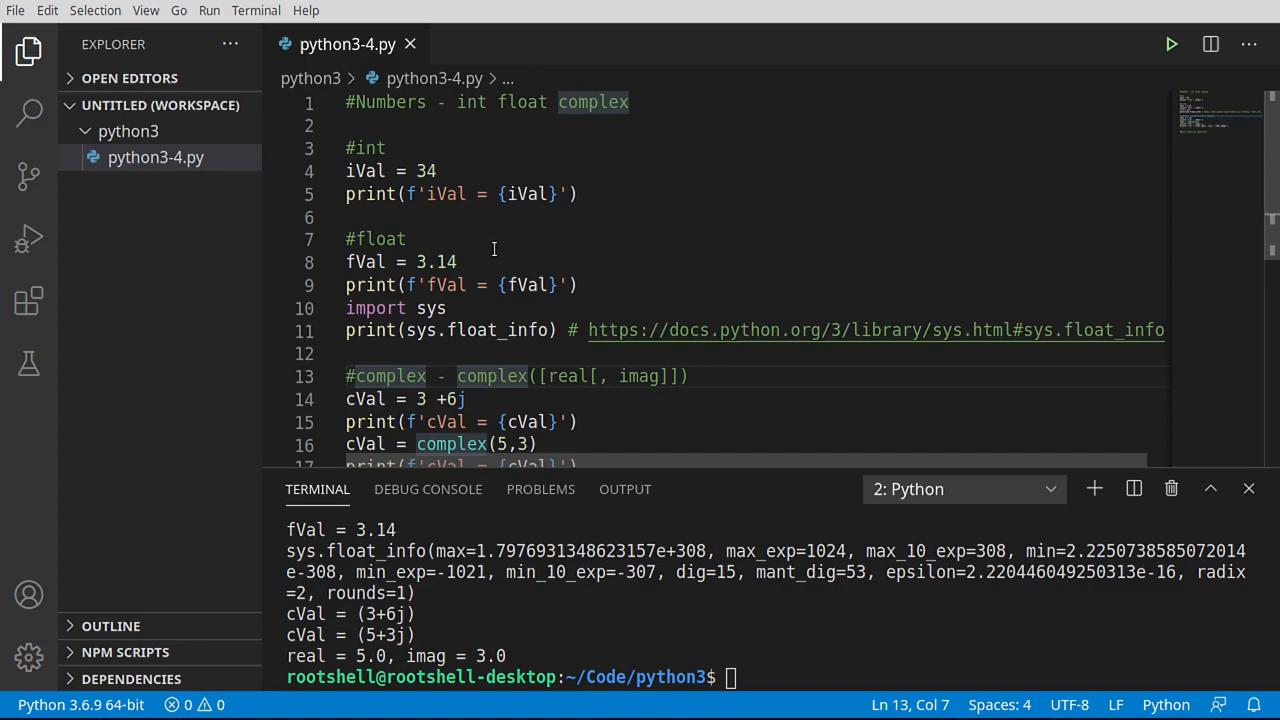
{"action": "mouse_move", "coordinate": [558, 220]}
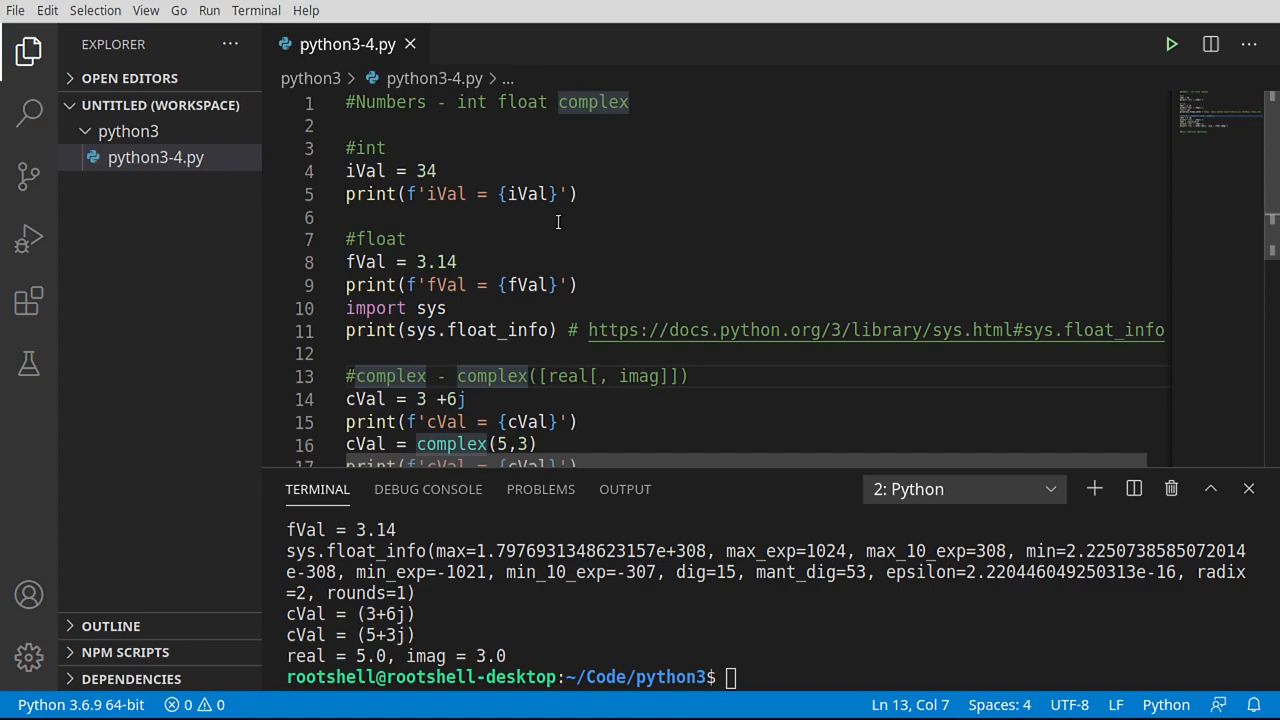
{"action": "mouse_move", "coordinate": [552, 222]}
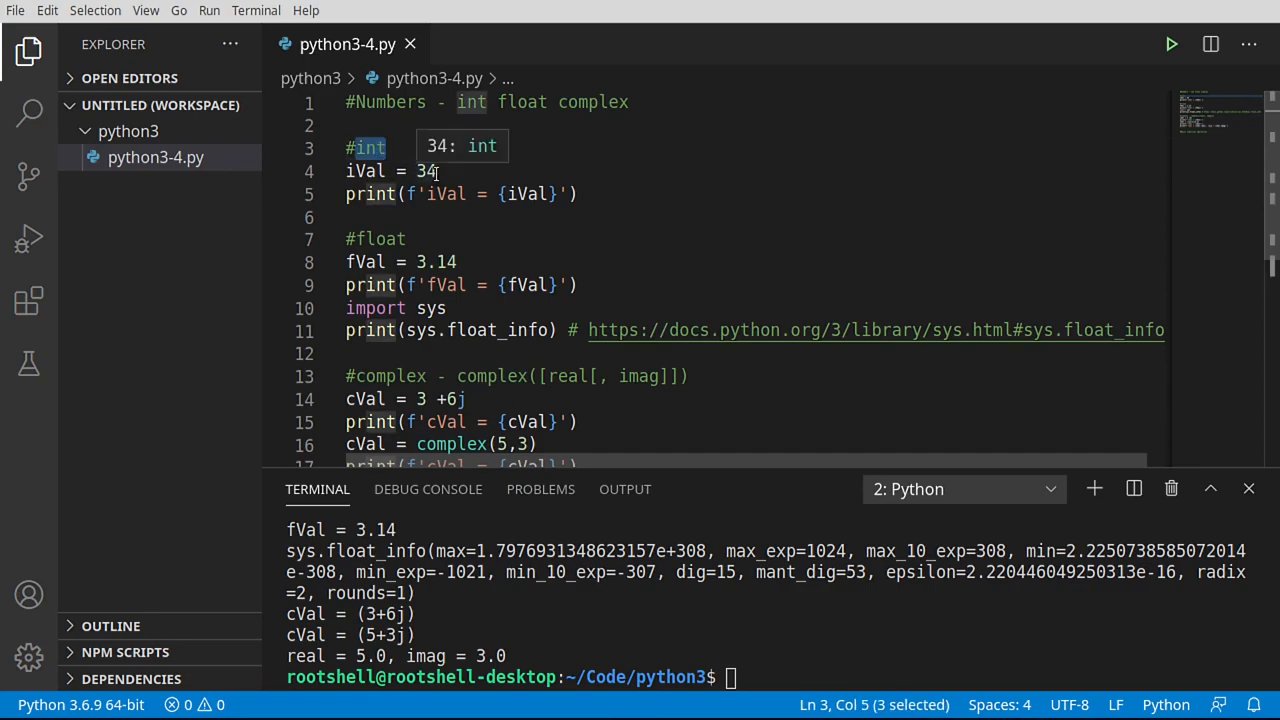
{"action": "double_click", "coordinate": [376, 238]}
{"action": "type", "text": "#Basic numerical operations"}
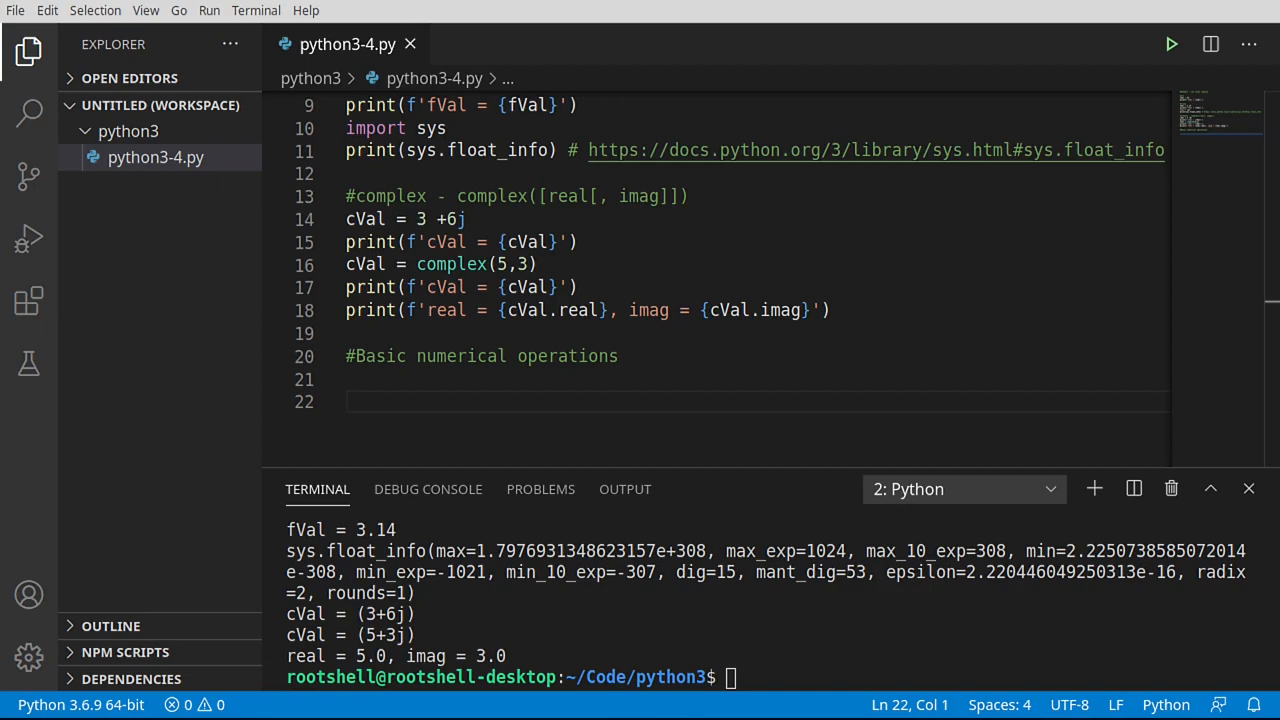
Set x = 3 with its print, then y = x + 3 #add and print(f'add = {y}')
{"action": "type", "text": "x ="}
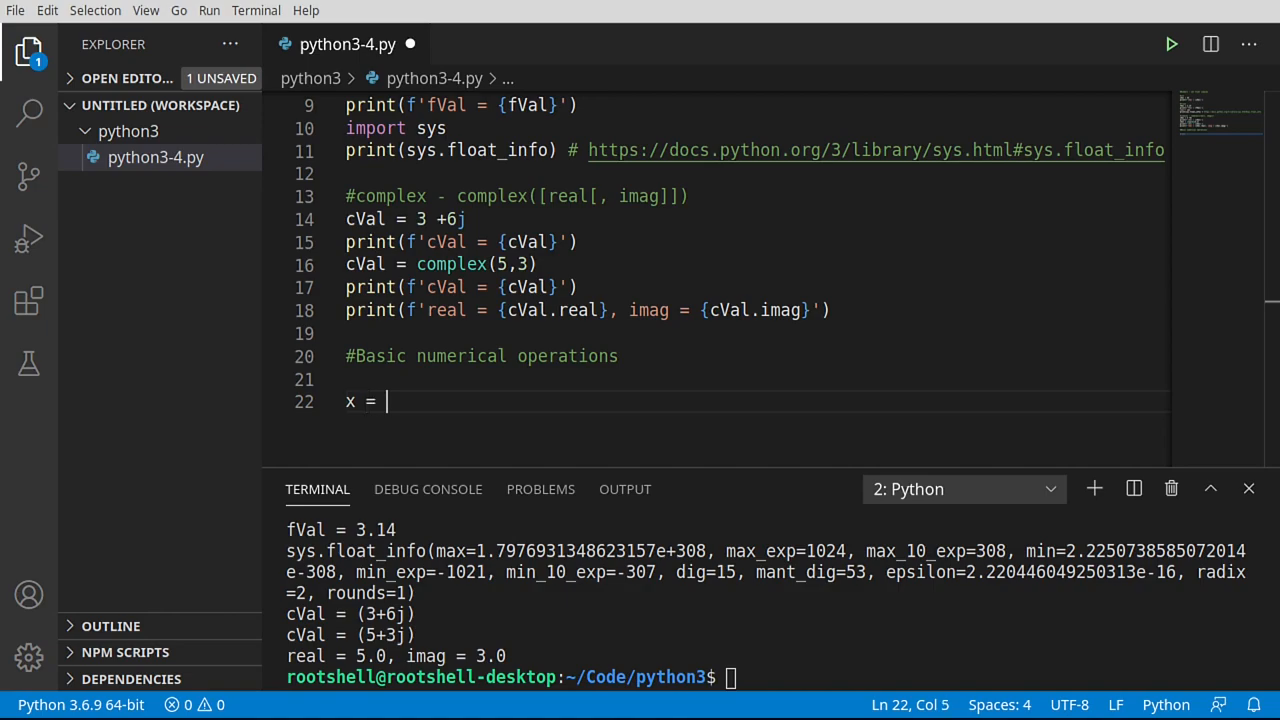
{"action": "type", "text": "3"}
{"action": "type", "text": "print(f'x = {x}')"}
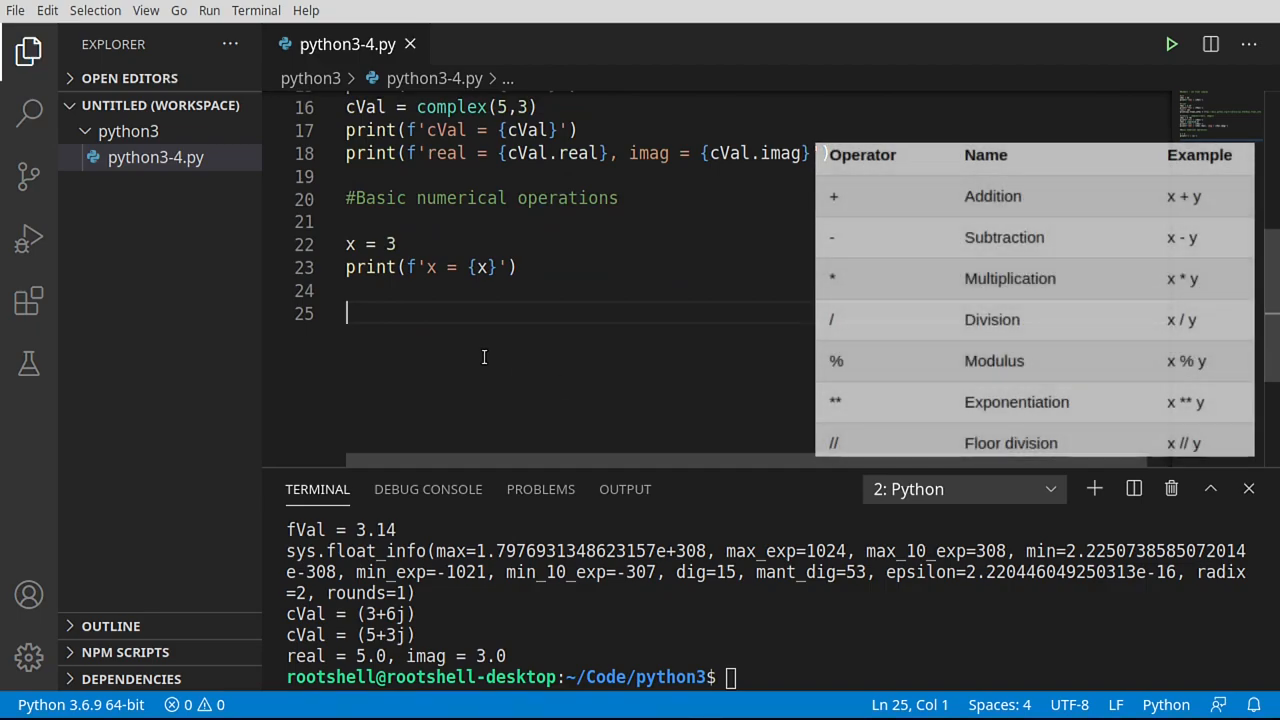
{"action": "mouse_move", "coordinate": [428, 320]}
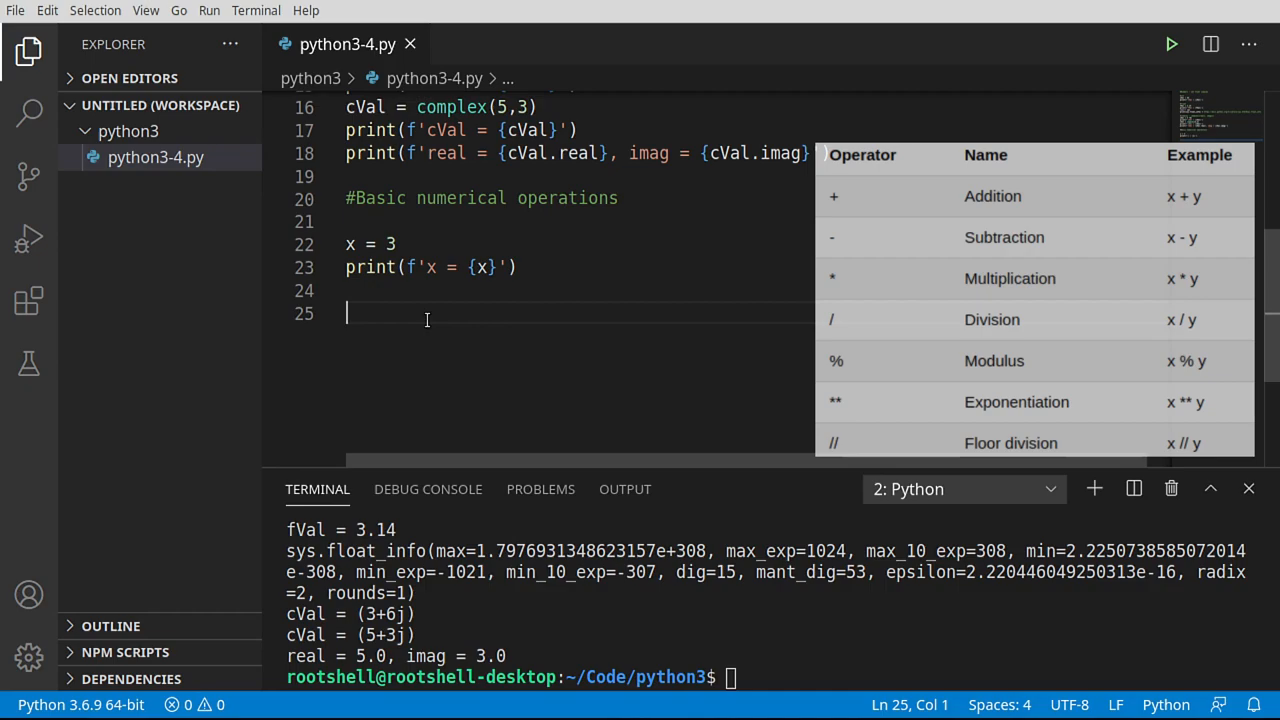
{"action": "type", "text": "y"}
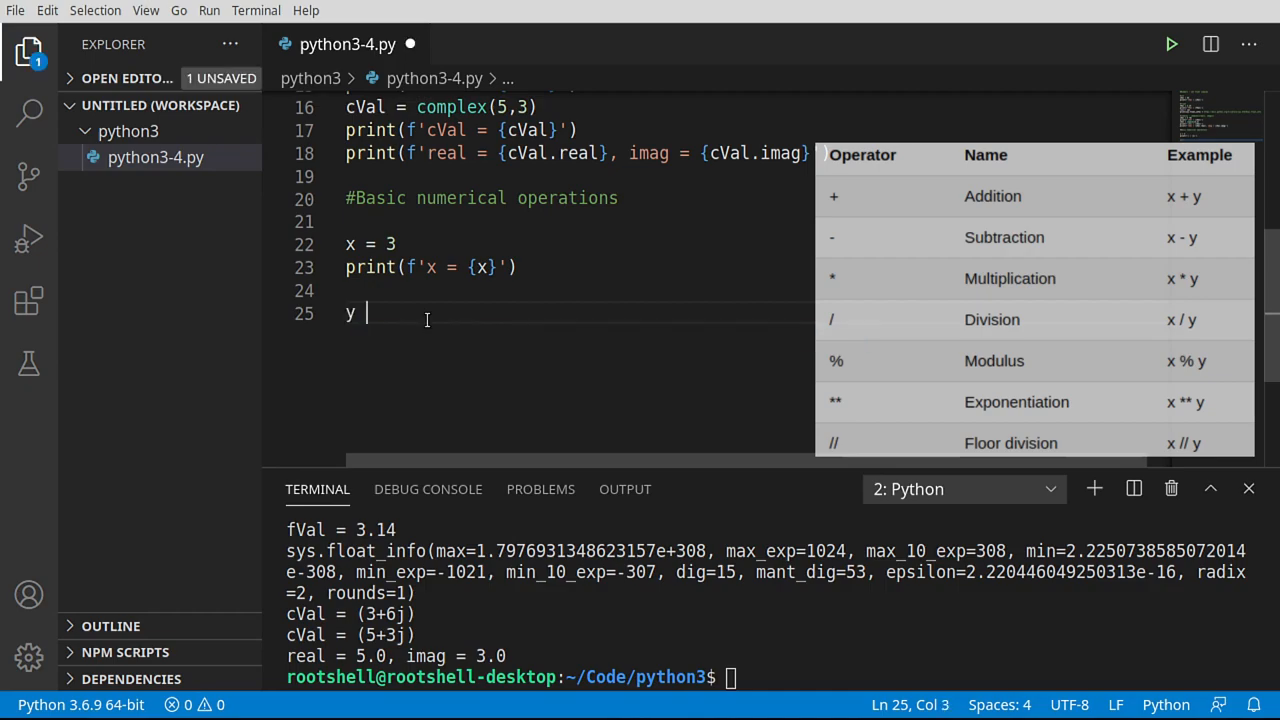
{"action": "type", "text": "= x + 3"}
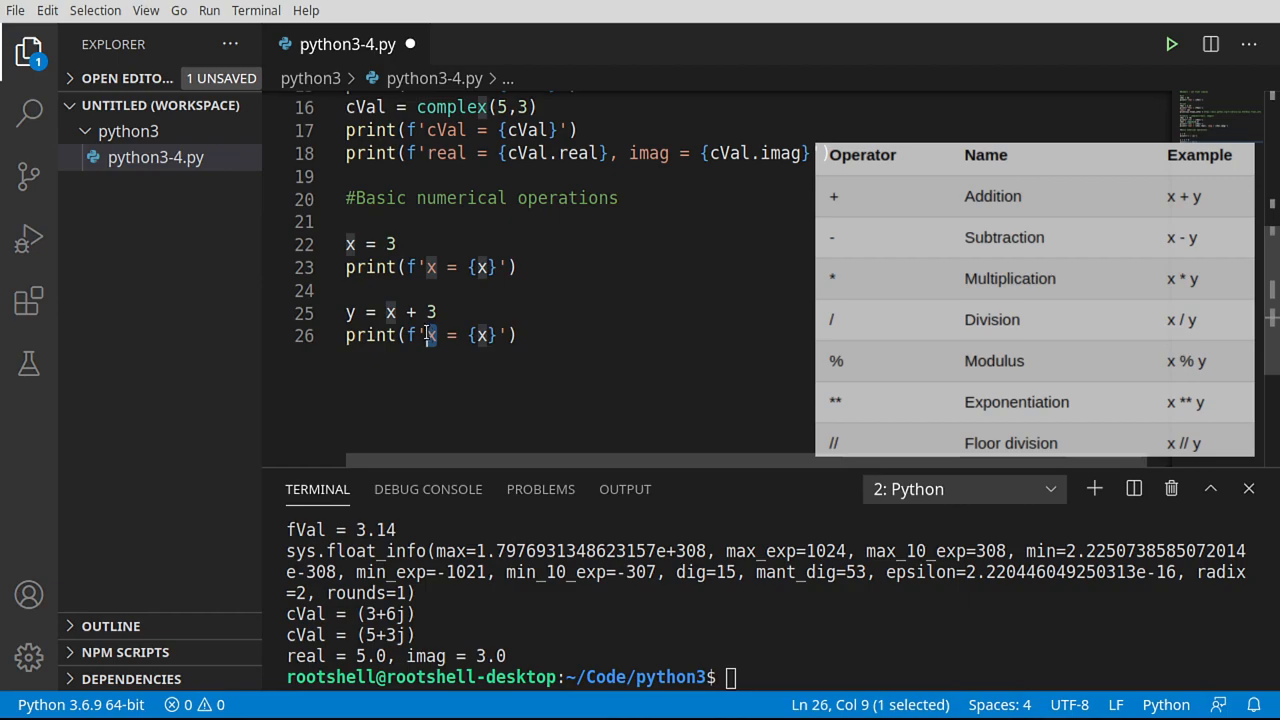
{"action": "type", "text": "add = {y}"}
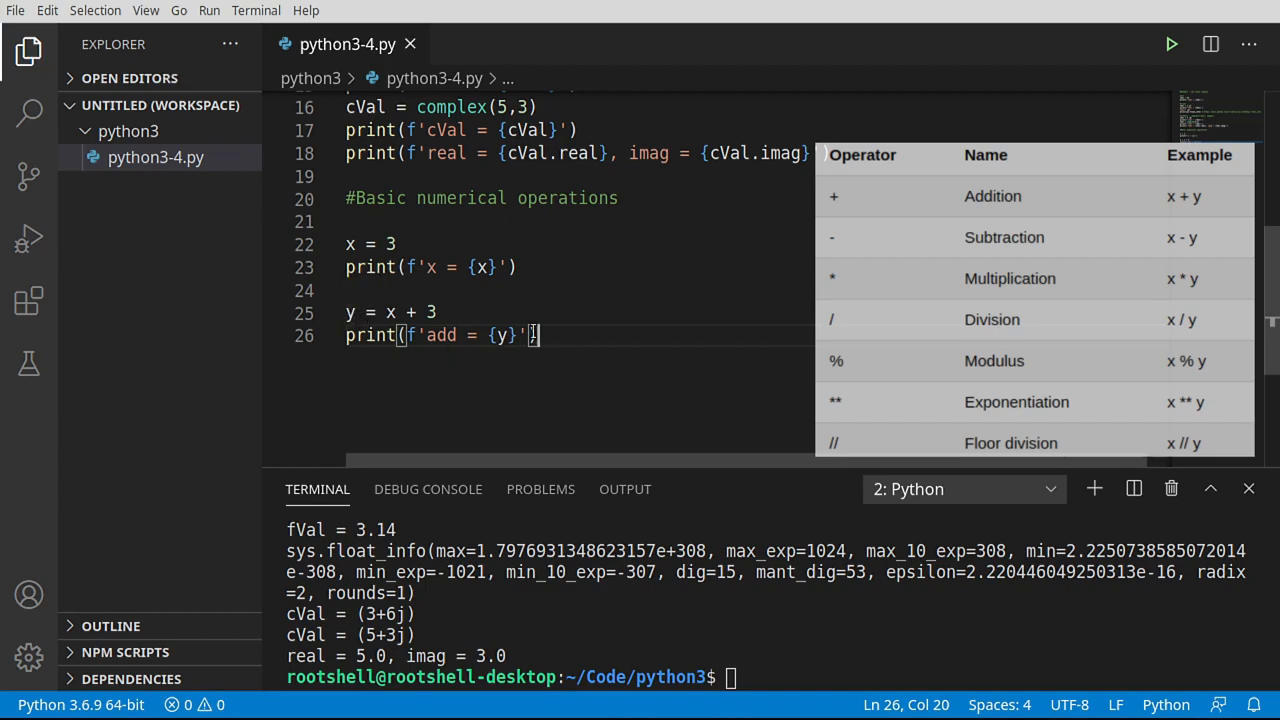
{"action": "type", "text": "#"}
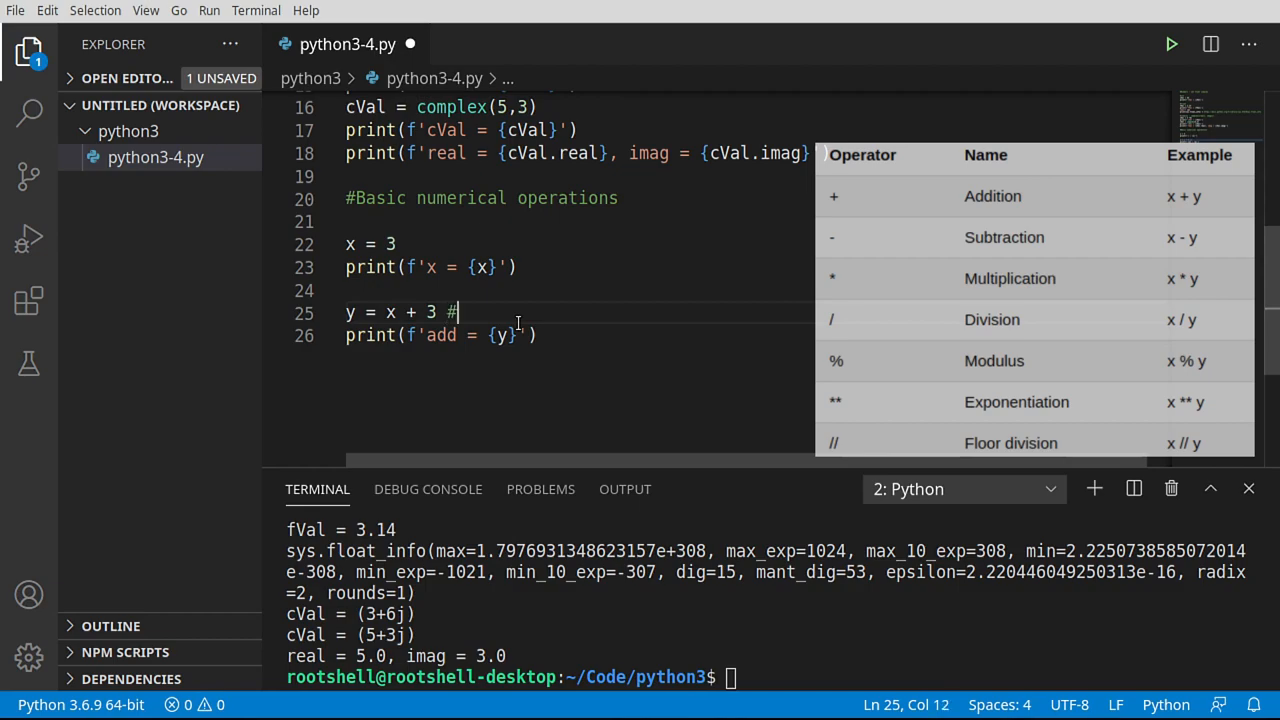
{"action": "type", "text": "add"}
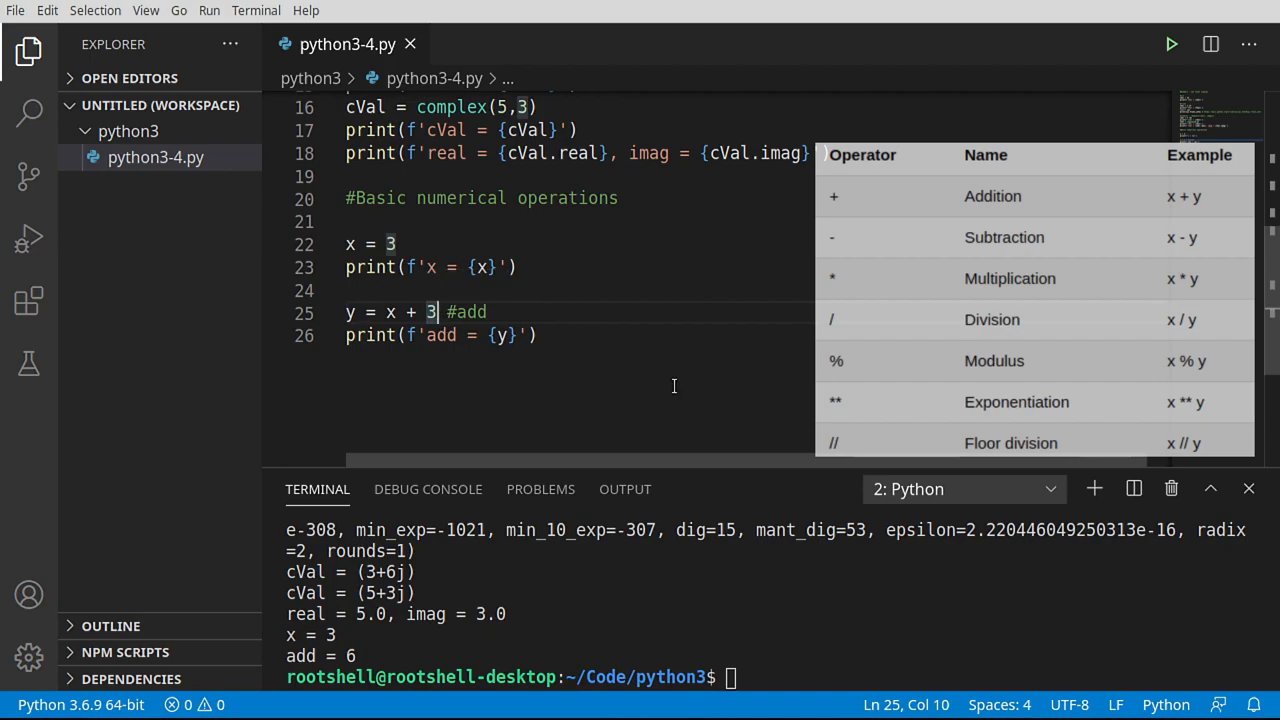
{"action": "left_click", "coordinate": [540, 336]}
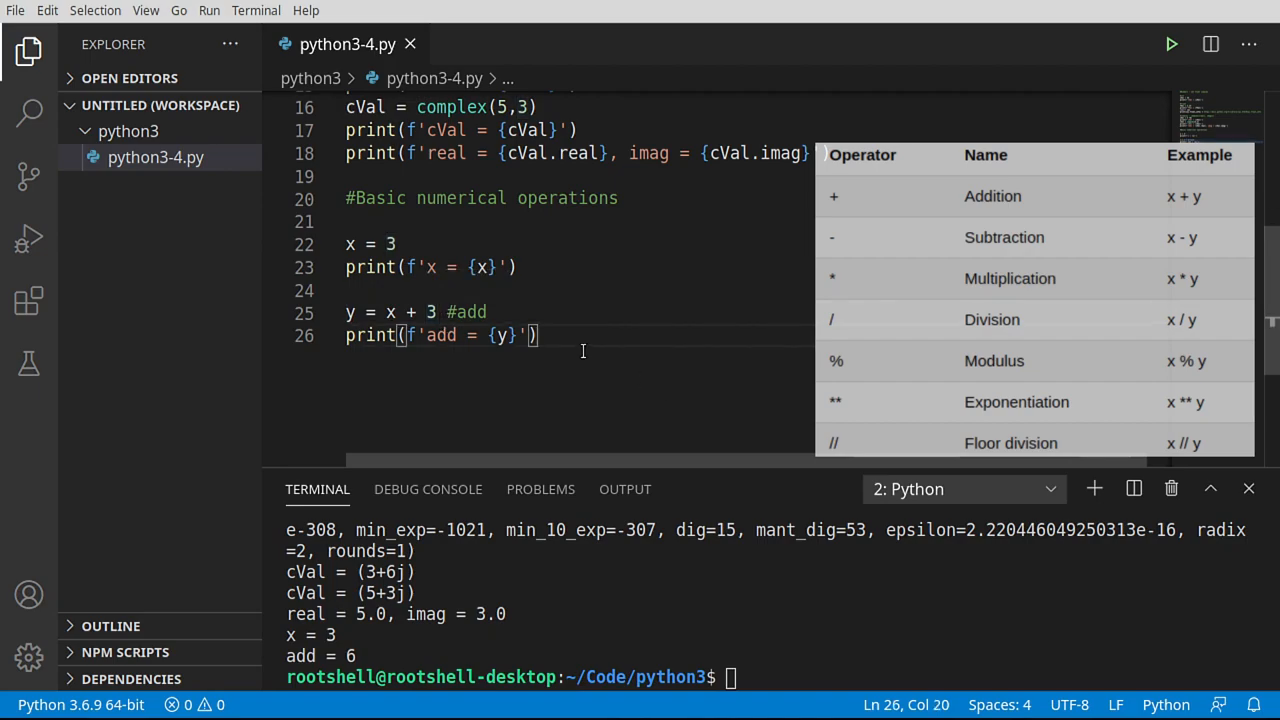
{"action": "mouse_move", "coordinate": [584, 348]}
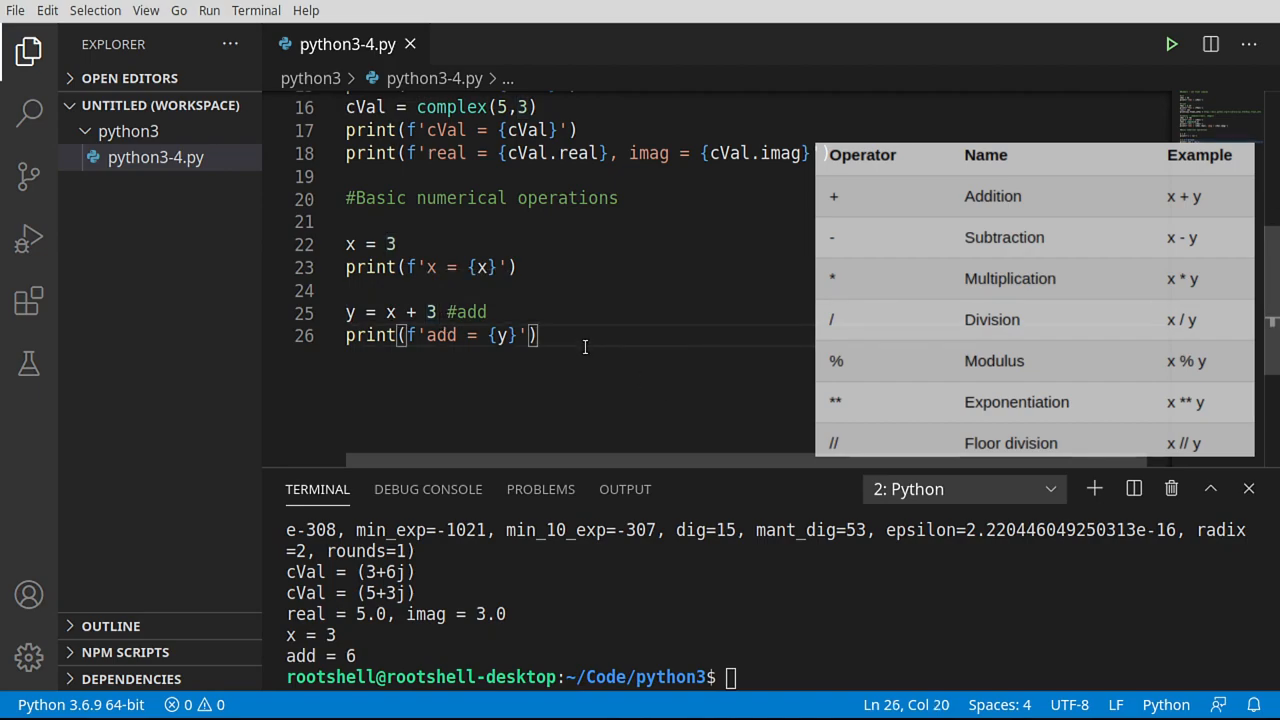
Duplicate the add lines as y = x - 1 #subtract with print label subtract
{"action": "left_click_drag", "start_coordinate": [380, 312], "coordinate": [538, 336]}
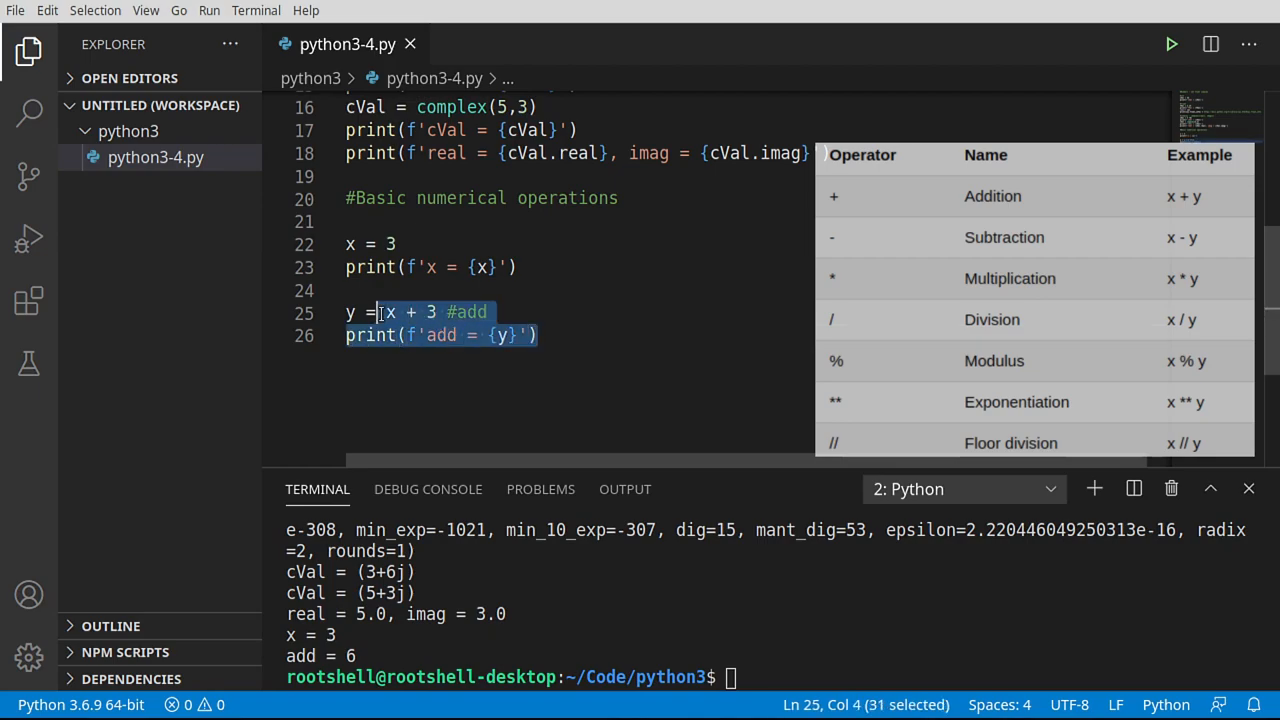
{"action": "left_click", "coordinate": [538, 336]}
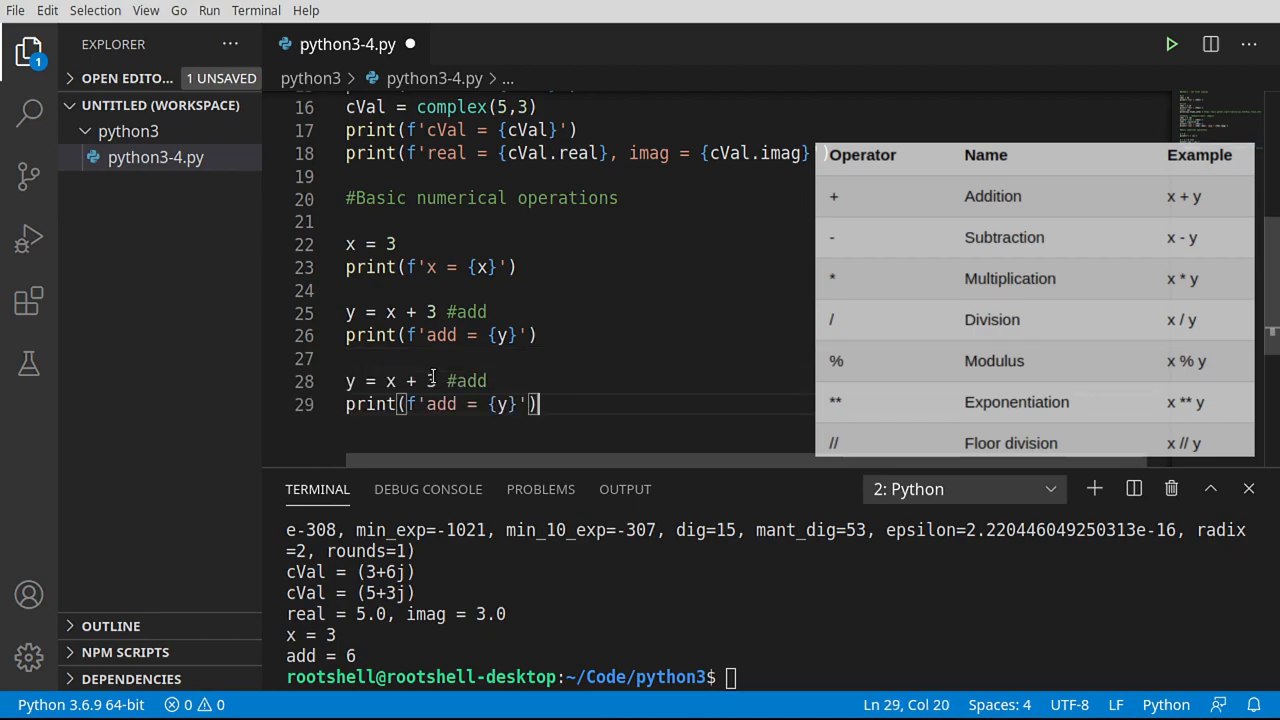
{"action": "double_click", "coordinate": [468, 380]}
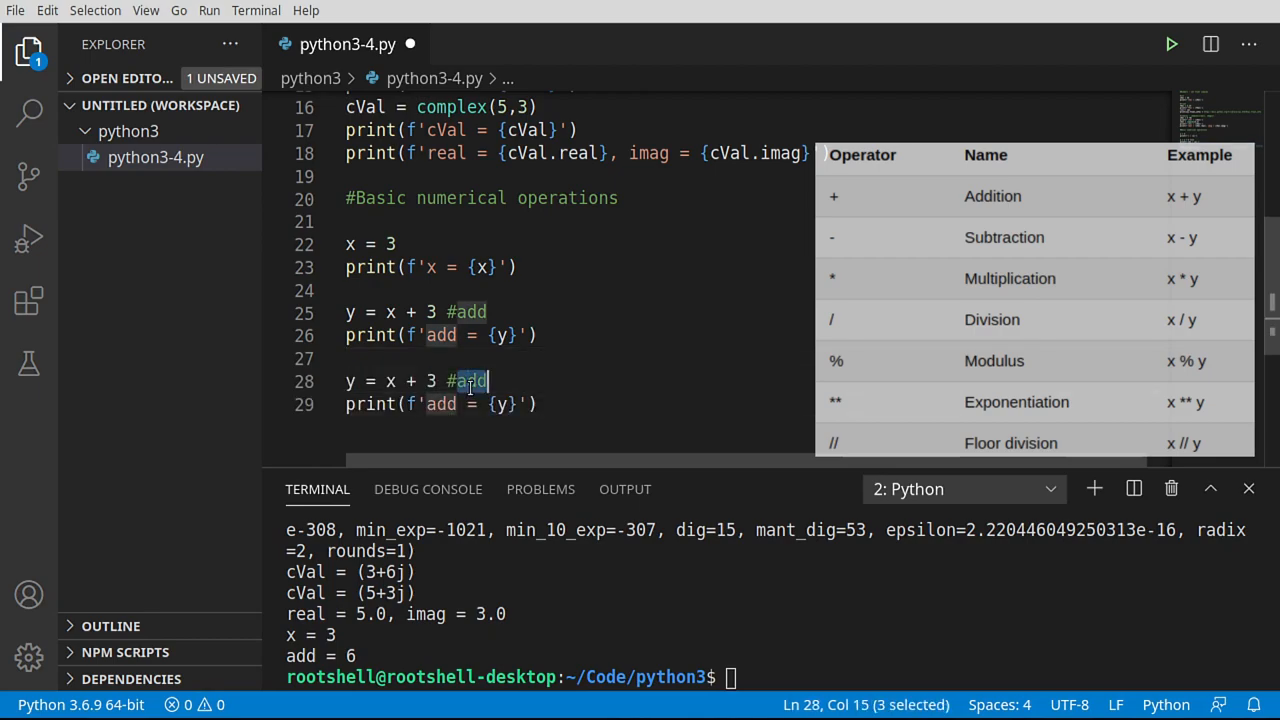
{"action": "type", "text": "subtr"}
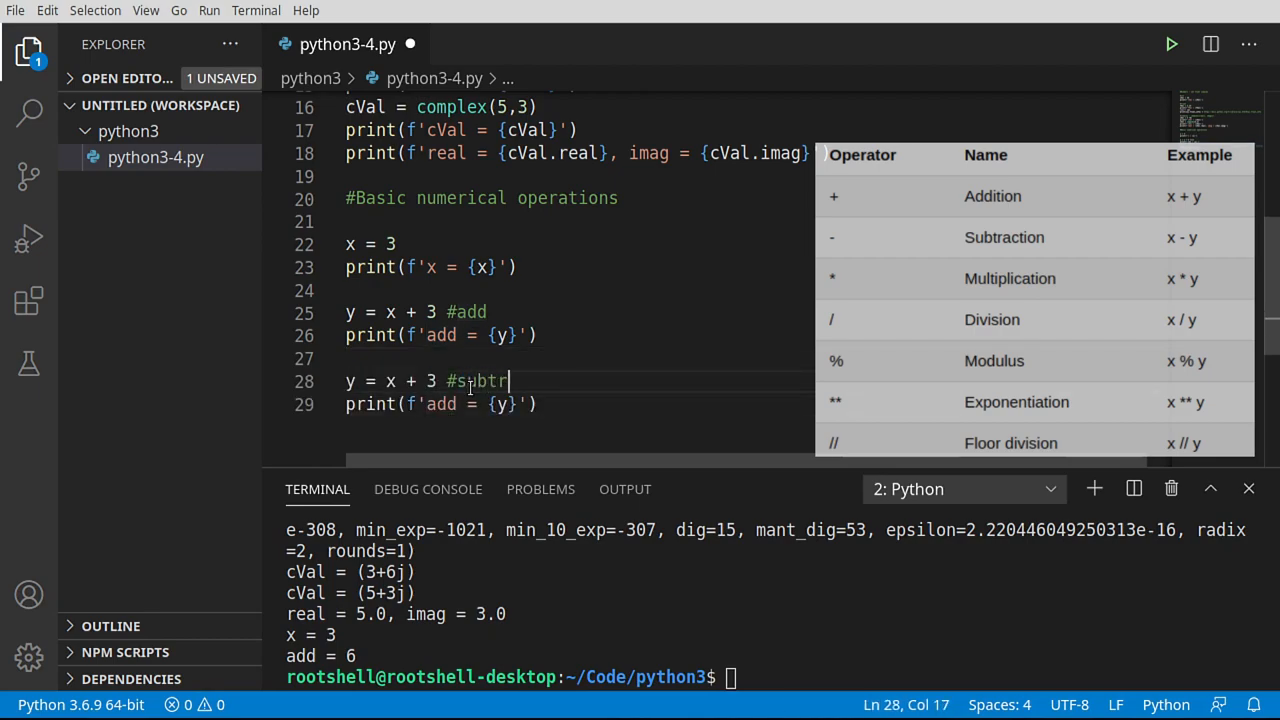
{"action": "type", "text": "act"}
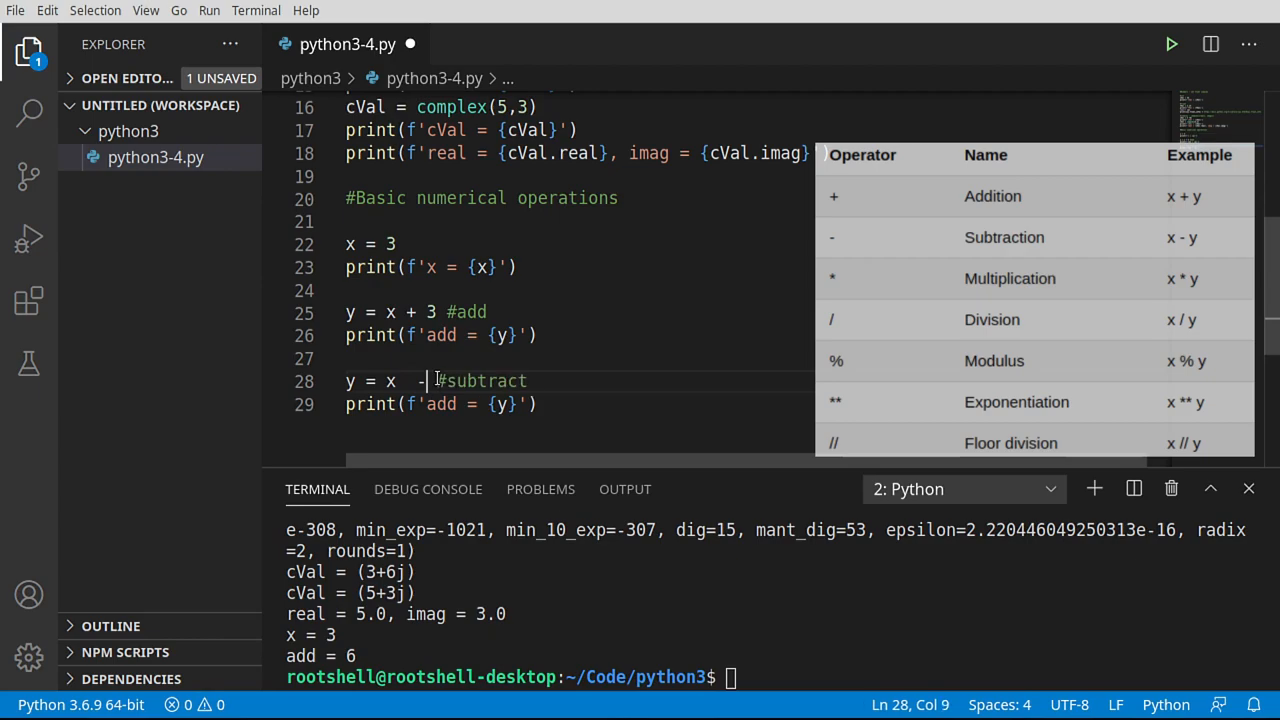
{"action": "type", "text": "1"}
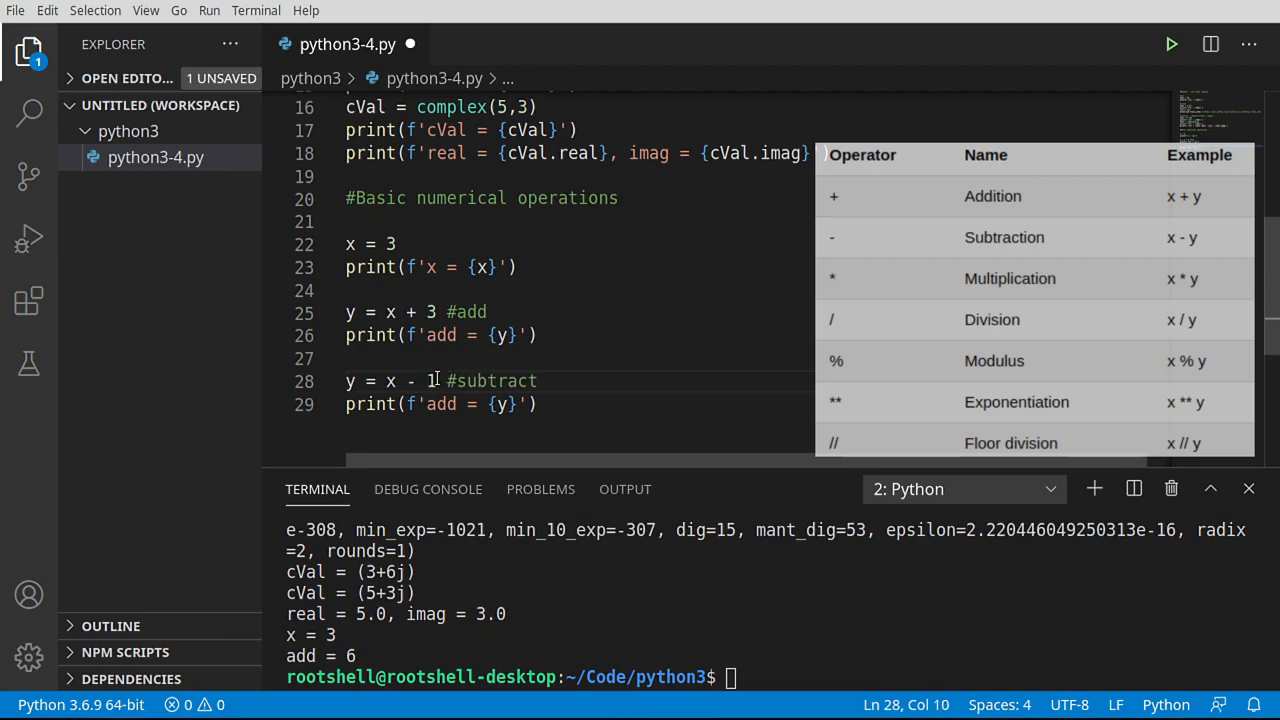
{"action": "double_click", "coordinate": [440, 404]}
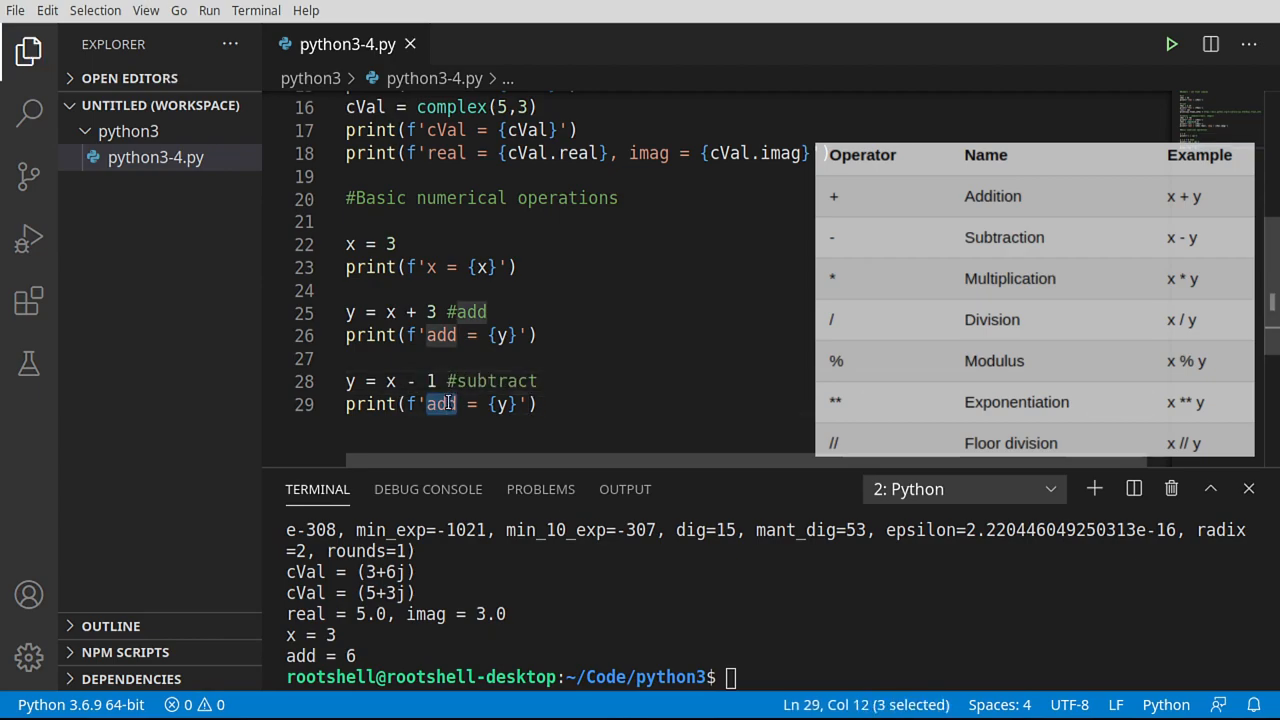
{"action": "type", "text": "subtract"}
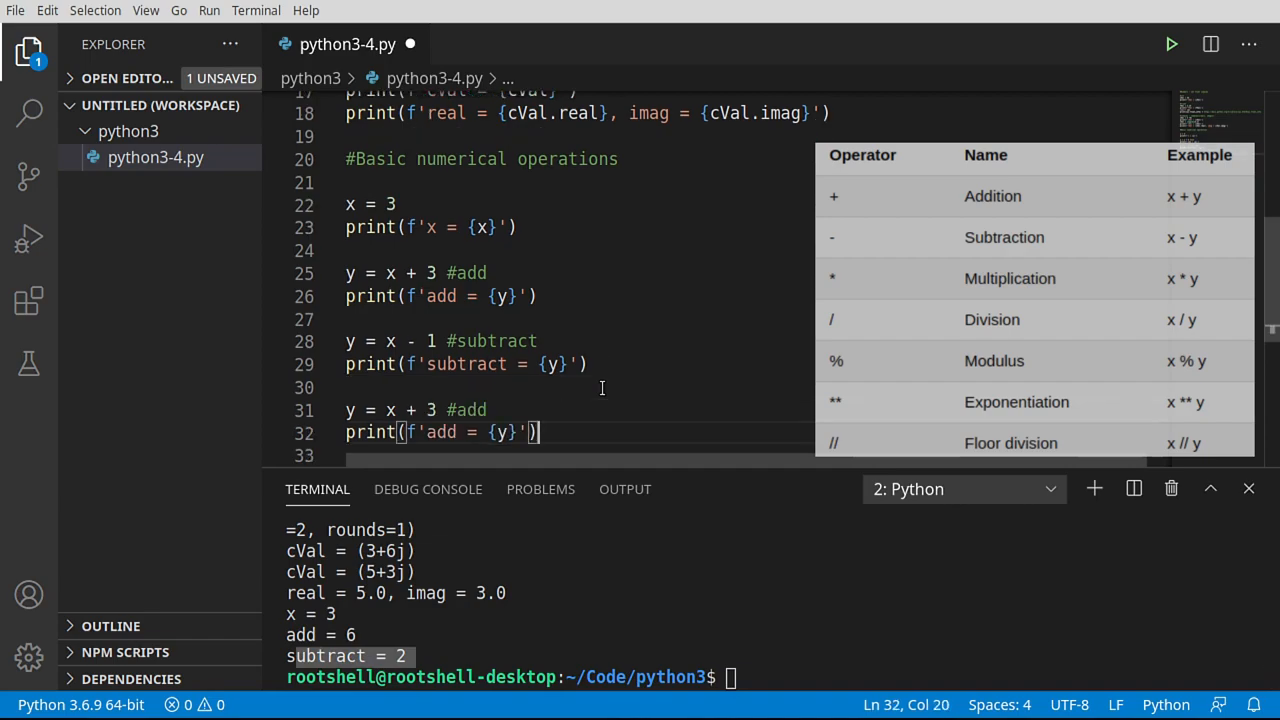
Edit the third block to y = x * 6.846 #multiply with print label multiply
{"action": "double_click", "coordinate": [468, 410]}
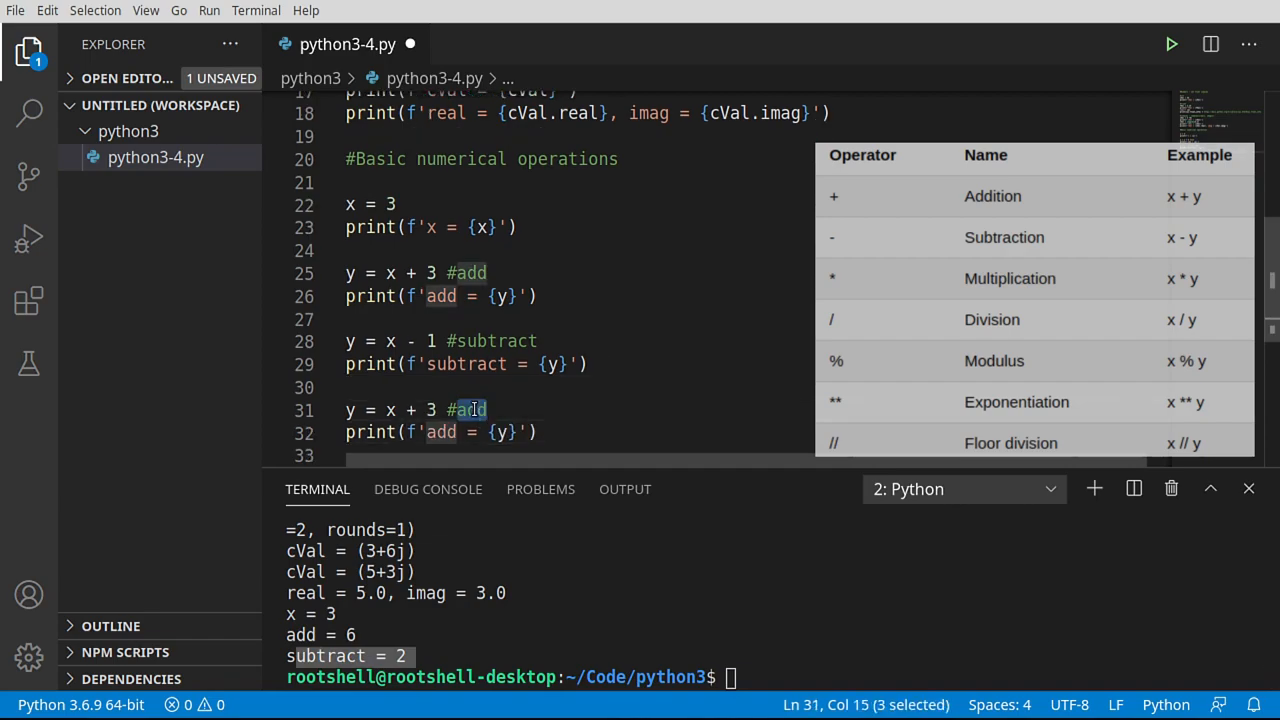
{"action": "type", "text": "mult"}
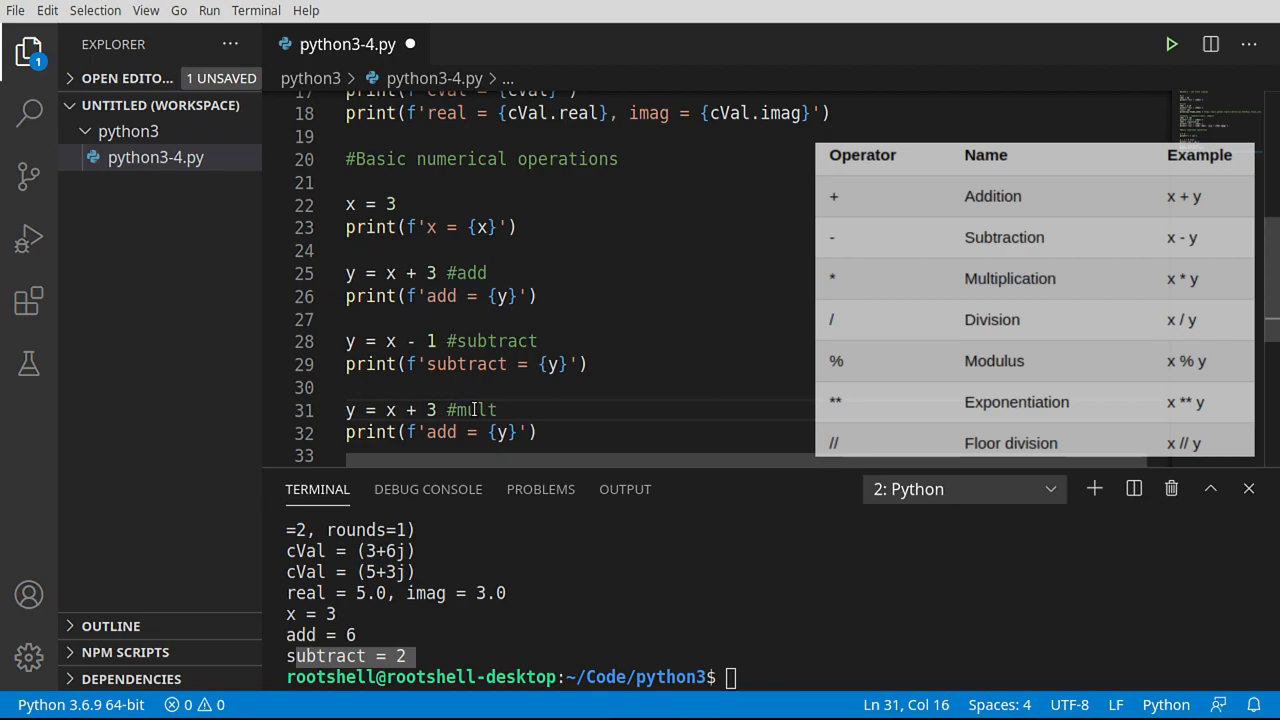
{"action": "type", "text": "ipl"}
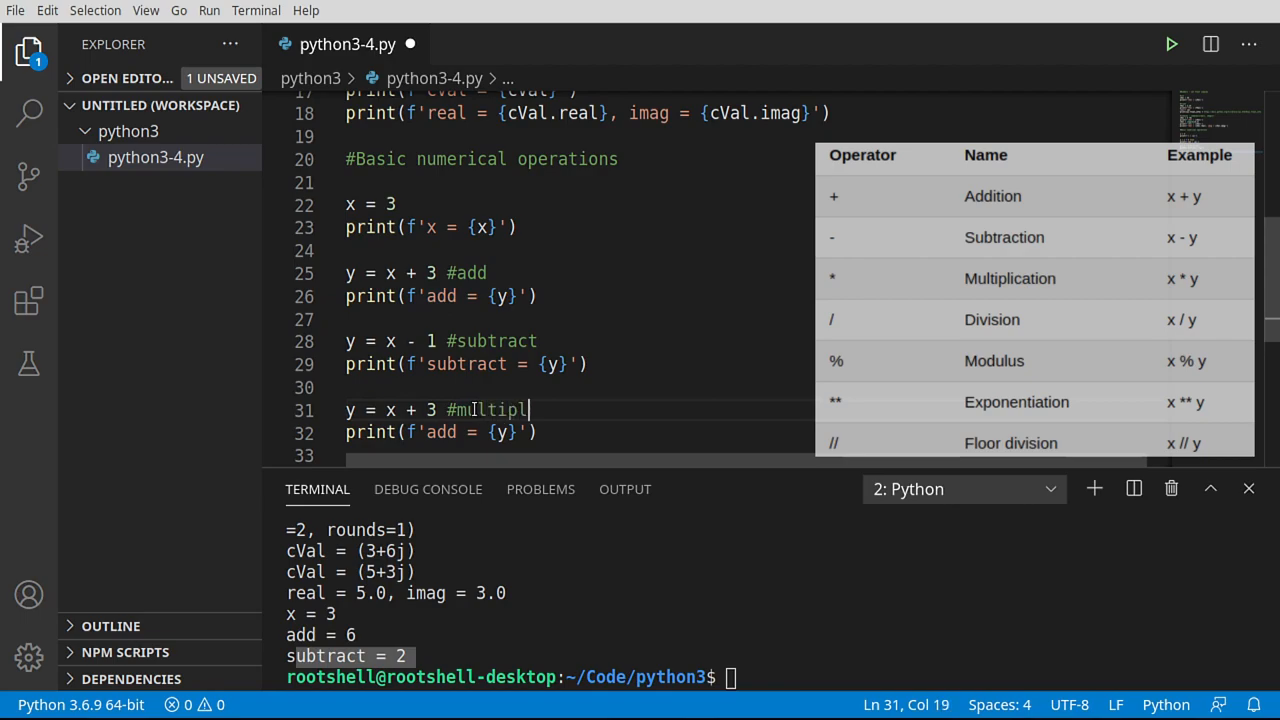
{"action": "double_click", "coordinate": [440, 432]}
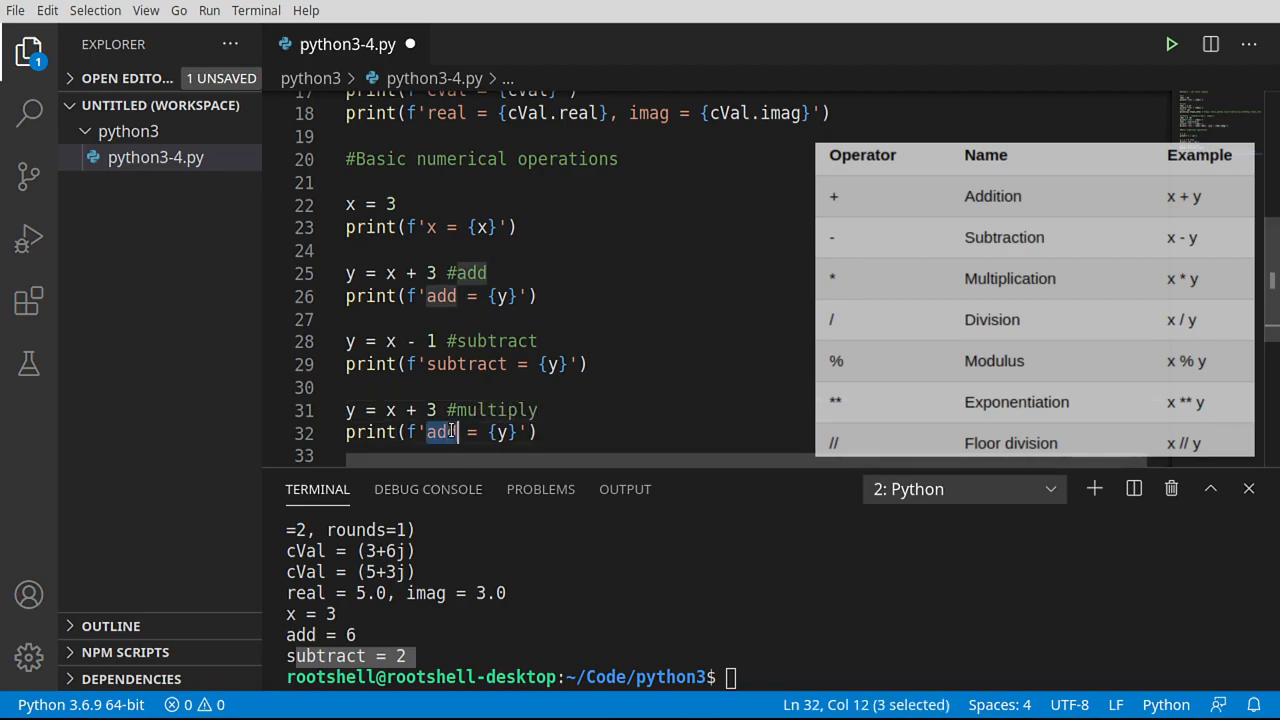
{"action": "type", "text": "multiply"}
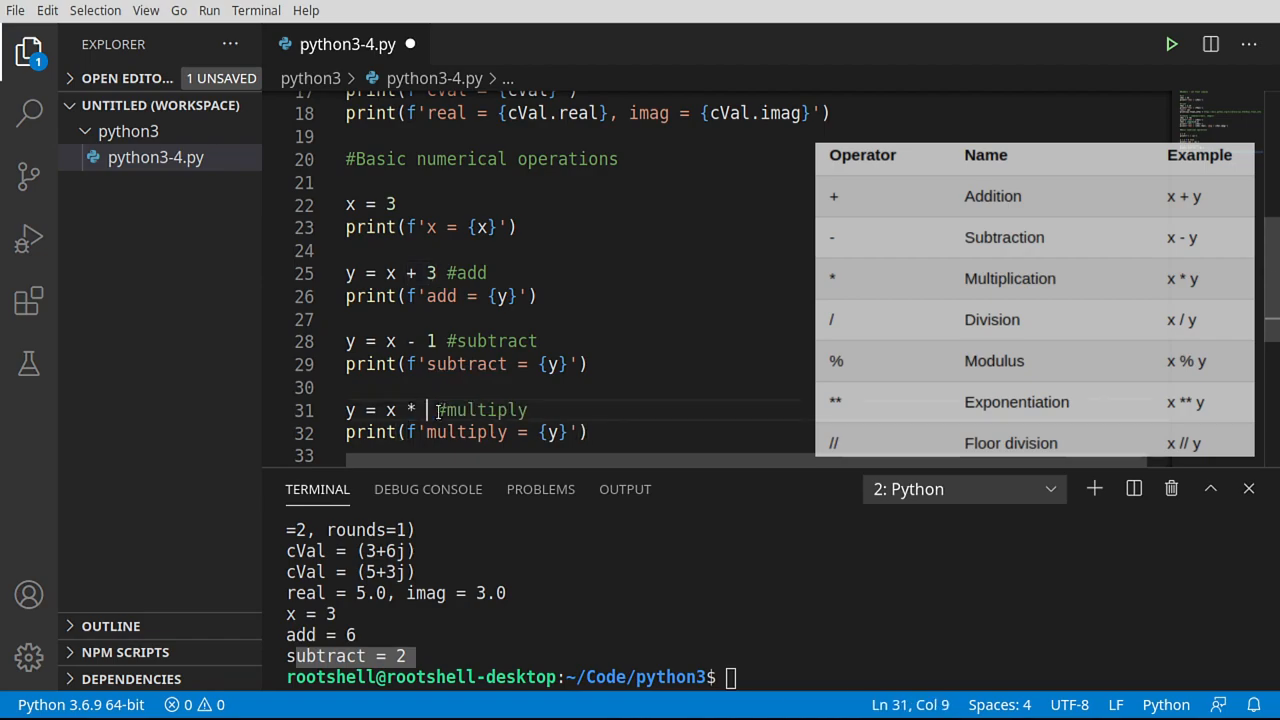
{"action": "type", "text": "6"}
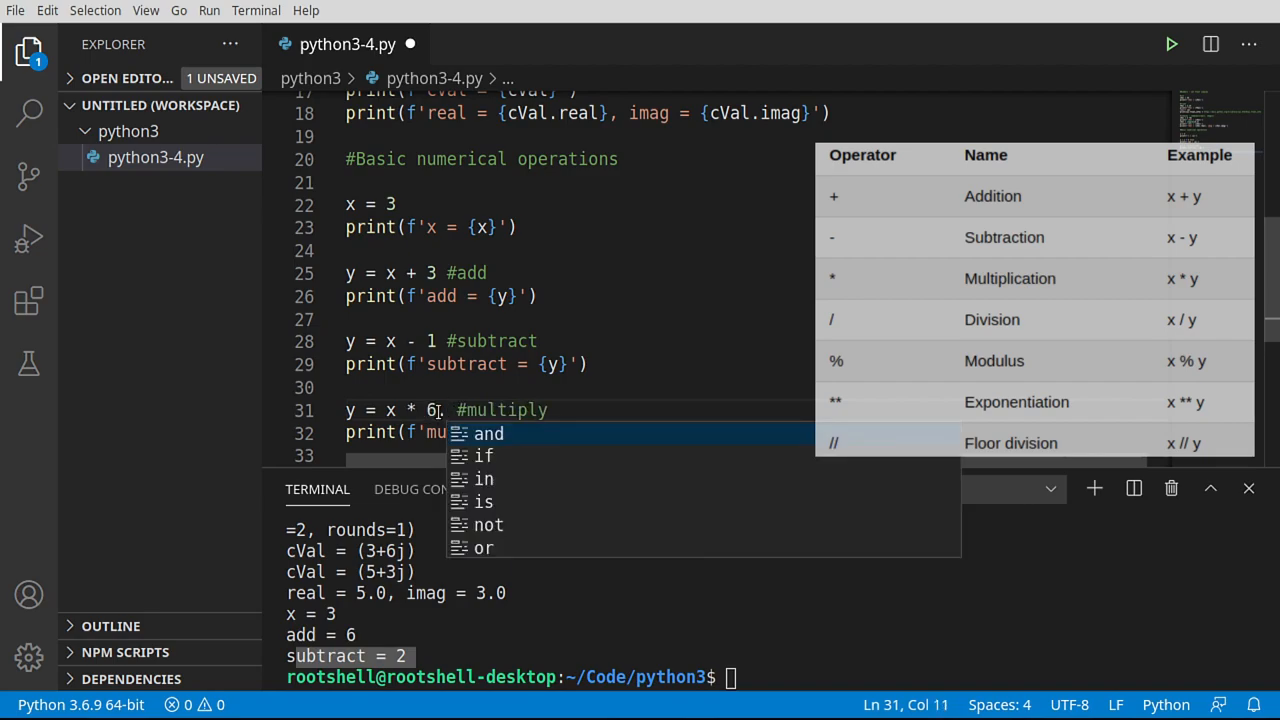
{"action": "type", "text": ".846"}
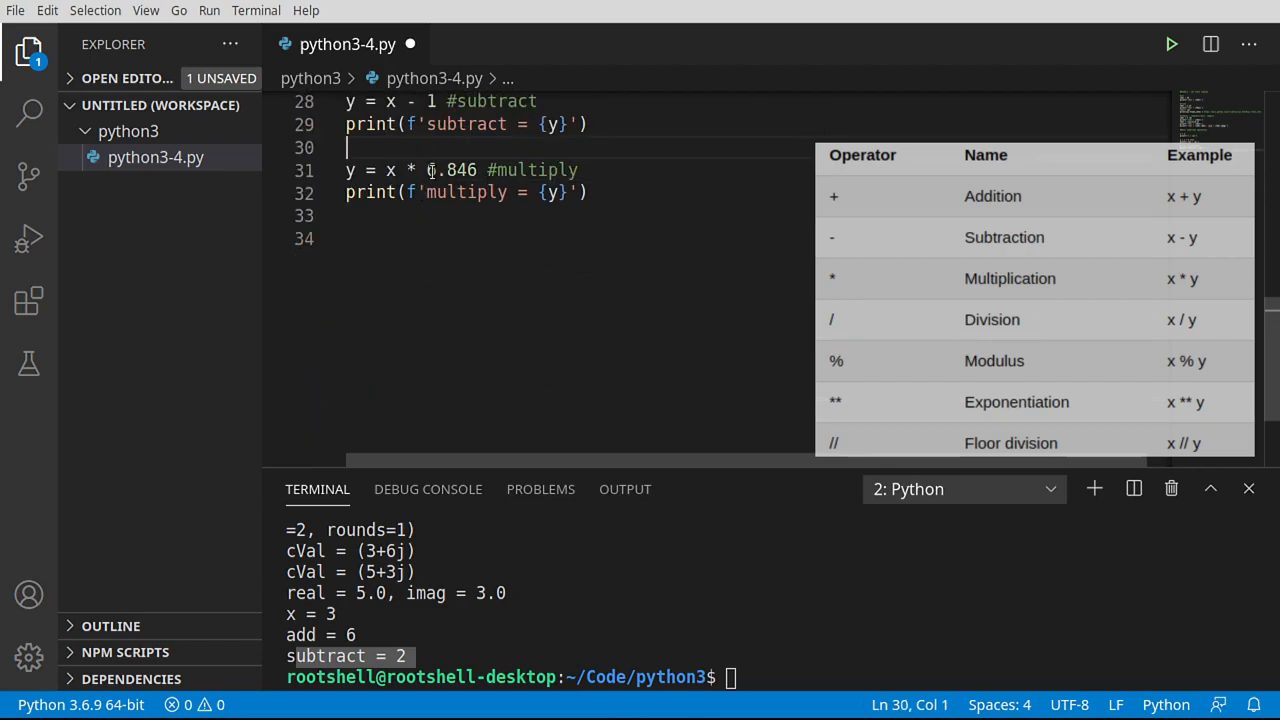
{"action": "mouse_move", "coordinate": [390, 168]}
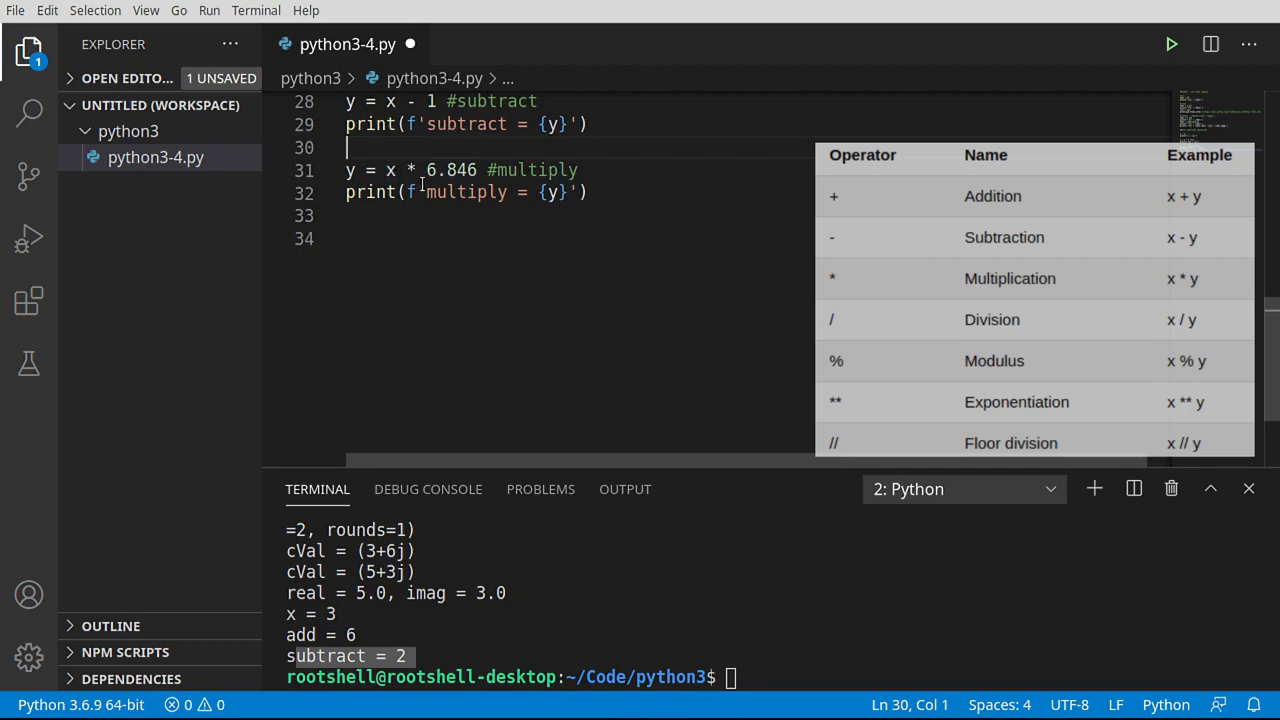
{"action": "double_click", "coordinate": [450, 170]}
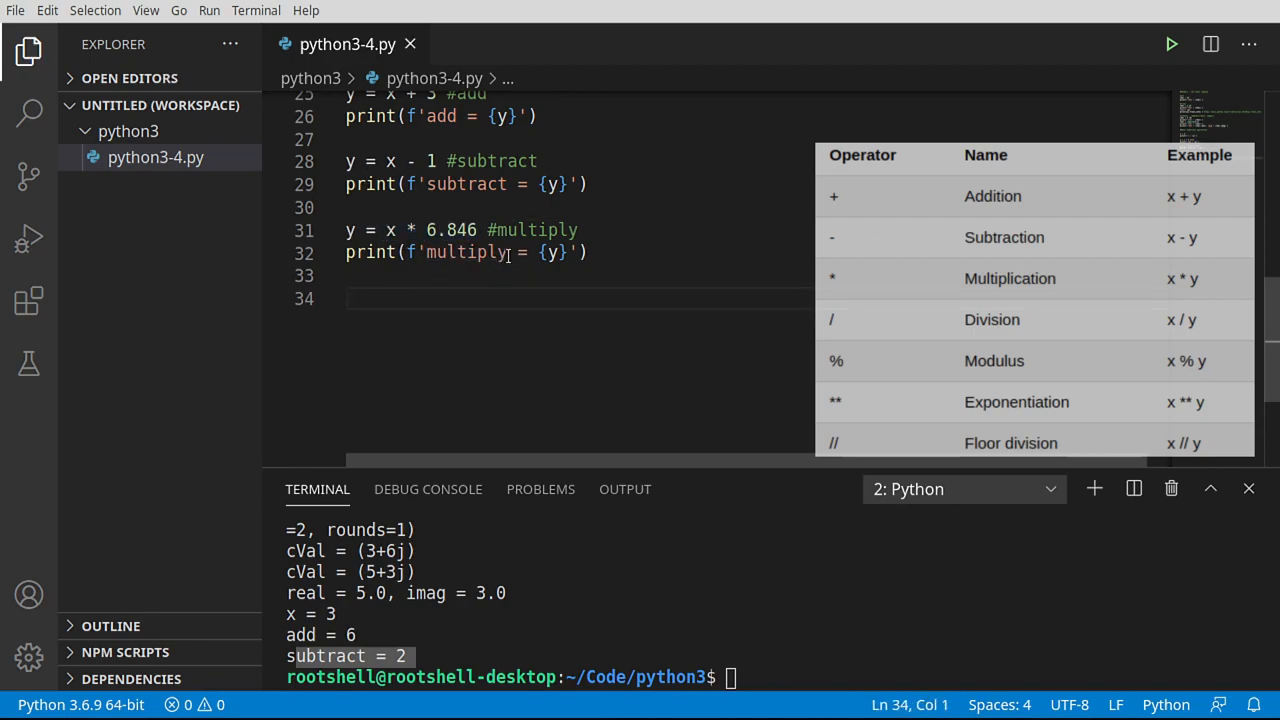
{"action": "double_click", "coordinate": [534, 230]}
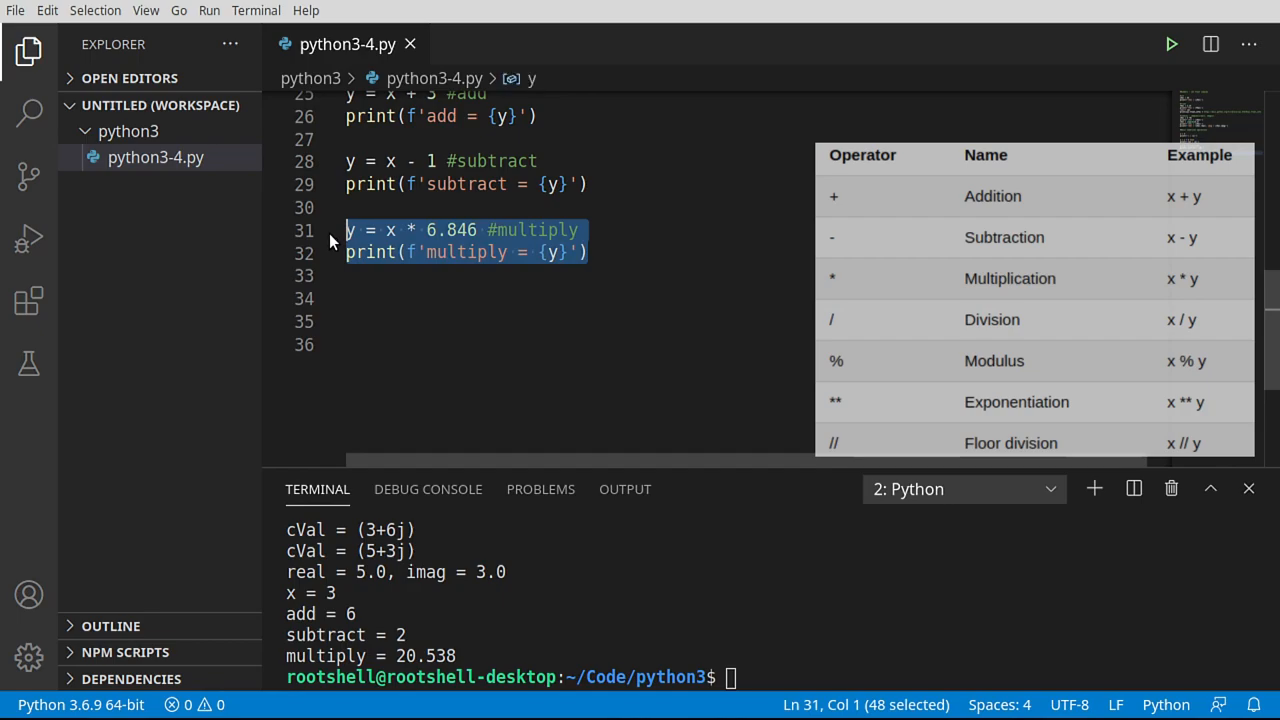
Change the copied lines to y = x / 0.5 #divide printing divide, save, and leave blank lines below
{"action": "left_click", "coordinate": [396, 276]}
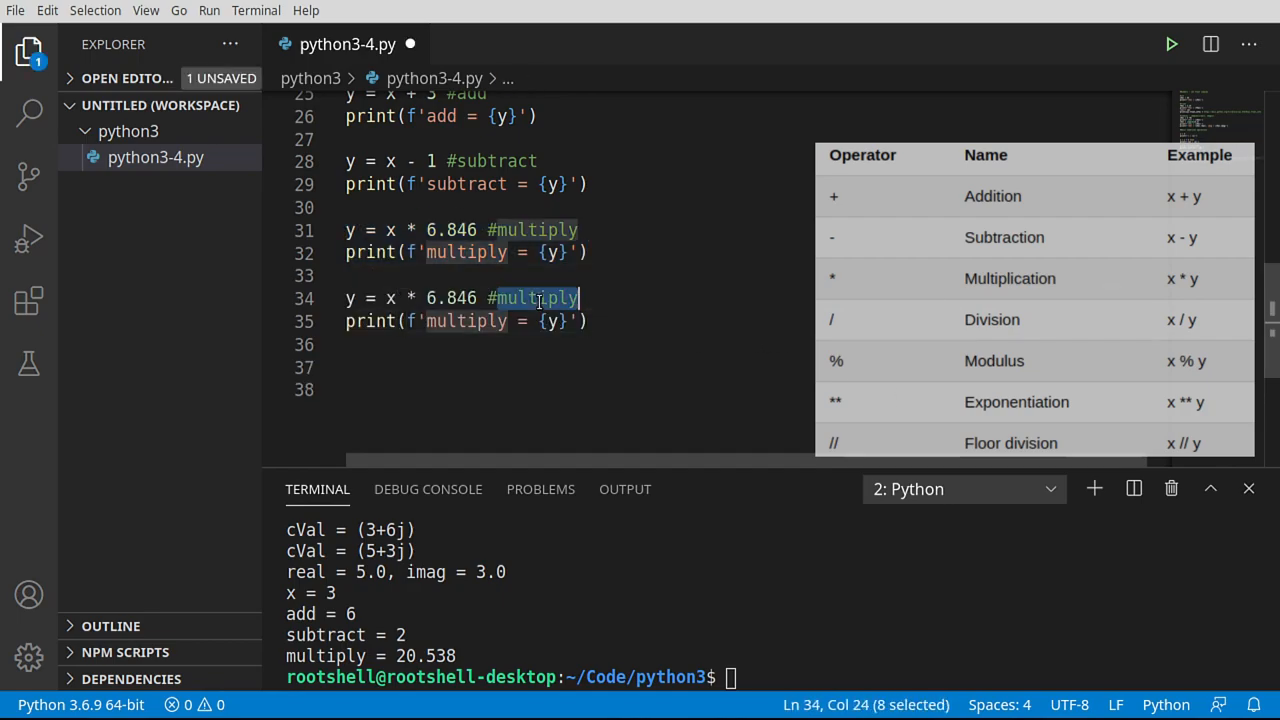
{"action": "type", "text": "divide"}
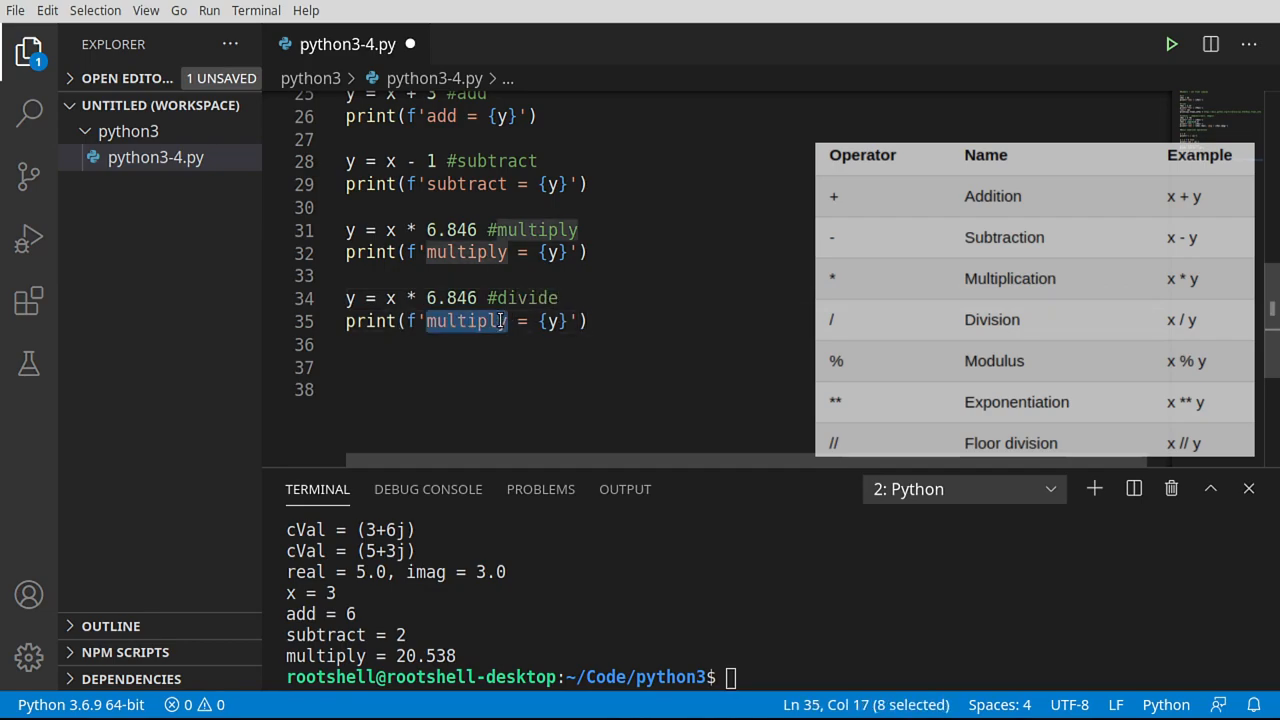
{"action": "type", "text": "divide"}
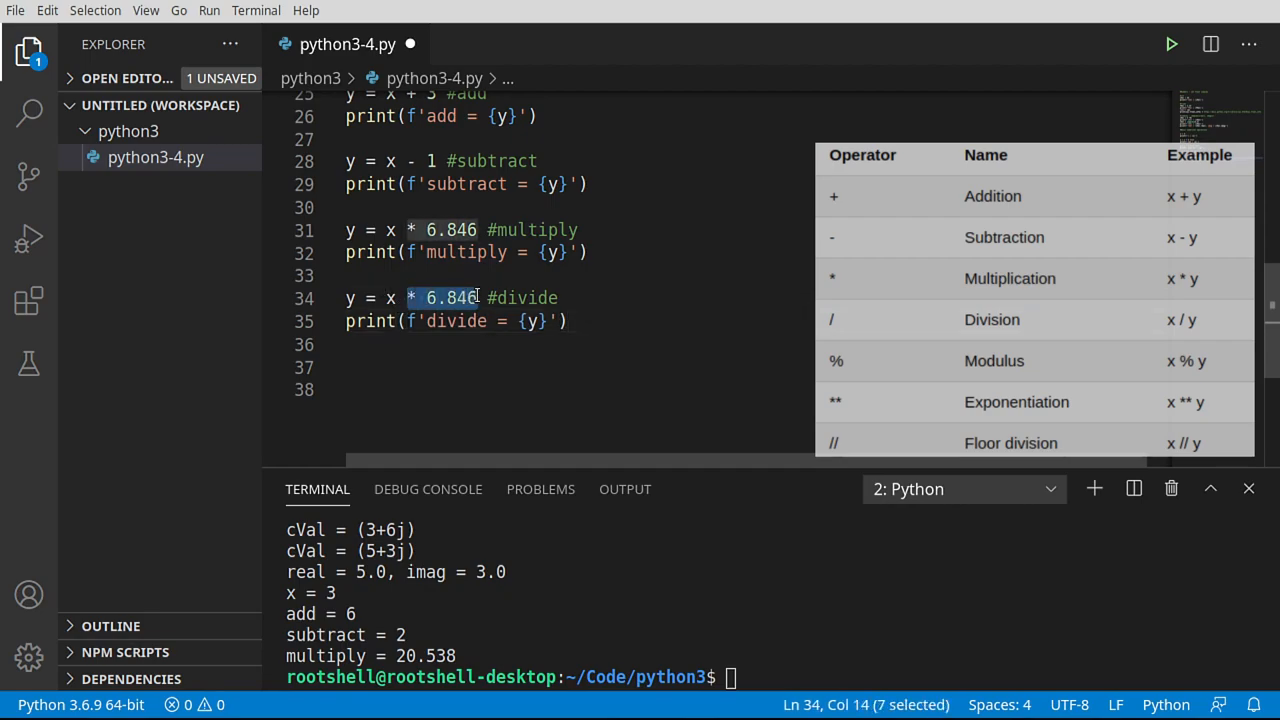
{"action": "type", "text": "/ 0"}
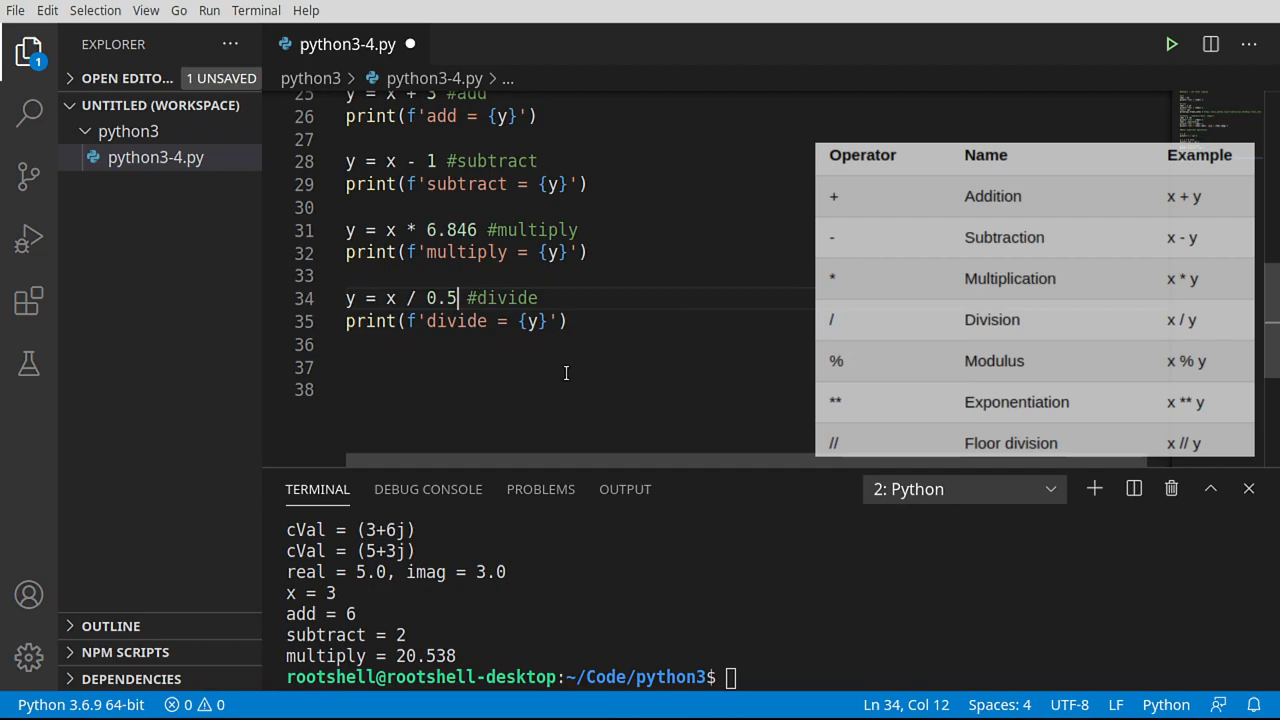
{"action": "key", "text": "ctrl+s"}
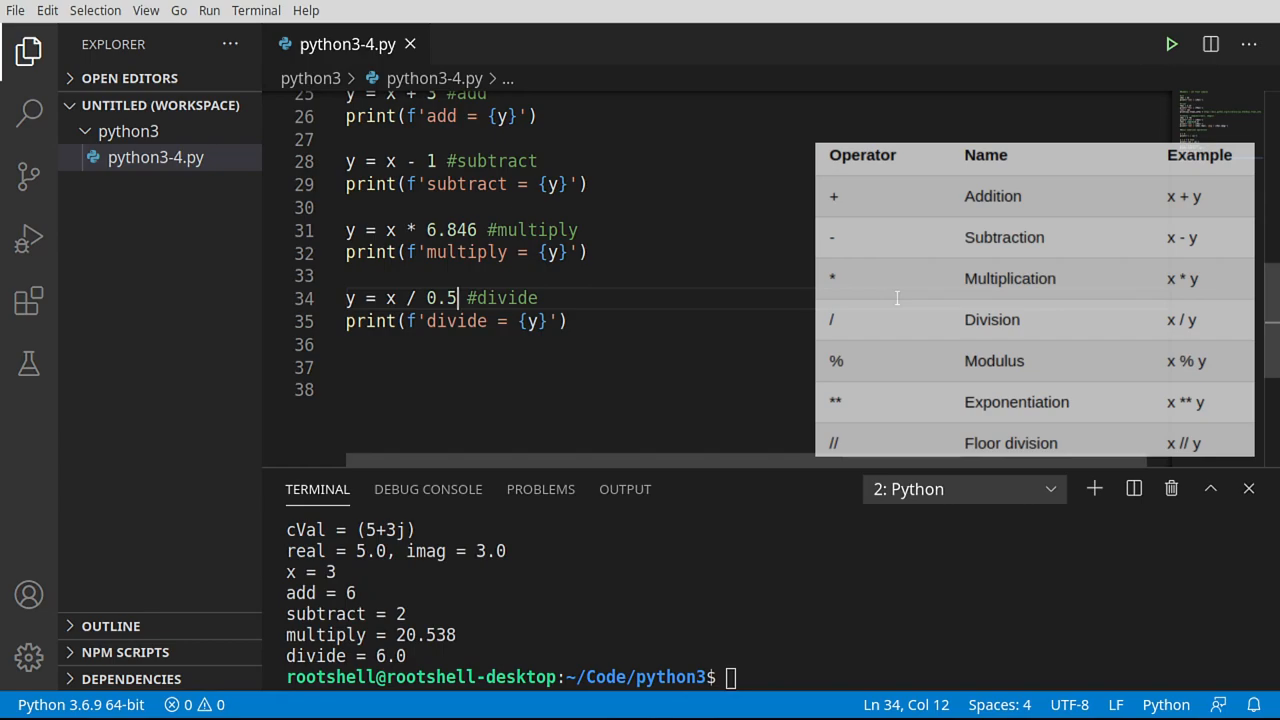
{"action": "mouse_move", "coordinate": [624, 488]}
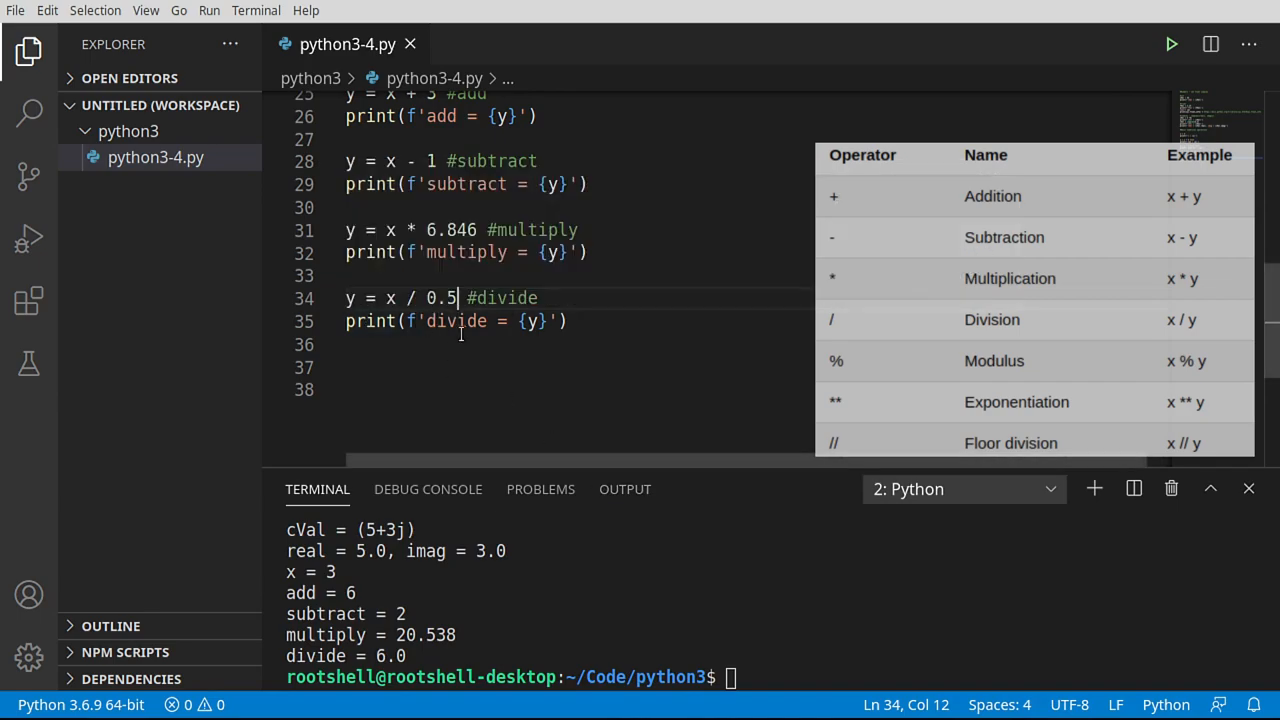
{"action": "mouse_move", "coordinate": [472, 350]}
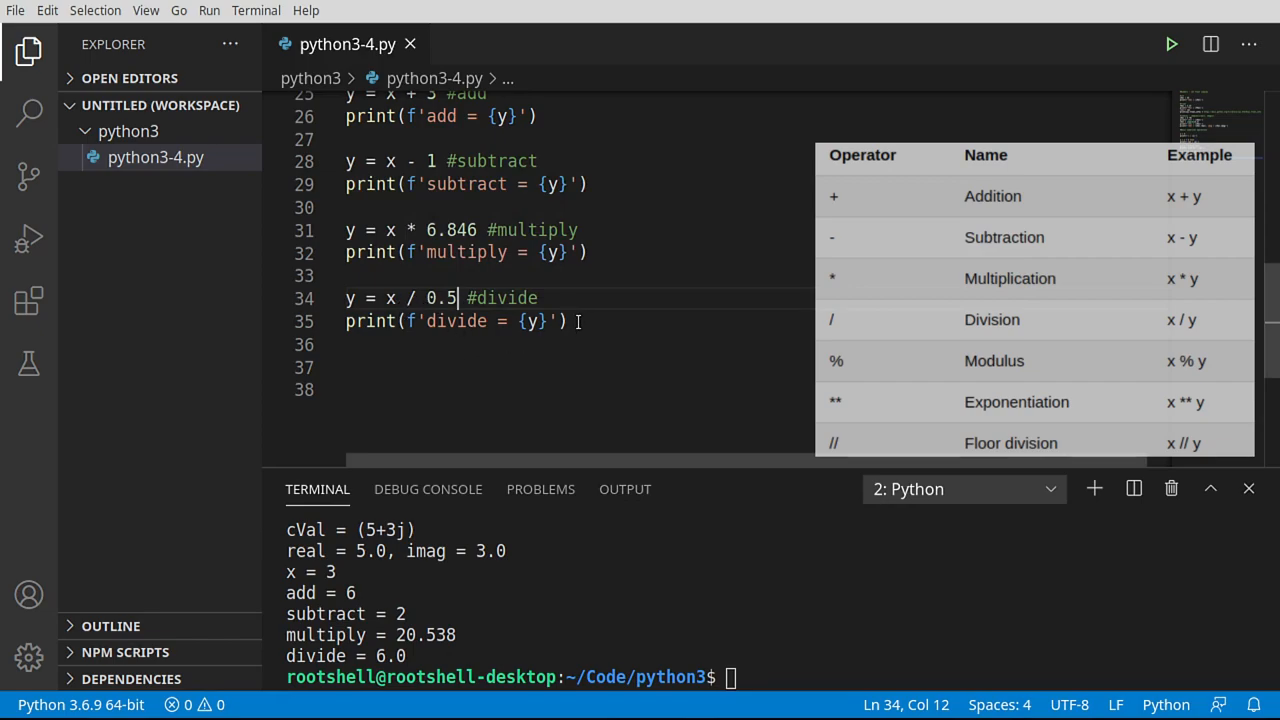
{"action": "key", "text": "enter"}
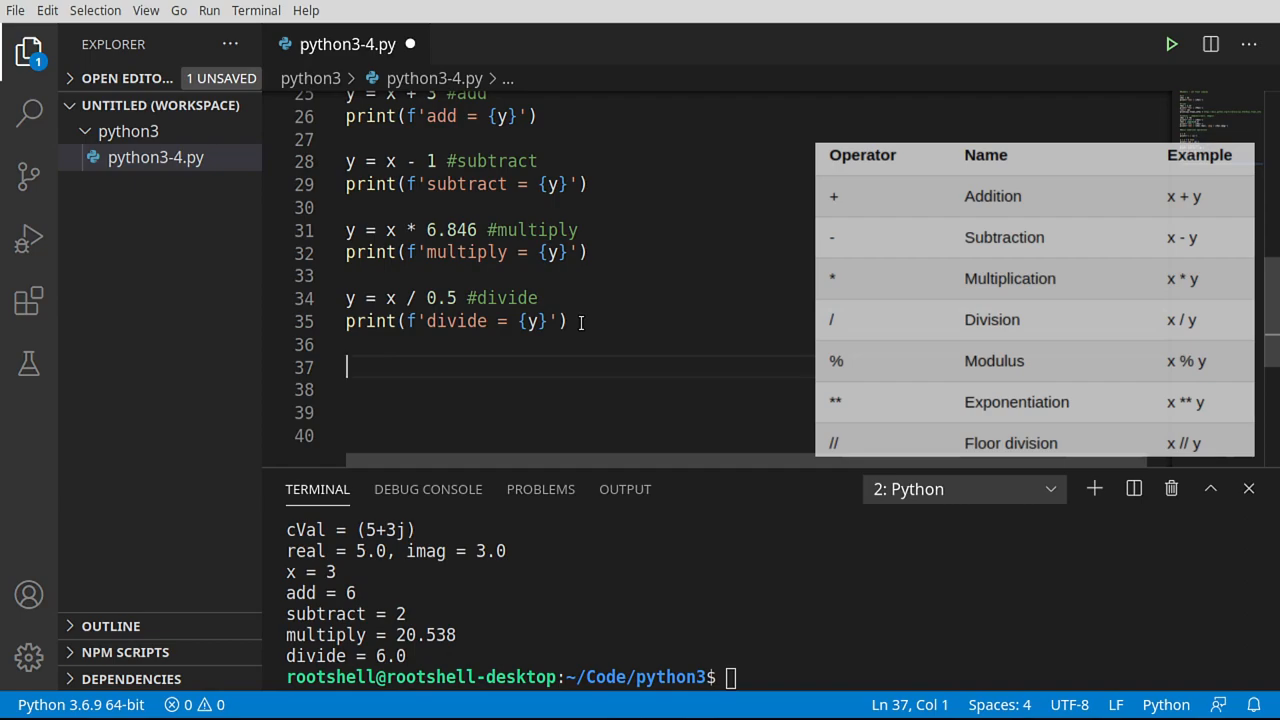
{"action": "mouse_move", "coordinate": [604, 348]}
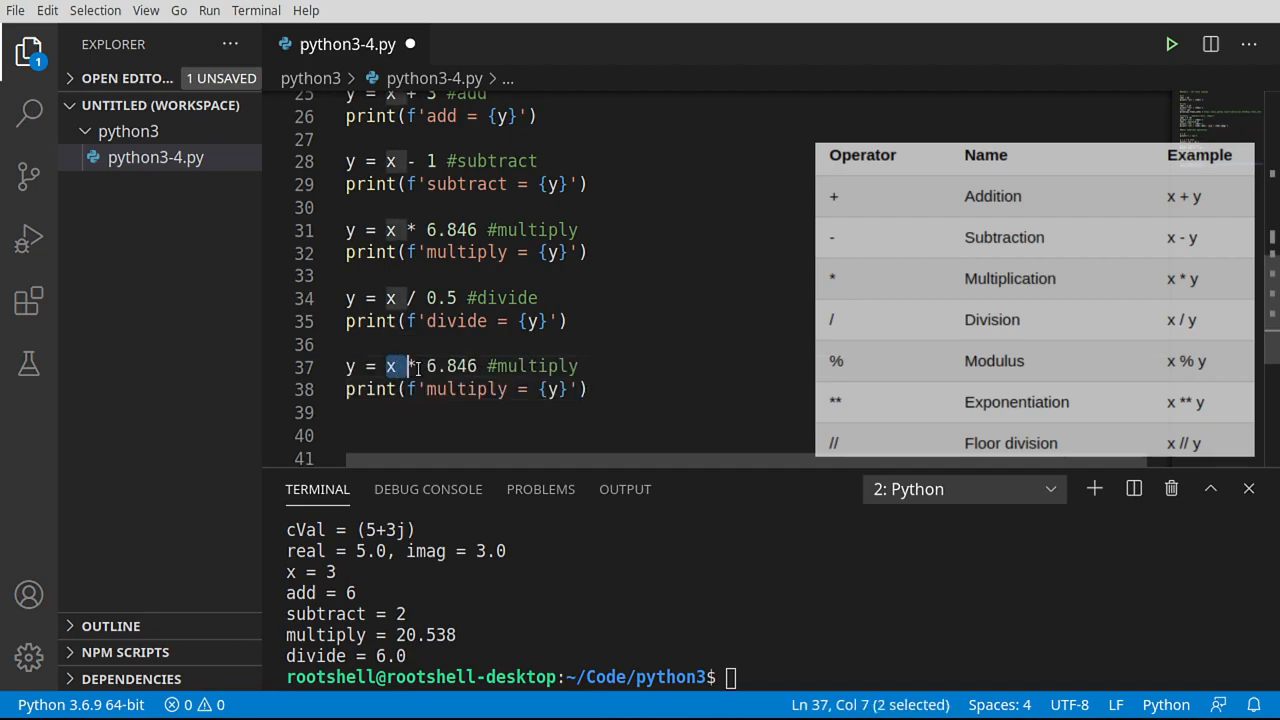
Change the copied lines to y = x ** 2 #pow with print label pow
{"action": "left_click_drag", "start_coordinate": [388, 366], "coordinate": [478, 366]}
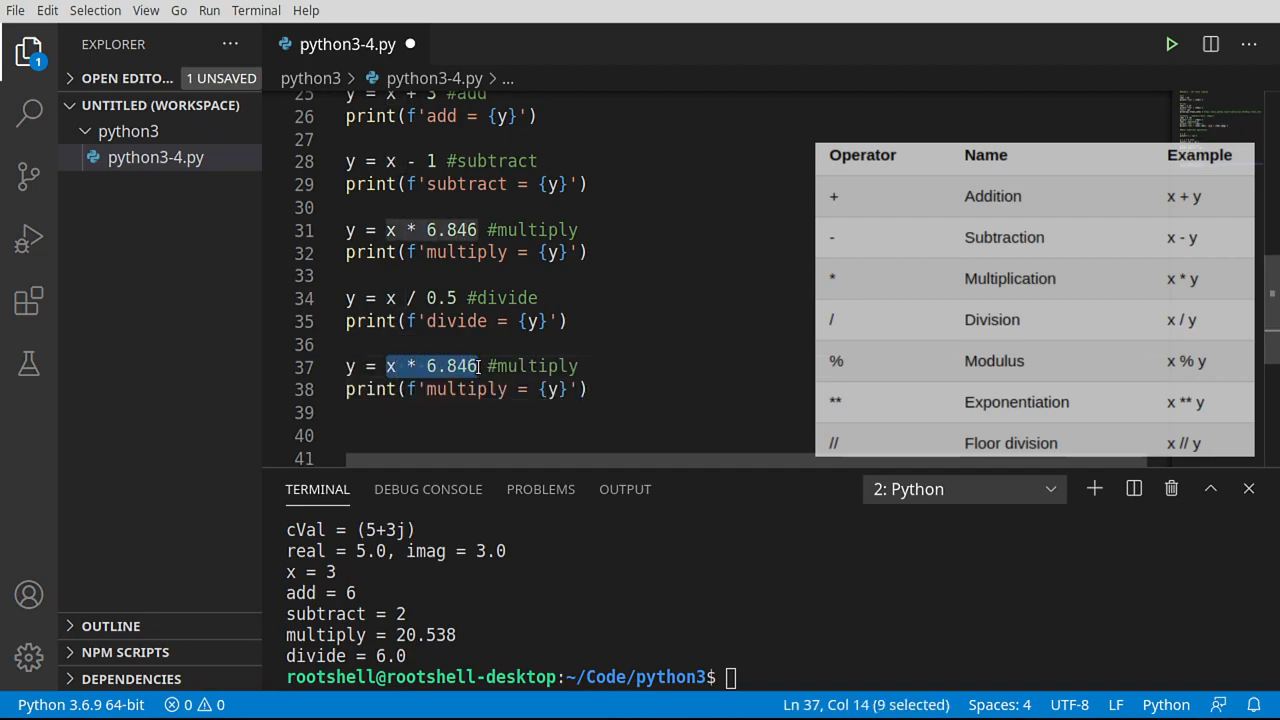
{"action": "key", "text": "Delete"}
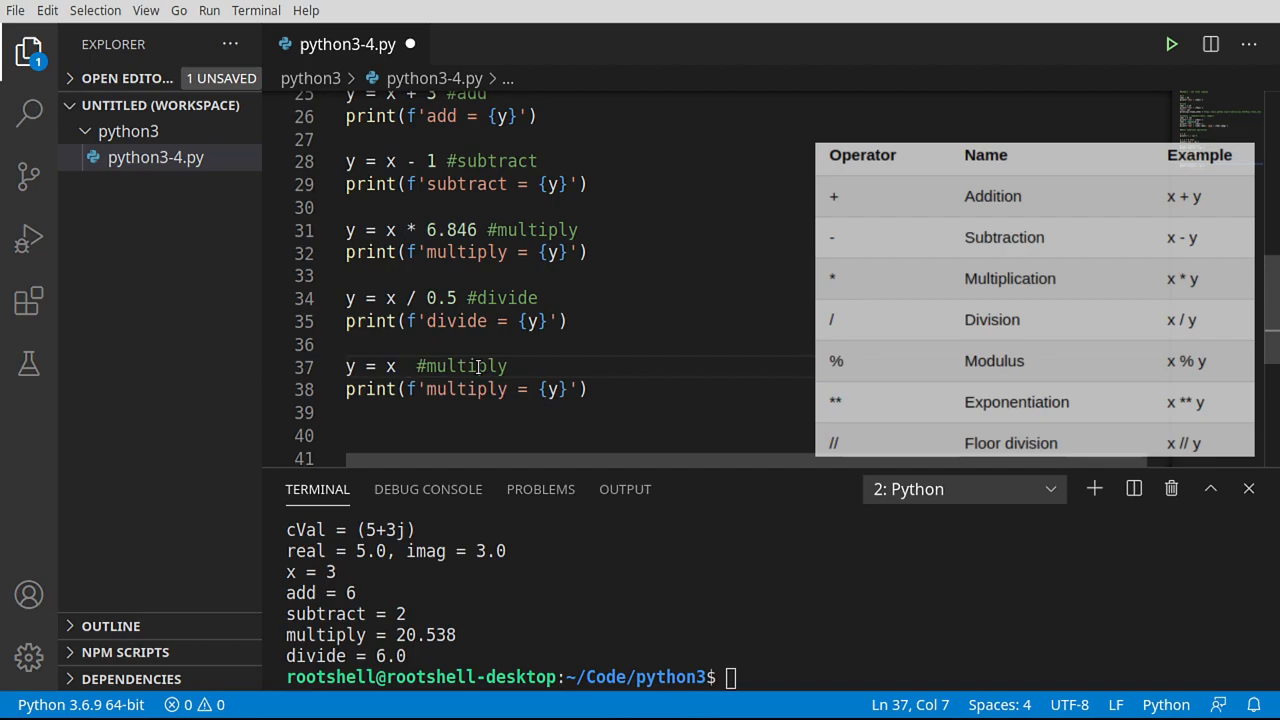
{"action": "type", "text": "**"}
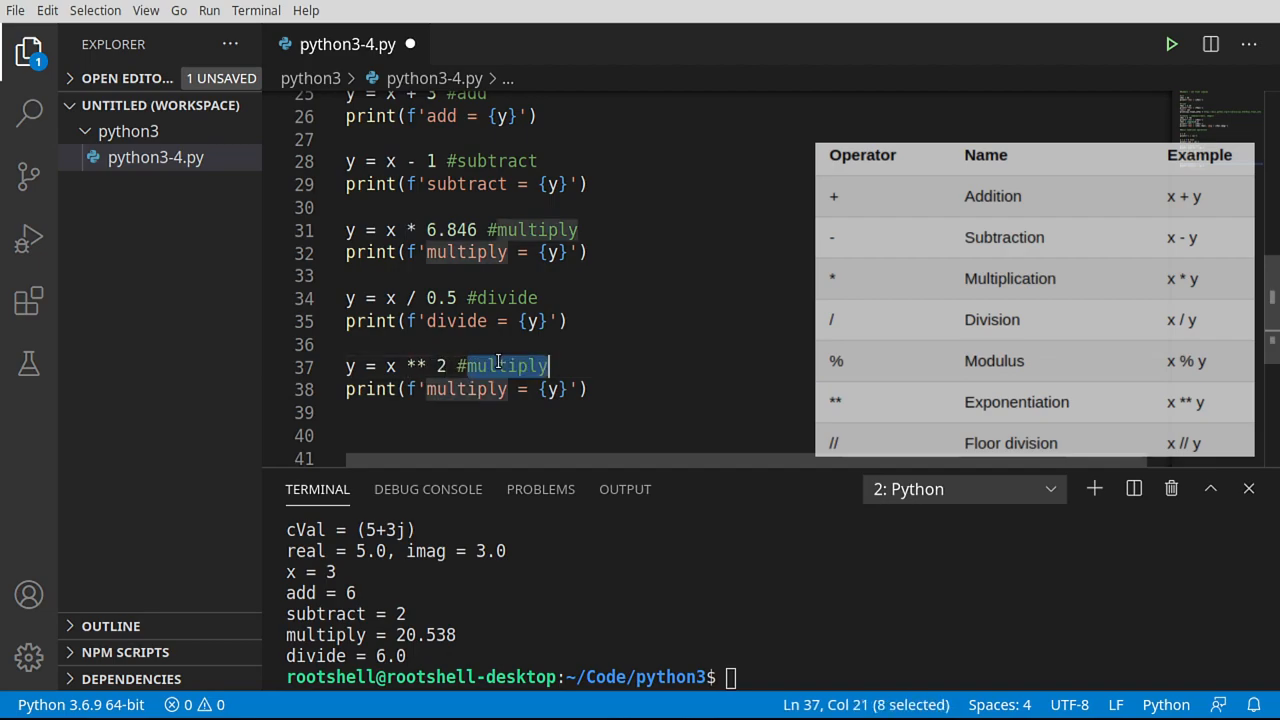
{"action": "type", "text": "pow"}
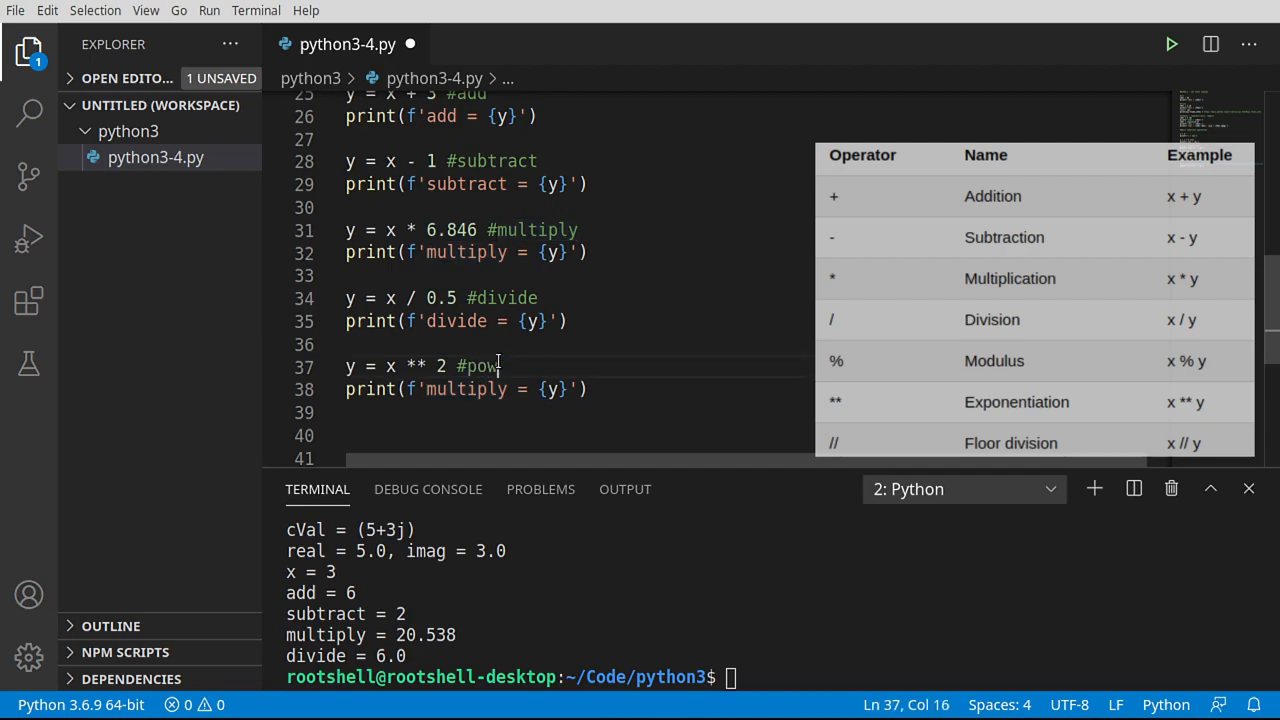
{"action": "double_click", "coordinate": [466, 388]}
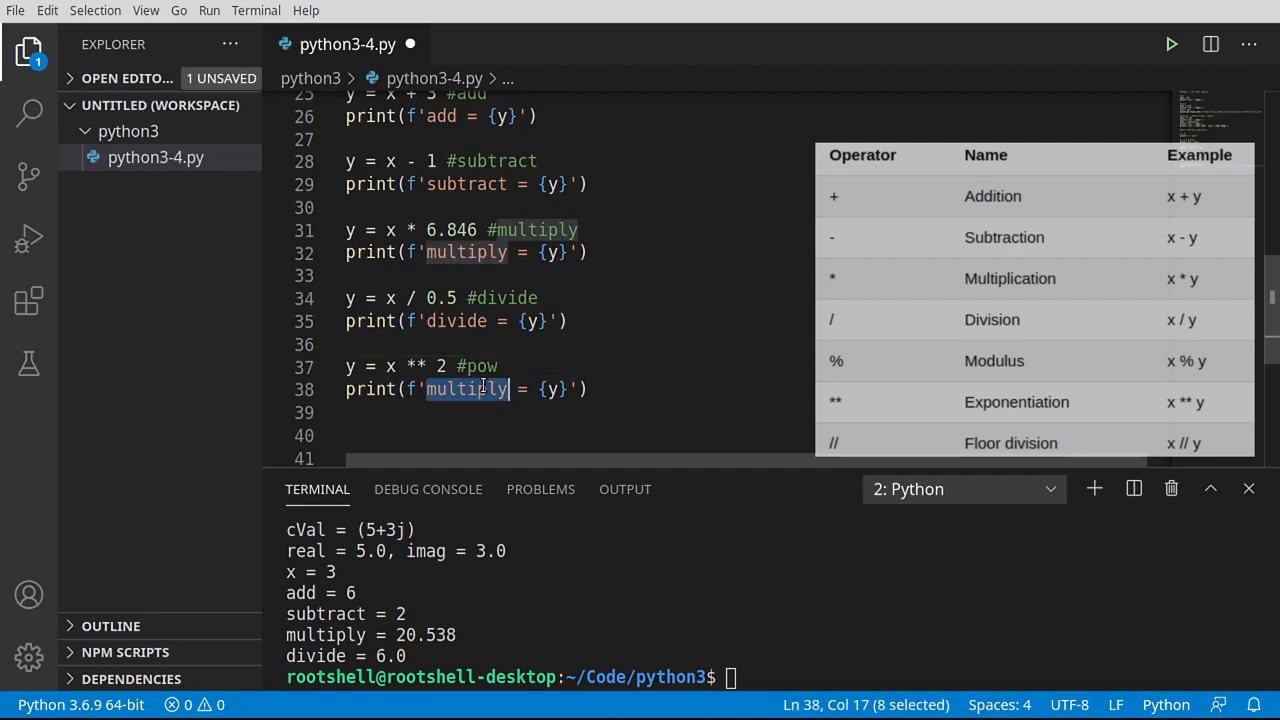
{"action": "type", "text": "pow"}
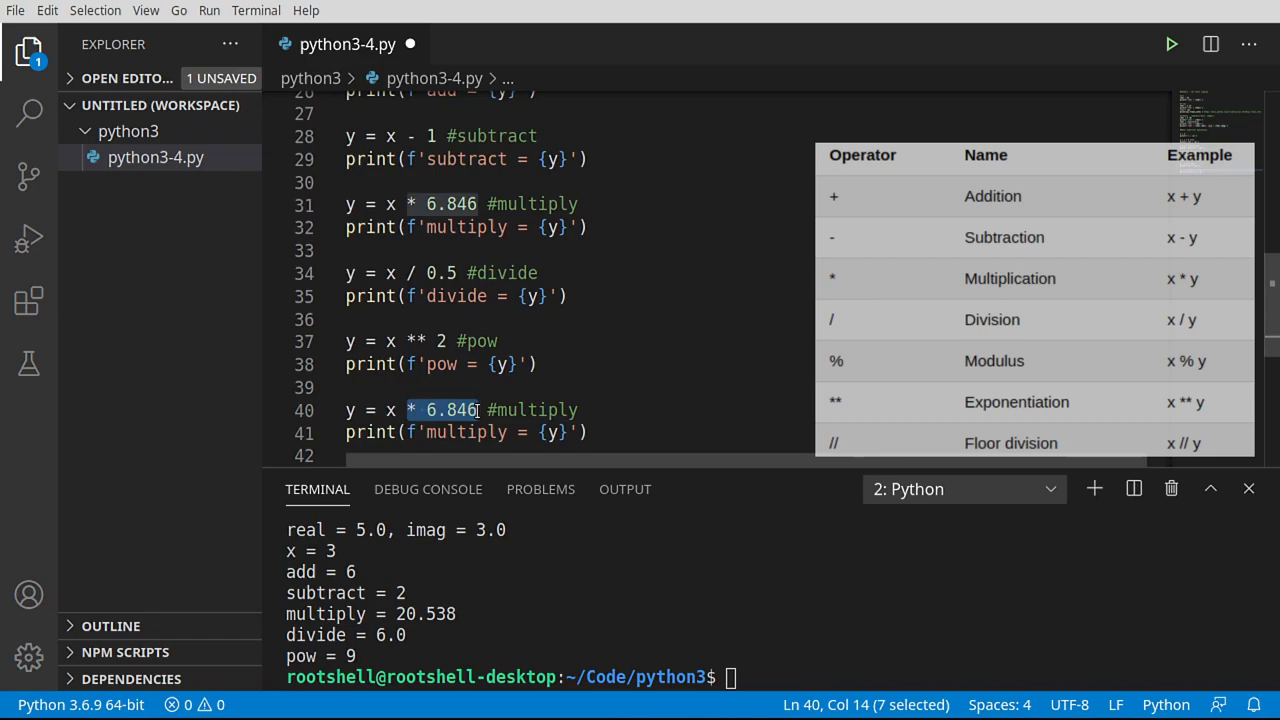
{"action": "mouse_move", "coordinate": [450, 410]}
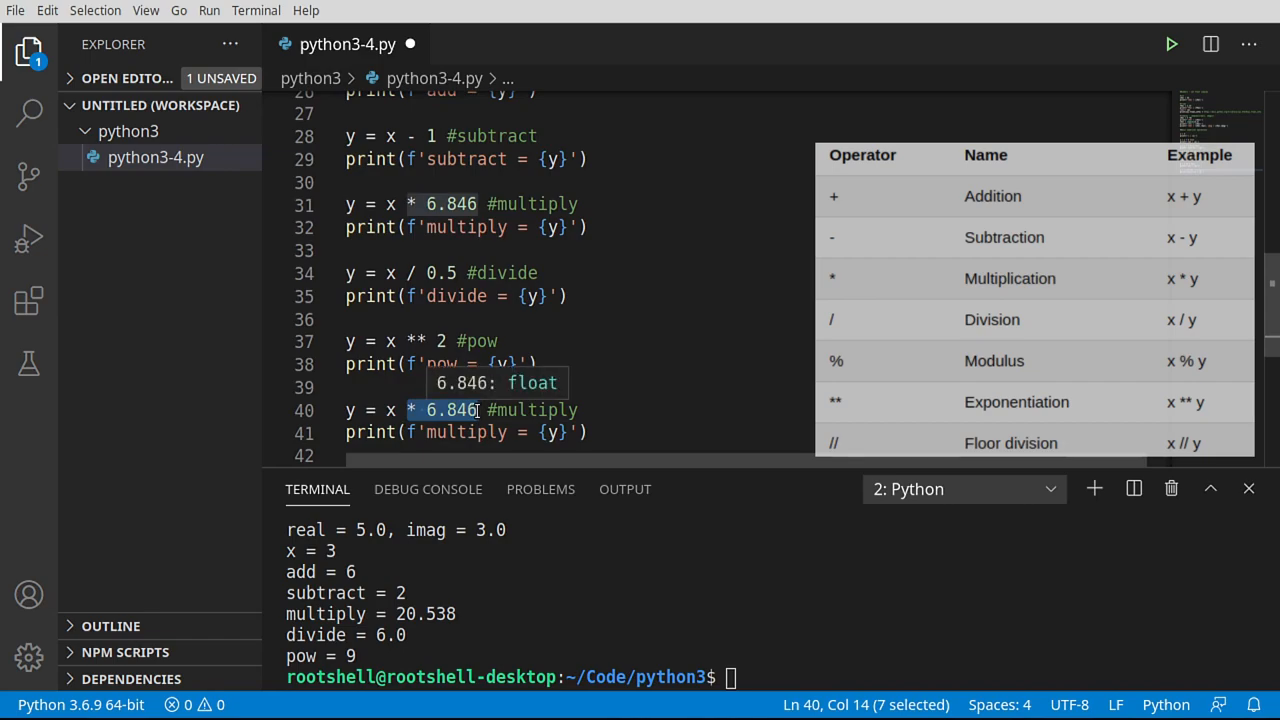
Edit the copied block to 'y = x % 2.5 #remain' and print remain, giving remain = 0.5
{"action": "type", "text": "%"}
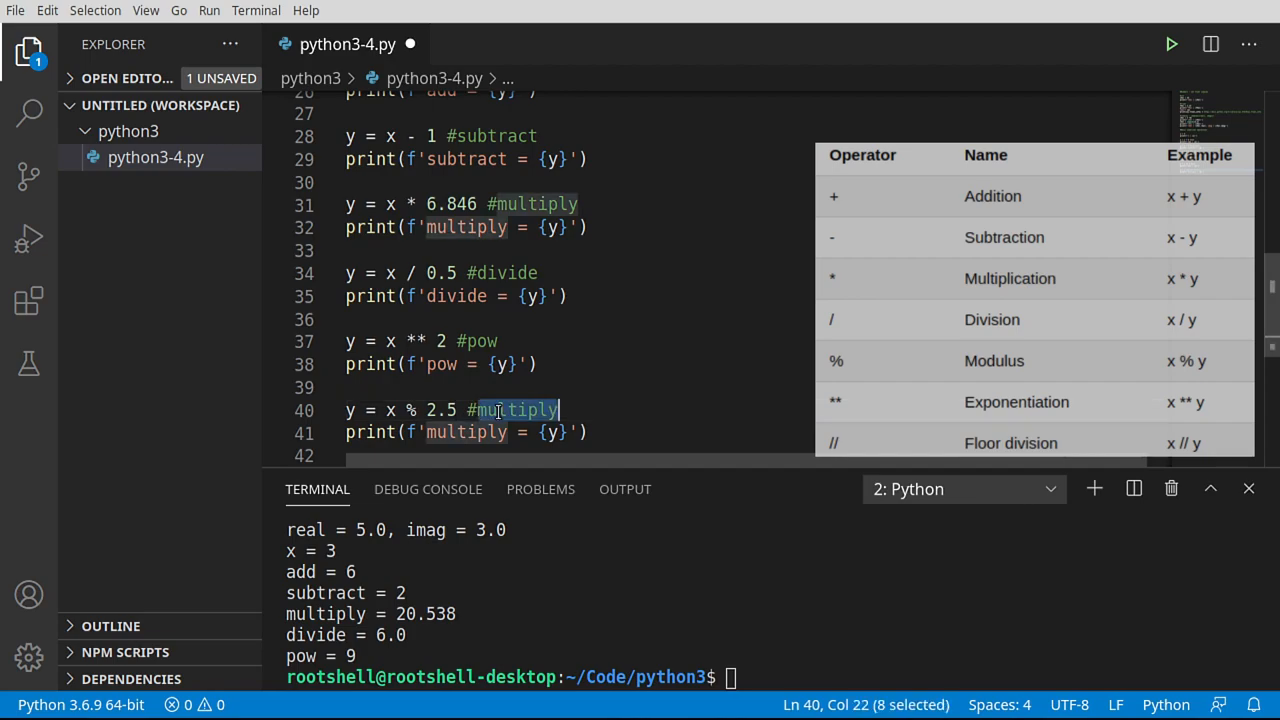
{"action": "type", "text": "remain"}
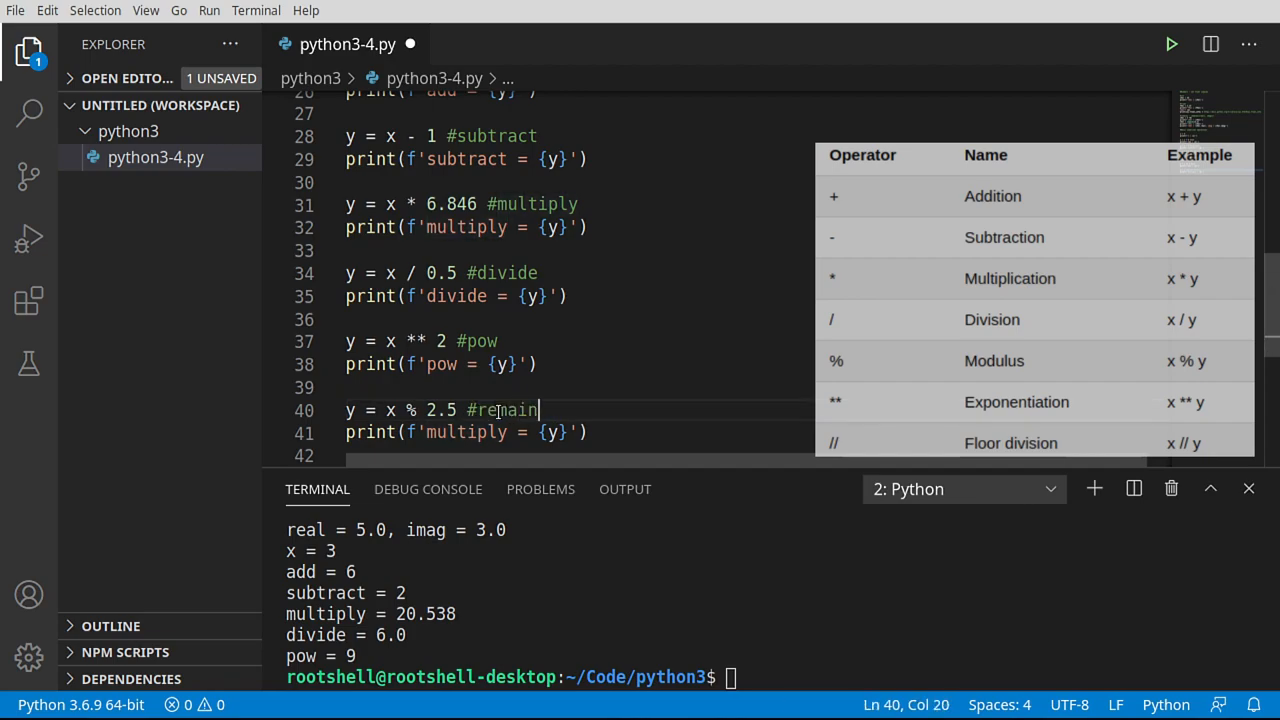
{"action": "double_click", "coordinate": [466, 432]}
{"action": "type", "text": "remain"}
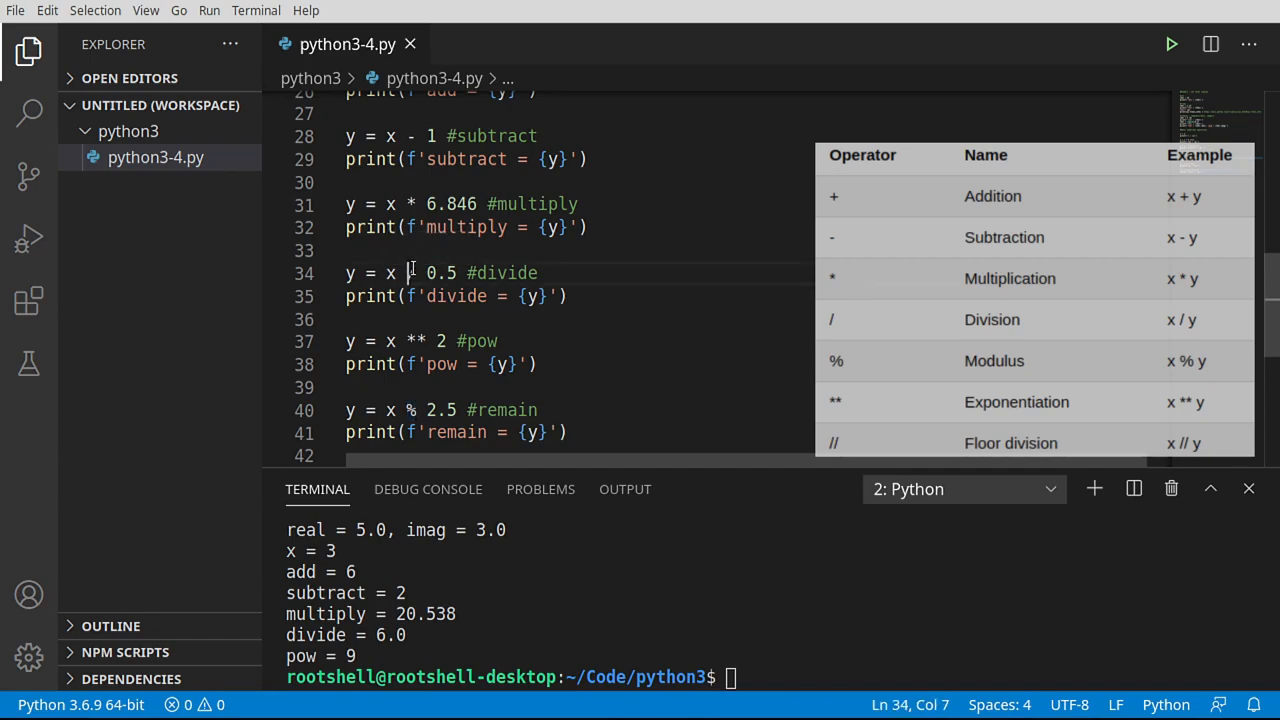
{"action": "mouse_move", "coordinate": [590, 284]}
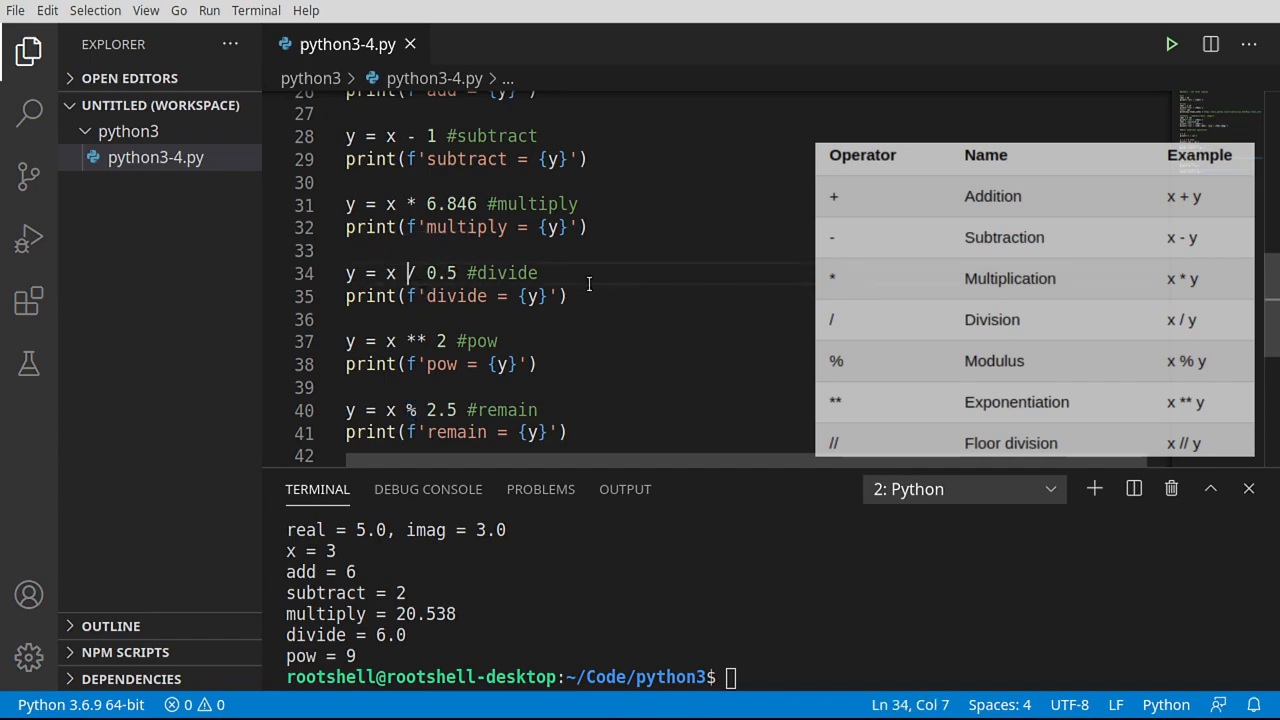
{"action": "mouse_move", "coordinate": [564, 410]}
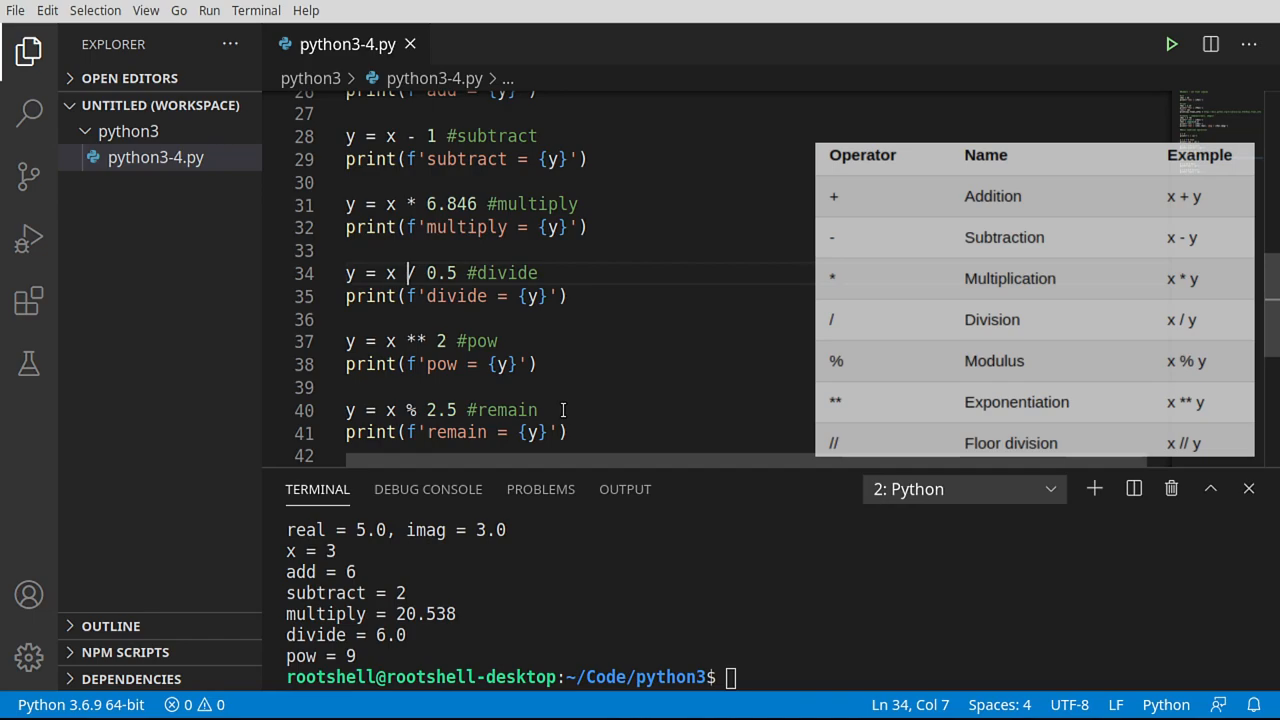
{"action": "mouse_move", "coordinate": [508, 402]}
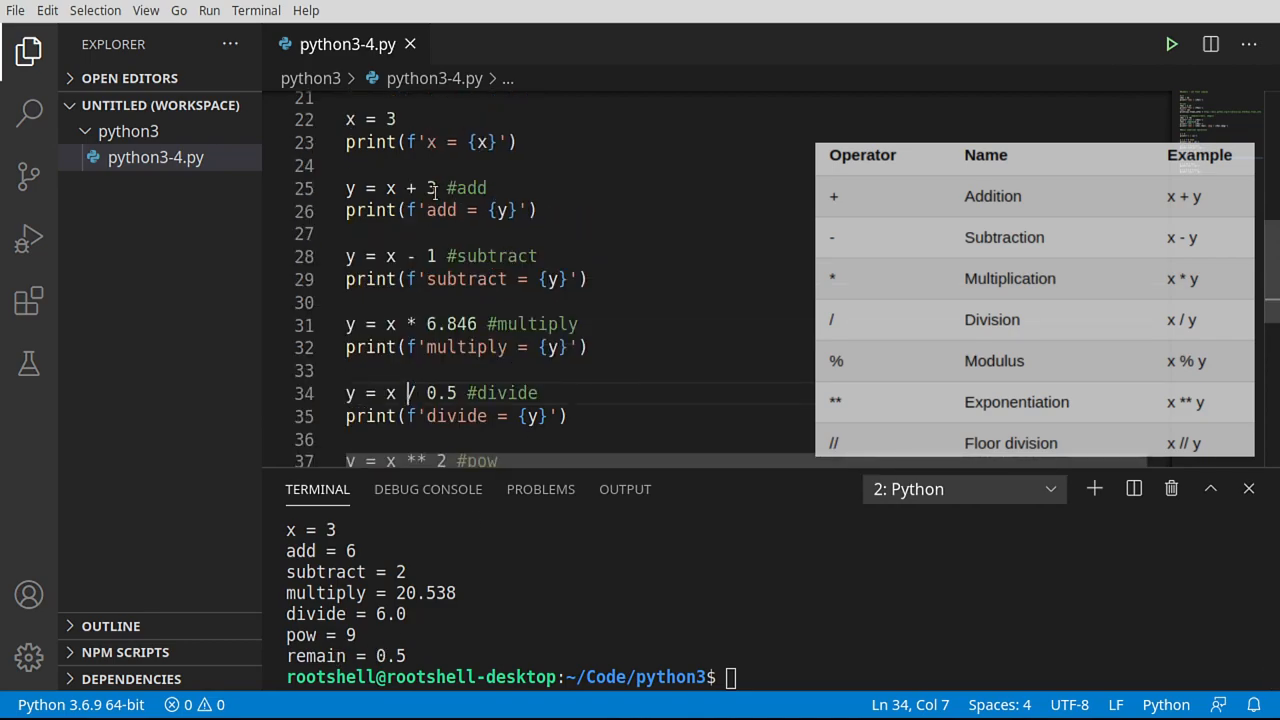
{"action": "scroll", "scroll_direction": "down", "scroll_amount": 3}
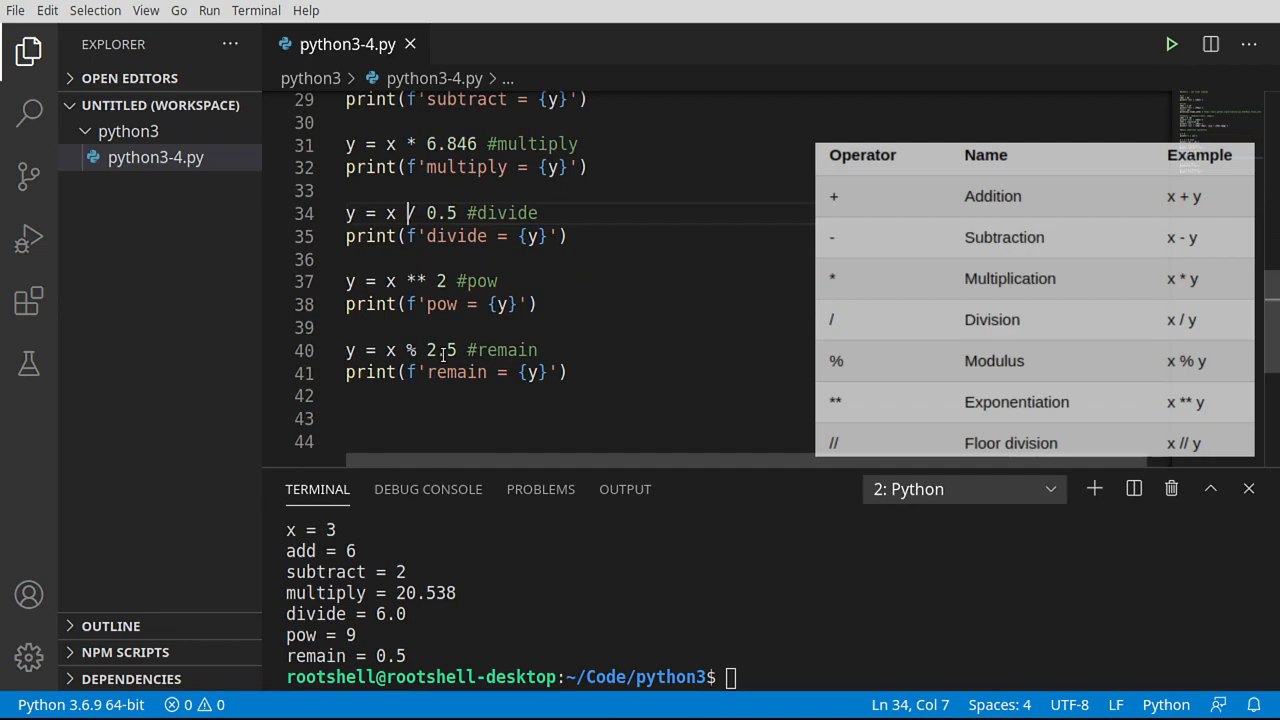
{"action": "double_click", "coordinate": [440, 350]}
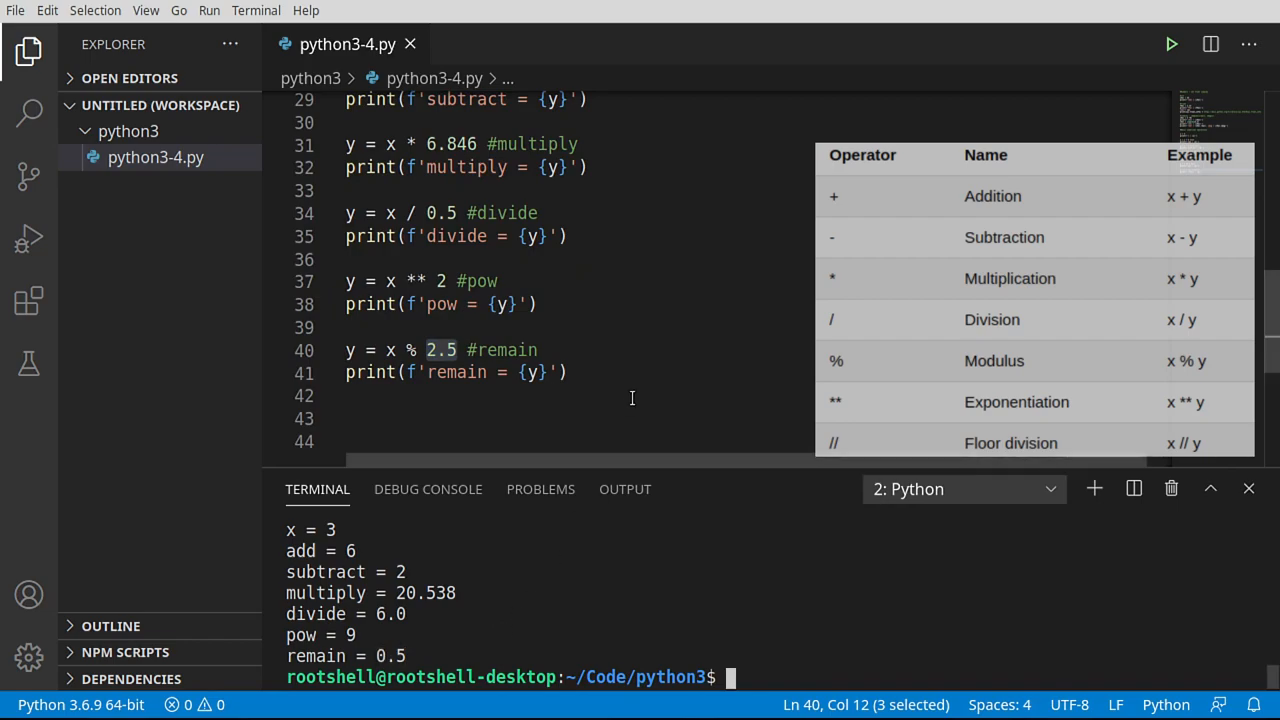
{"action": "mouse_move", "coordinate": [660, 384]}
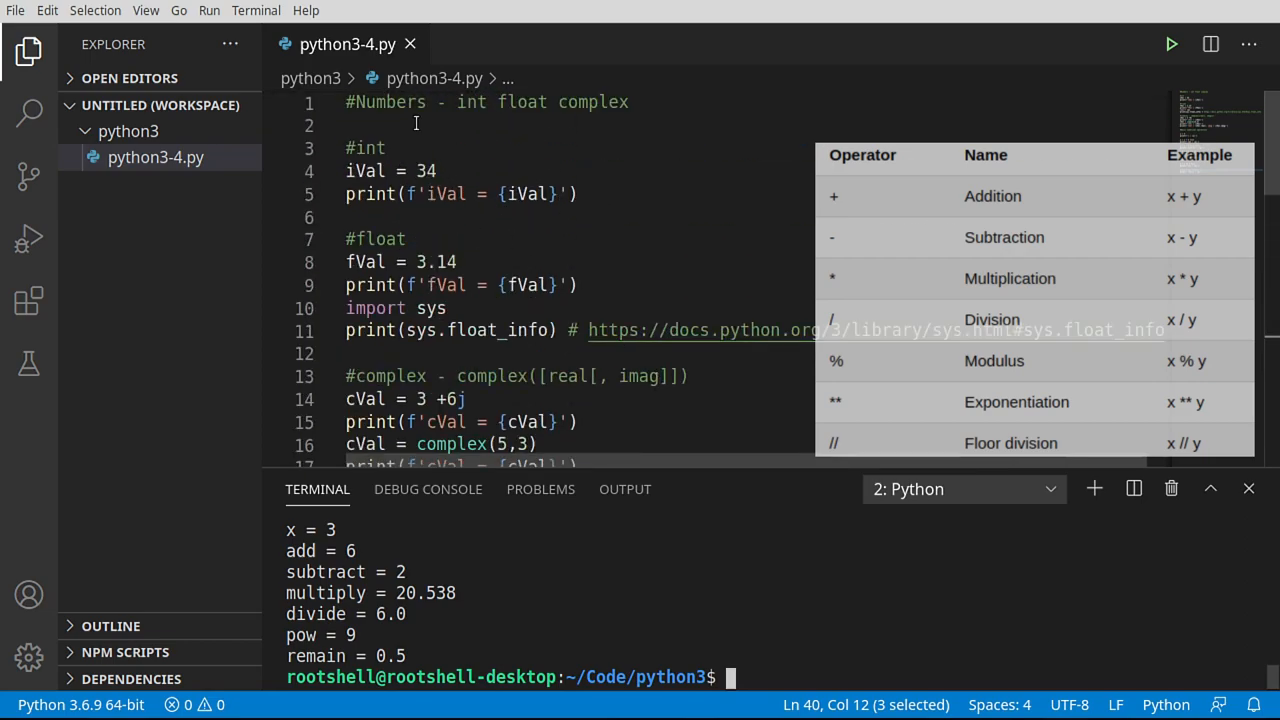
{"action": "double_click", "coordinate": [388, 100]}
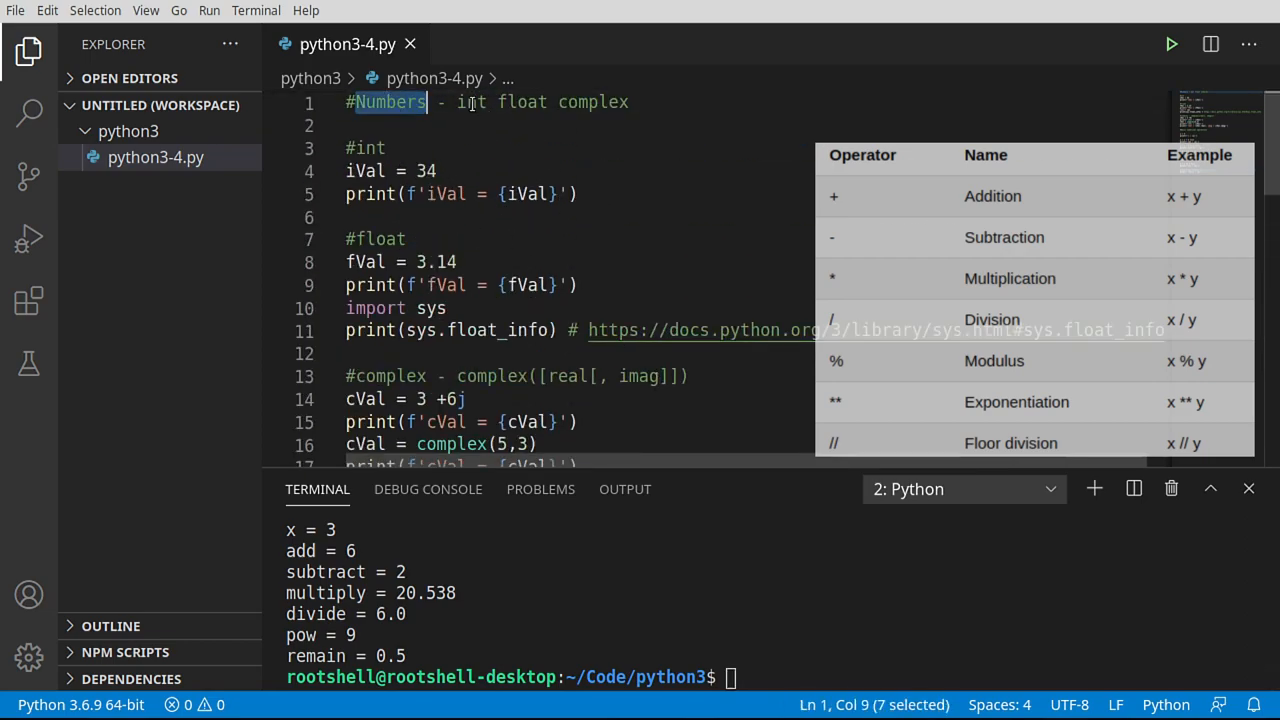
{"action": "scroll", "scroll_direction": "down", "scroll_amount": 3}
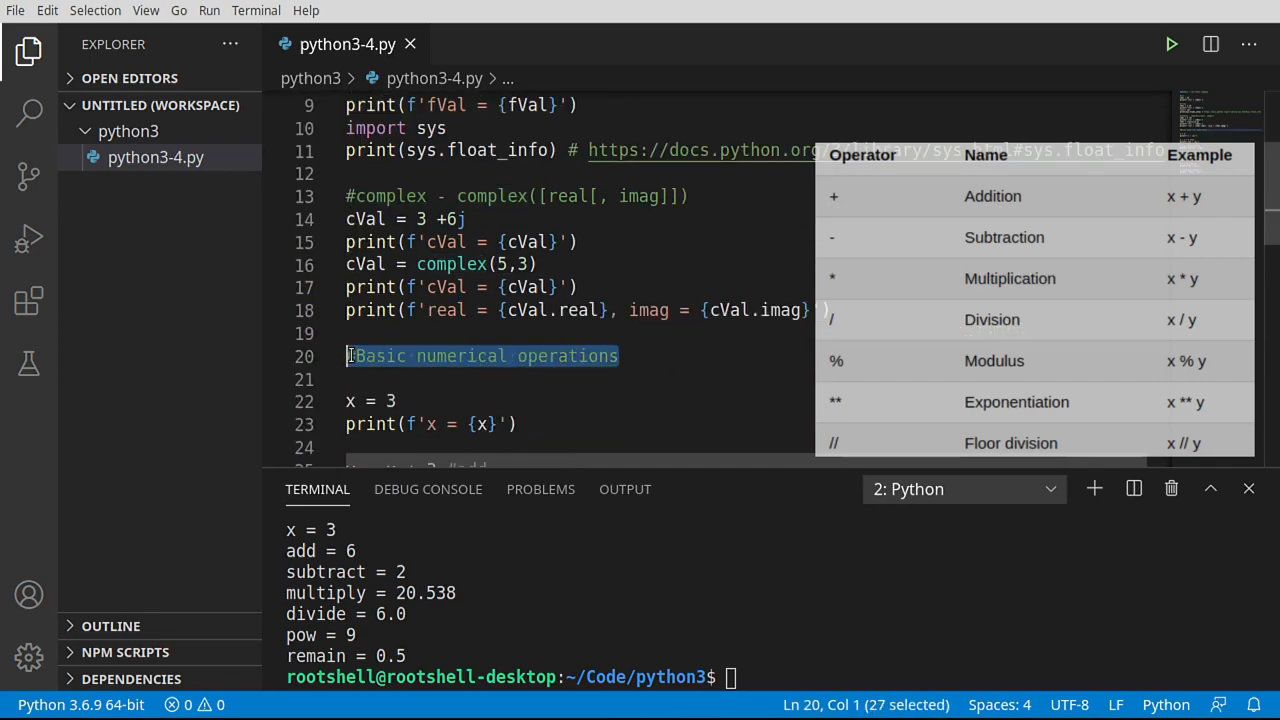
{"action": "scroll", "scroll_direction": "down", "scroll_amount": 3}
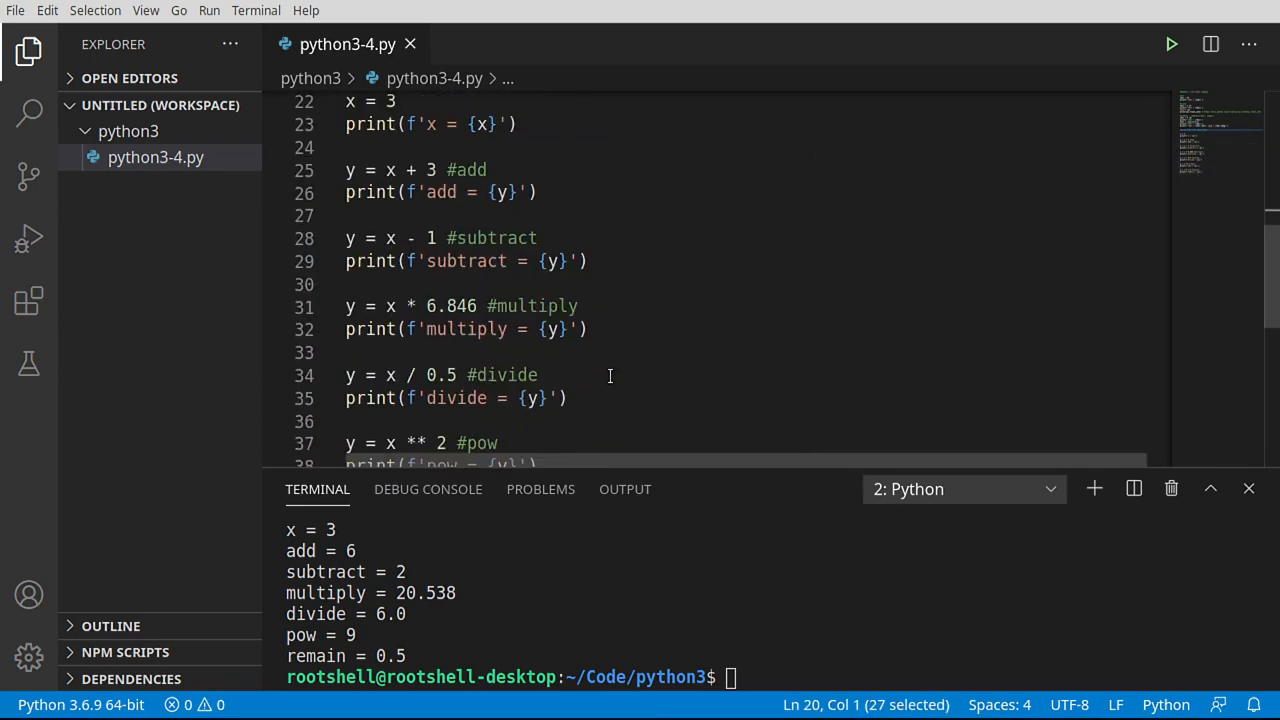
{"action": "left_click_drag", "start_coordinate": [400, 306], "coordinate": [476, 306]}
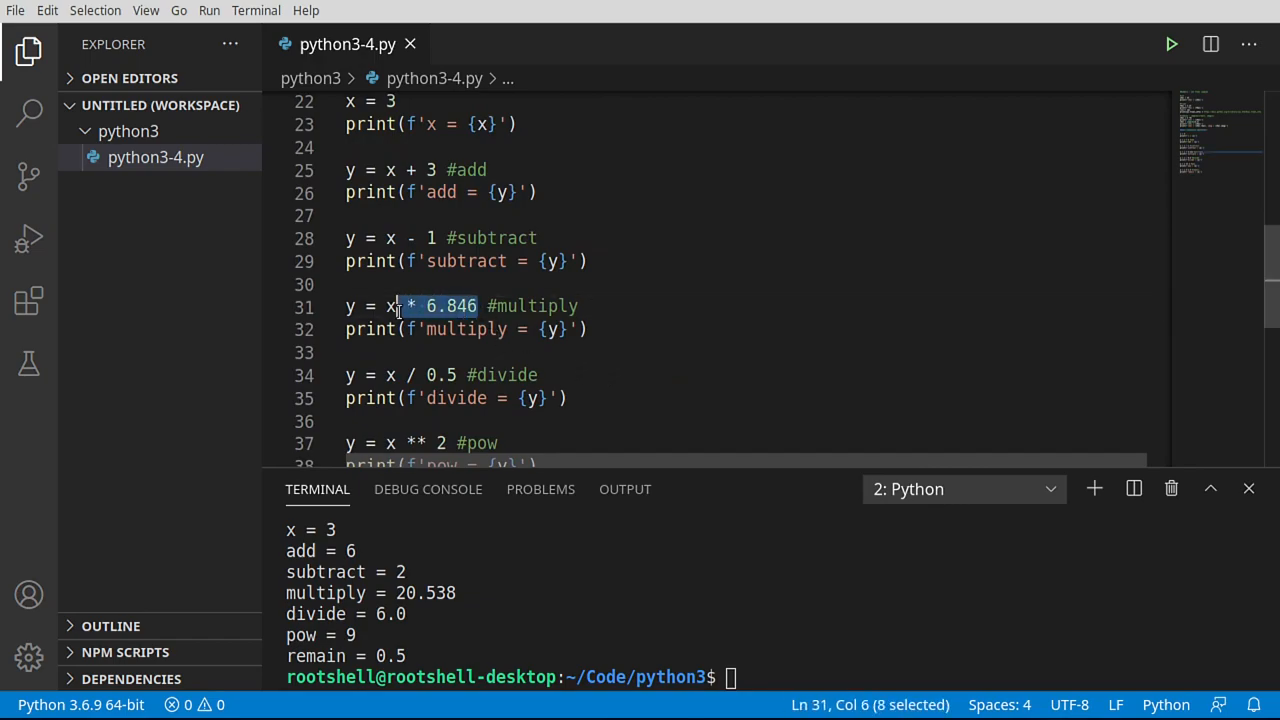